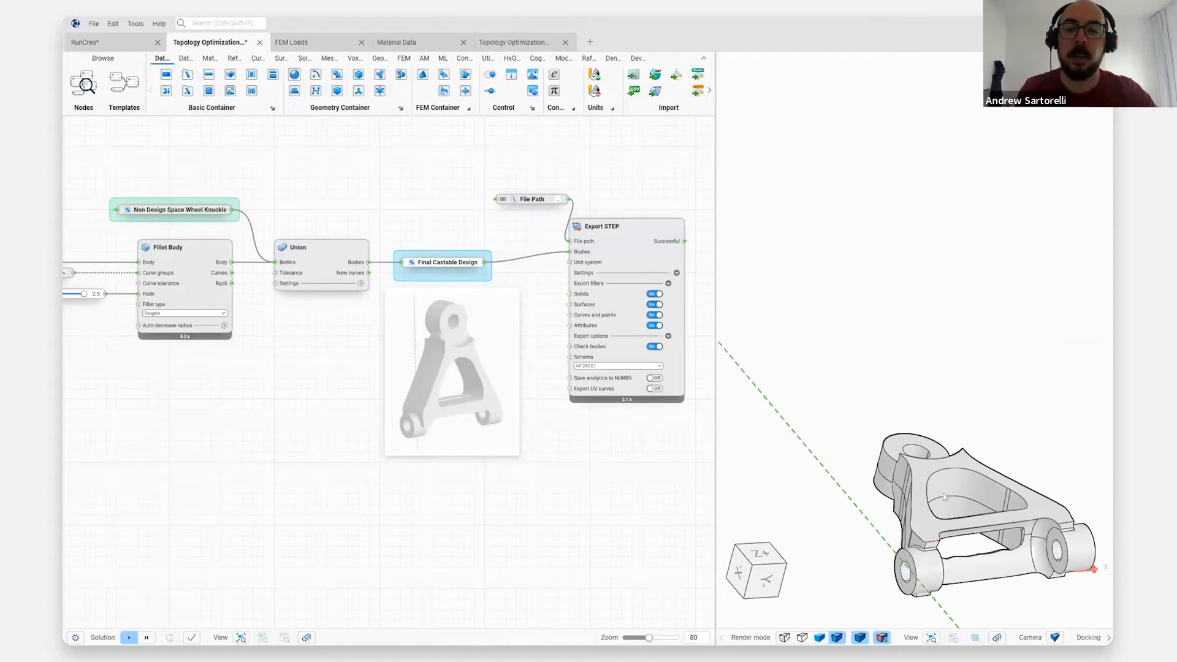
# Navigate the canvas from the Export STEP section back to the 1. Input Data sections
pyautogui.scroll(-3)
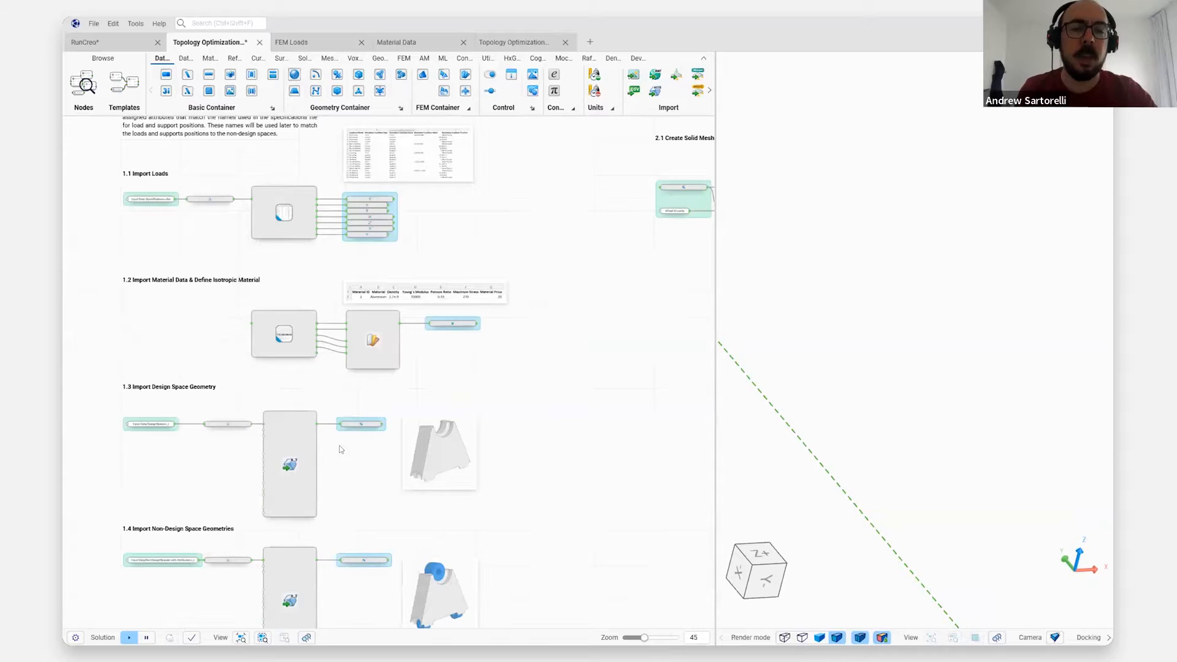
# Preview the Design Space geometry in the 3D viewer and inspect its Parasolid file path input
pyautogui.click(289, 460)
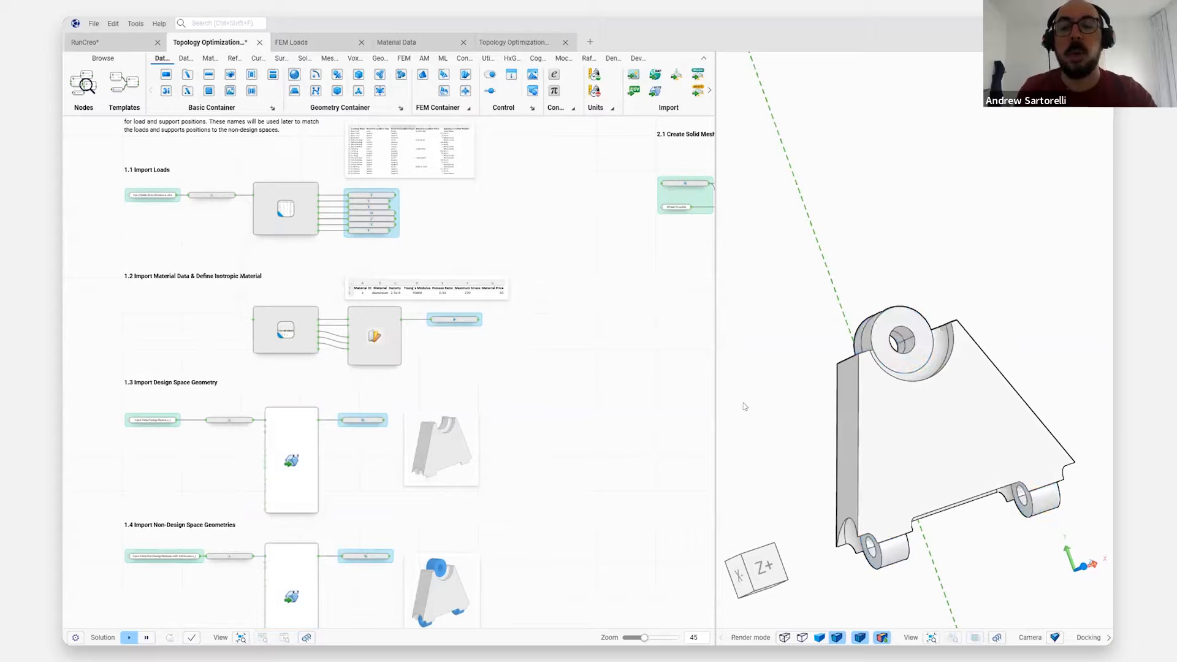
pyautogui.moveTo(707, 443)
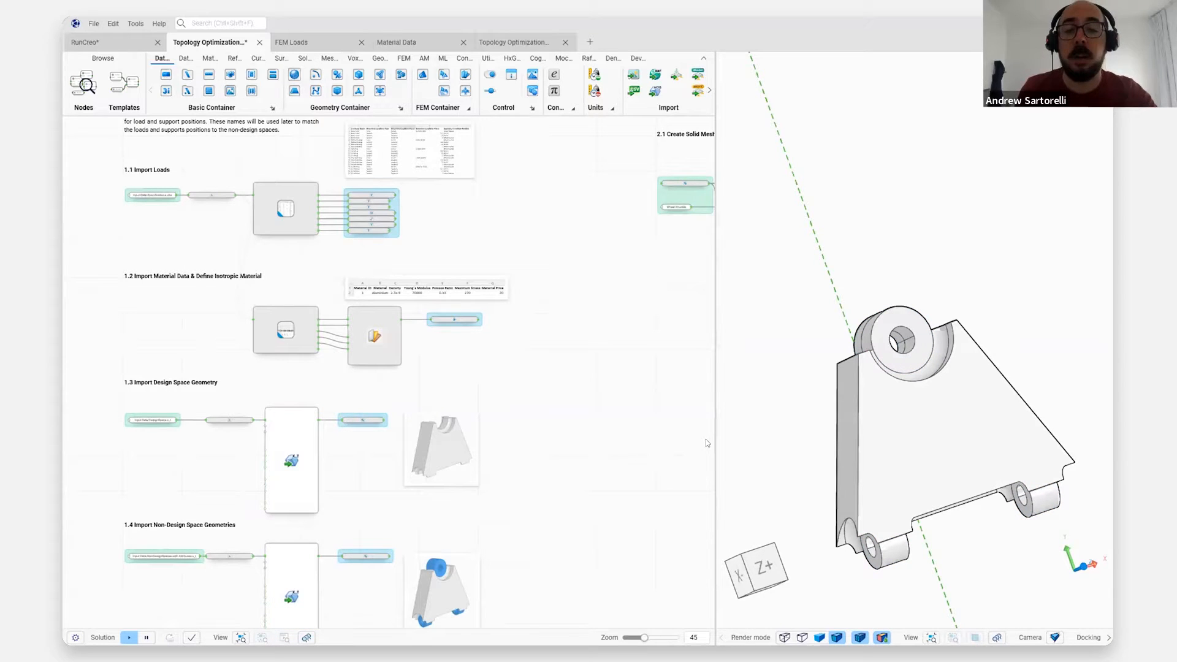
pyautogui.moveTo(240, 444)
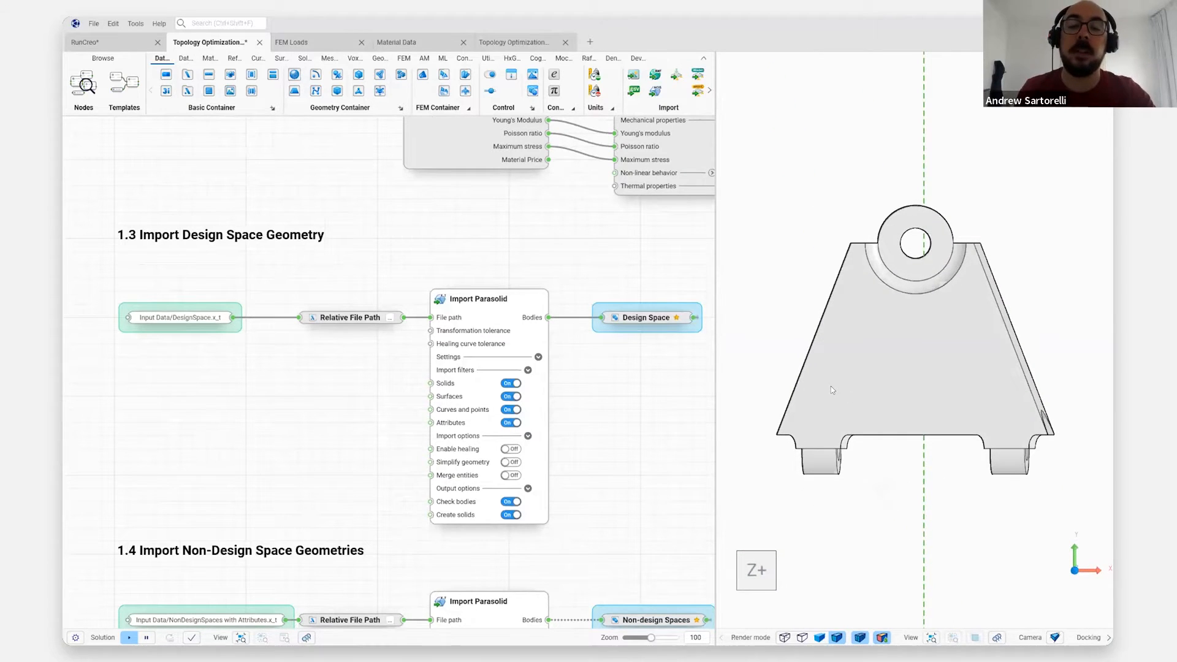
pyautogui.moveTo(810, 423)
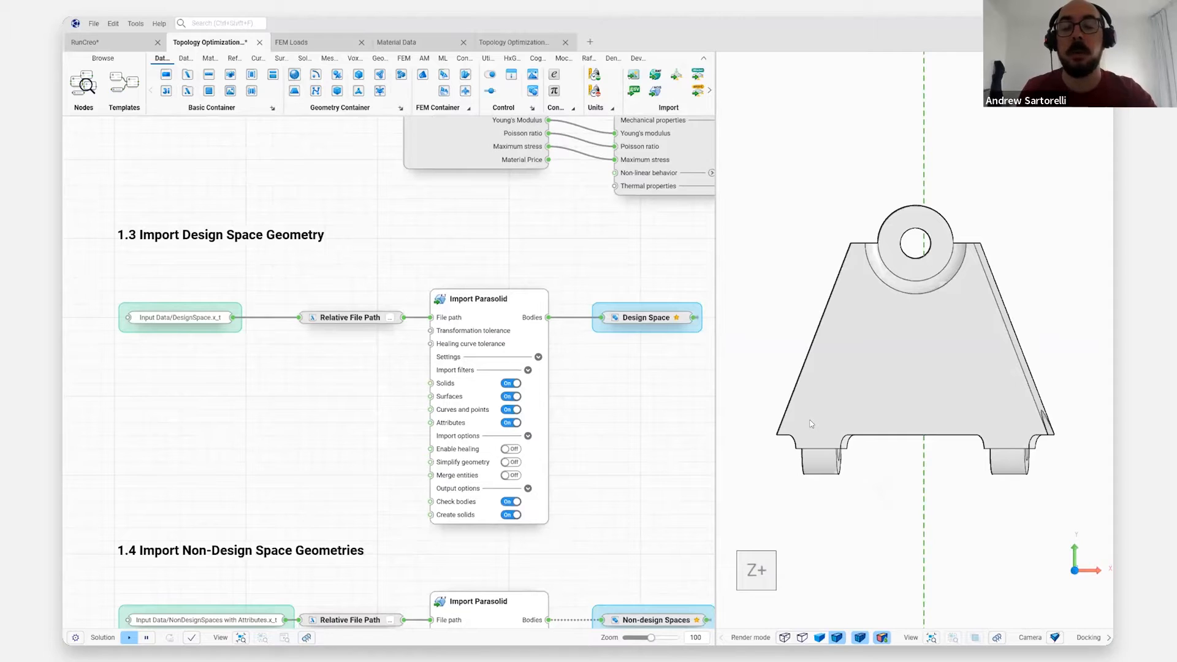
pyautogui.moveTo(822, 458)
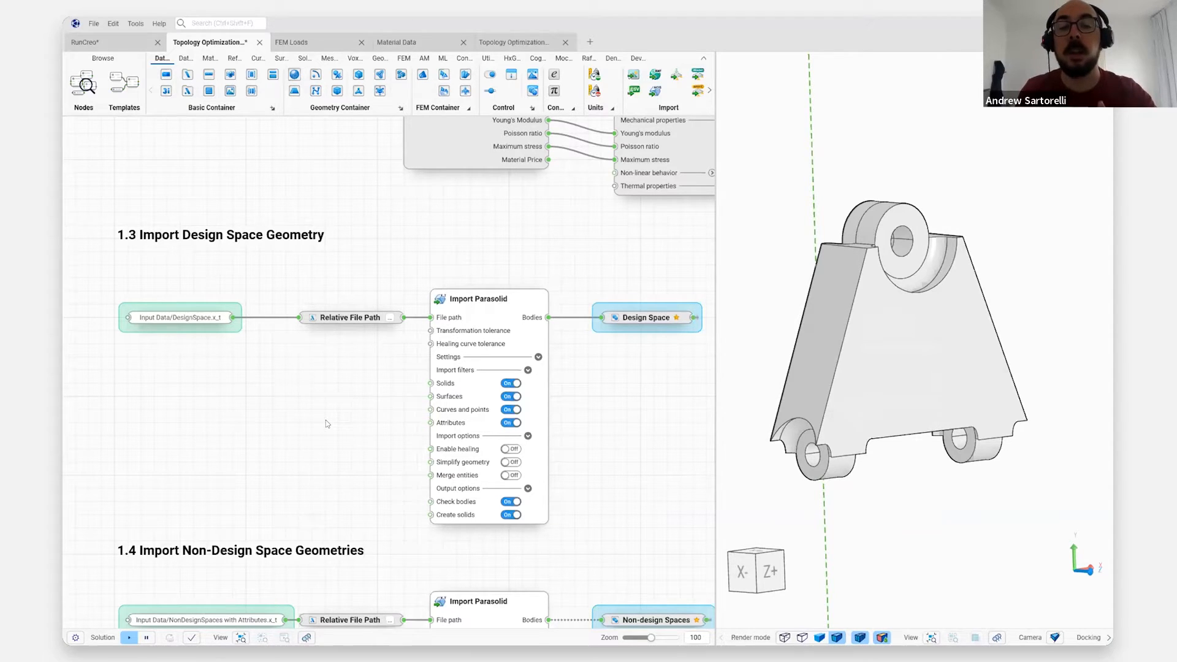
pyautogui.moveTo(588, 449)
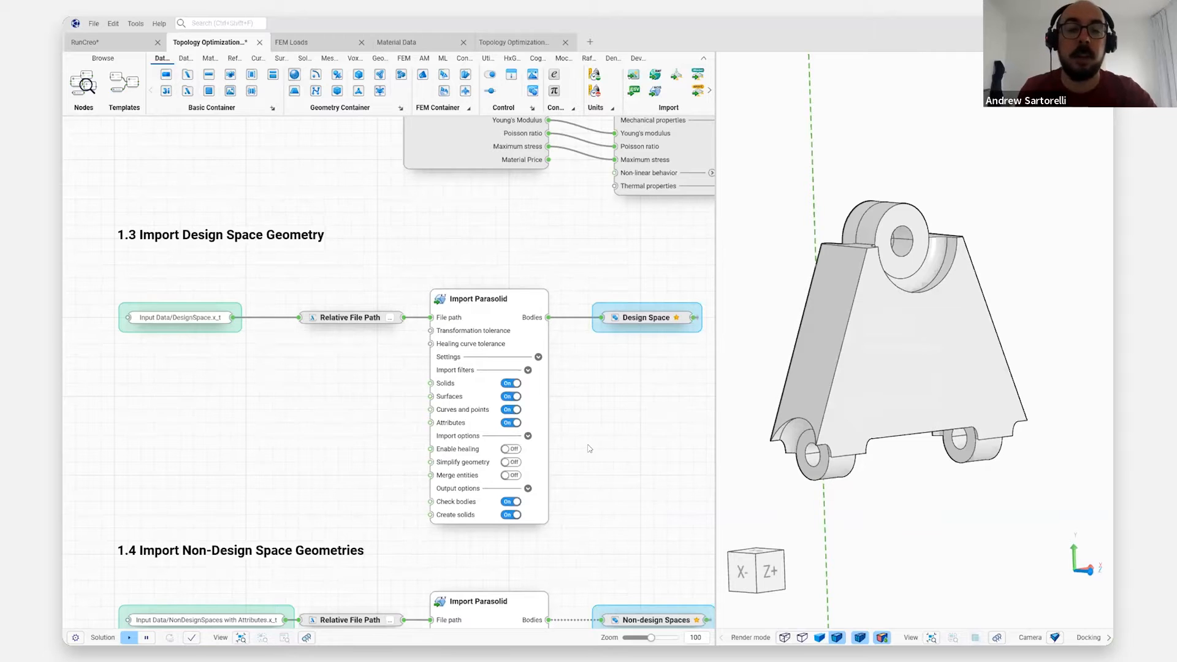
pyautogui.click(179, 317)
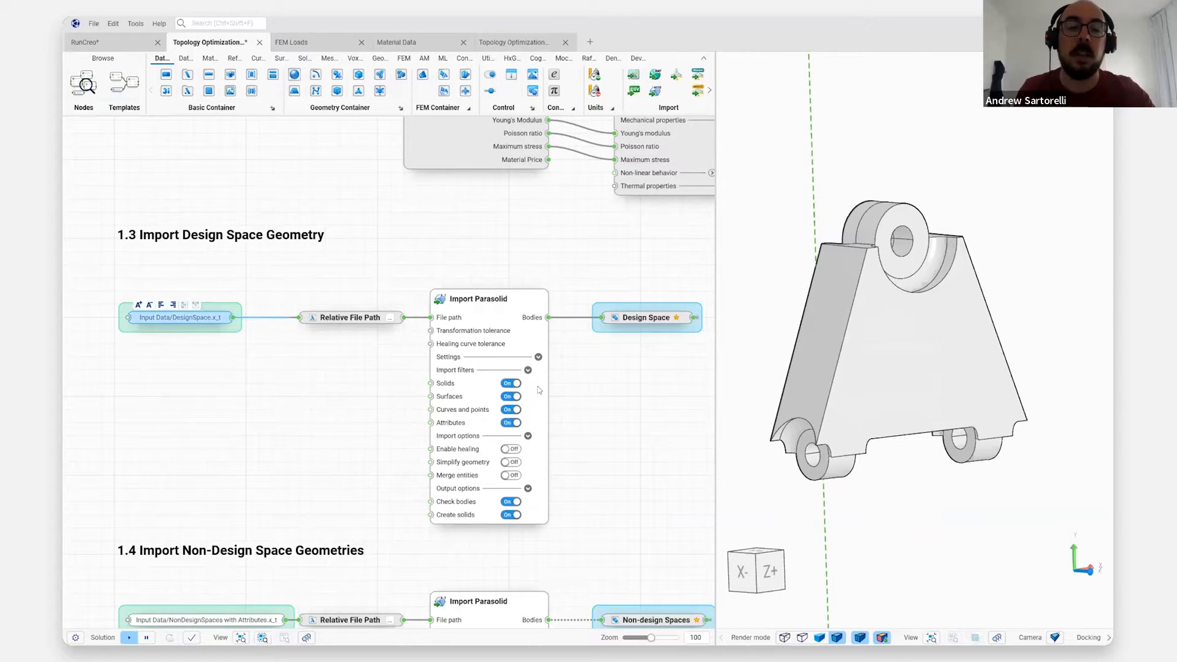
pyautogui.scroll(-3)
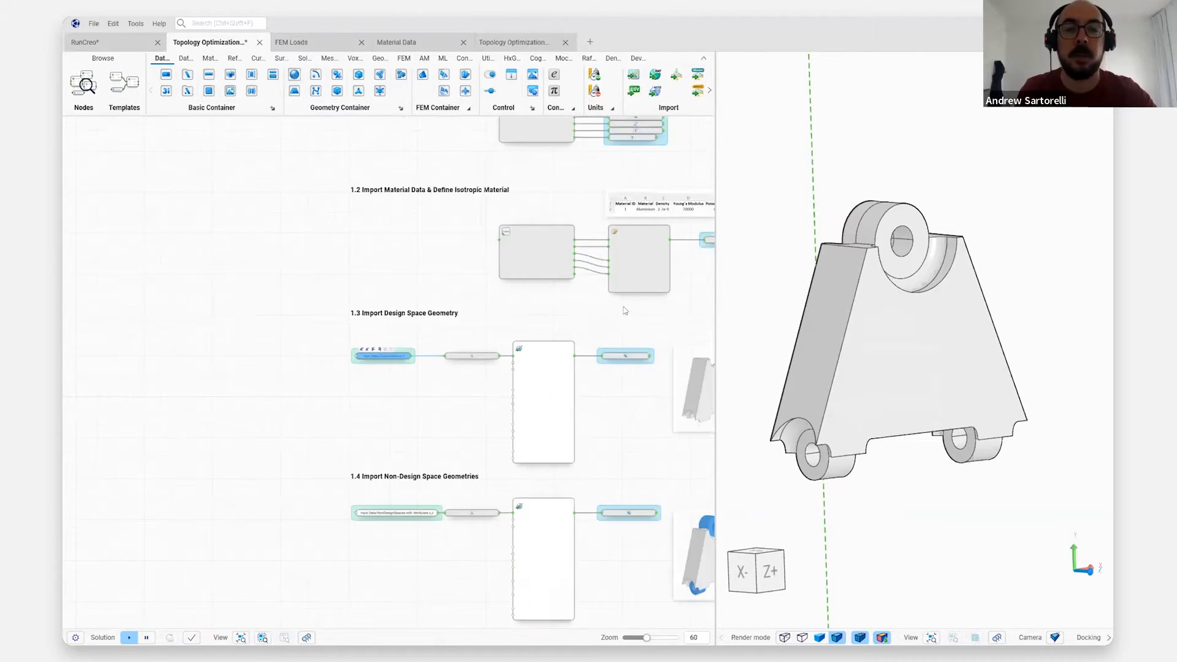
# Scroll from the workflow title and description down to section 1.1 Import Loads
pyautogui.scroll(-3)
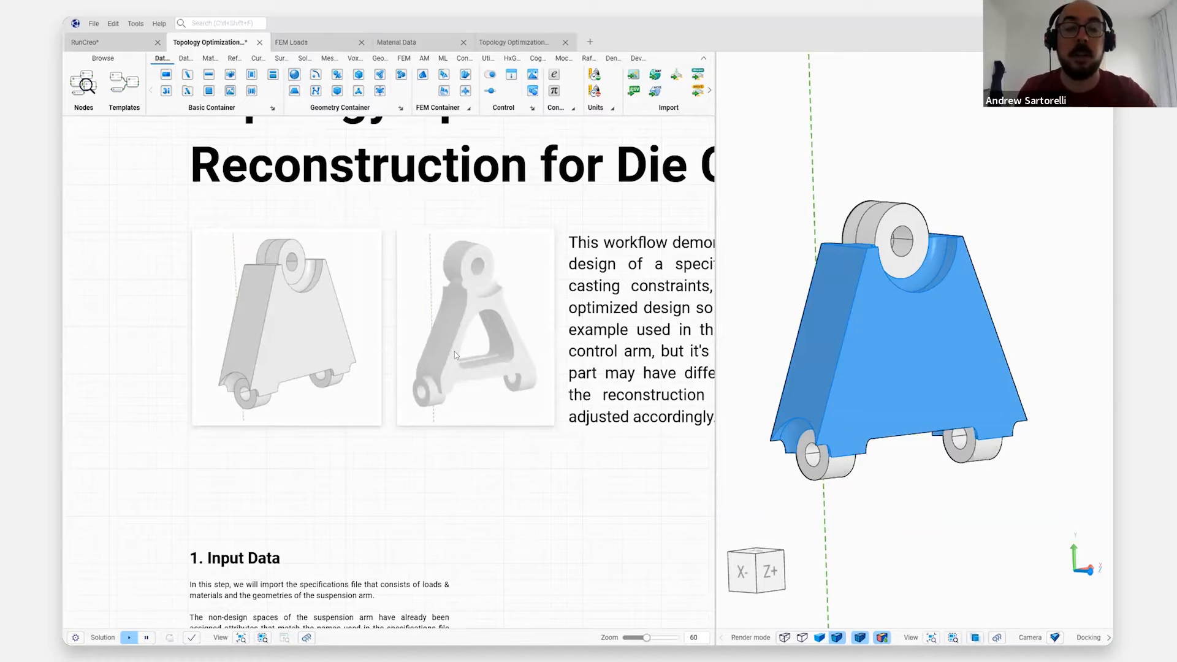
pyautogui.moveTo(499, 321)
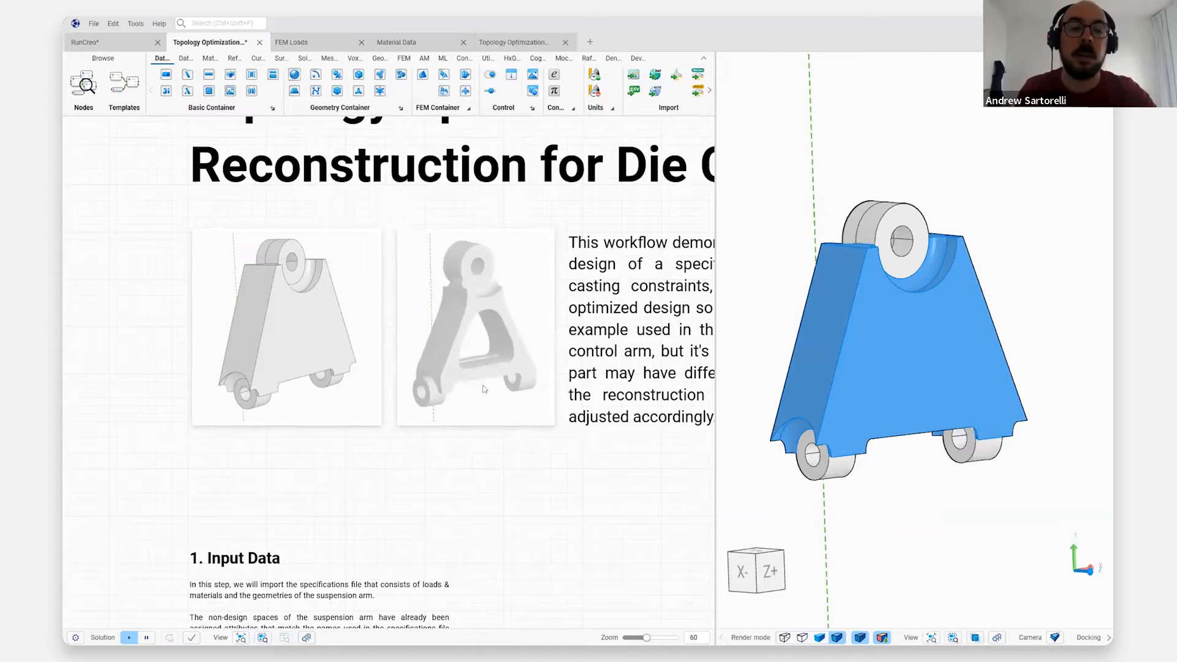
pyautogui.moveTo(494, 490)
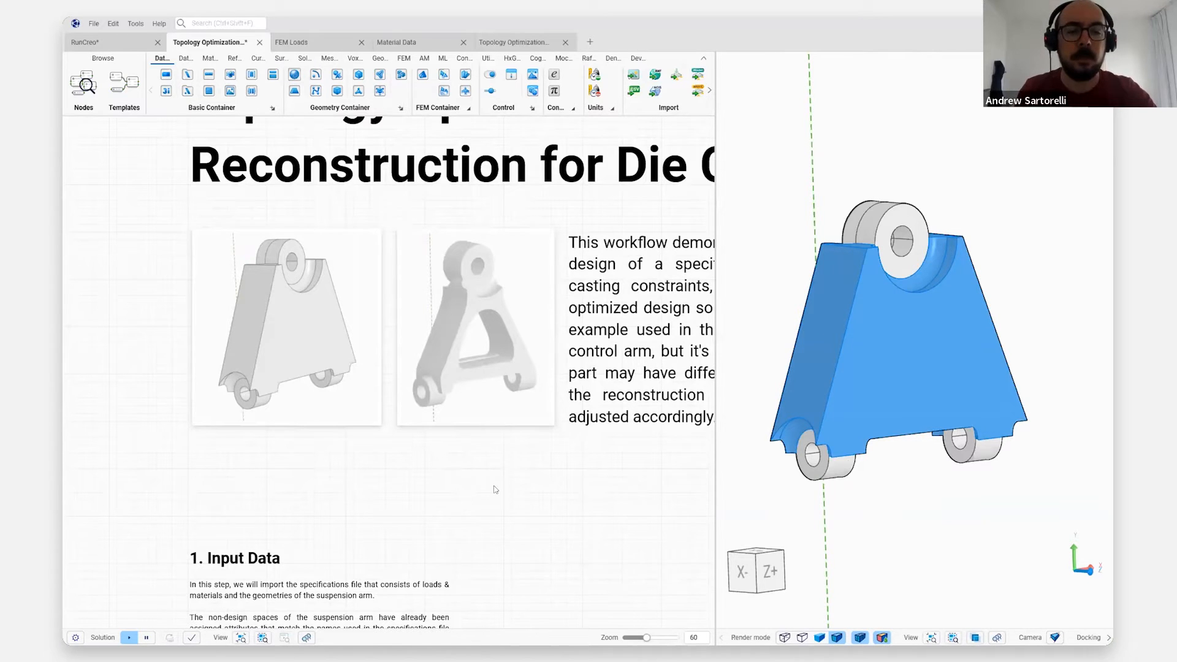
pyautogui.scroll(-3)
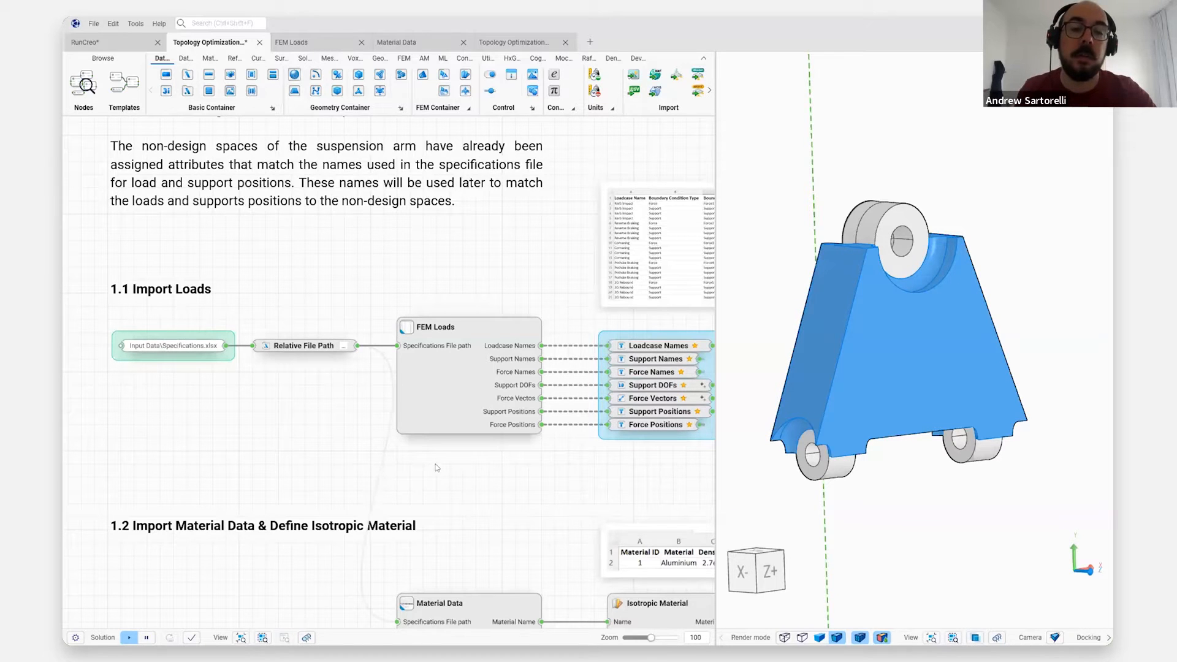
pyautogui.moveTo(452, 419)
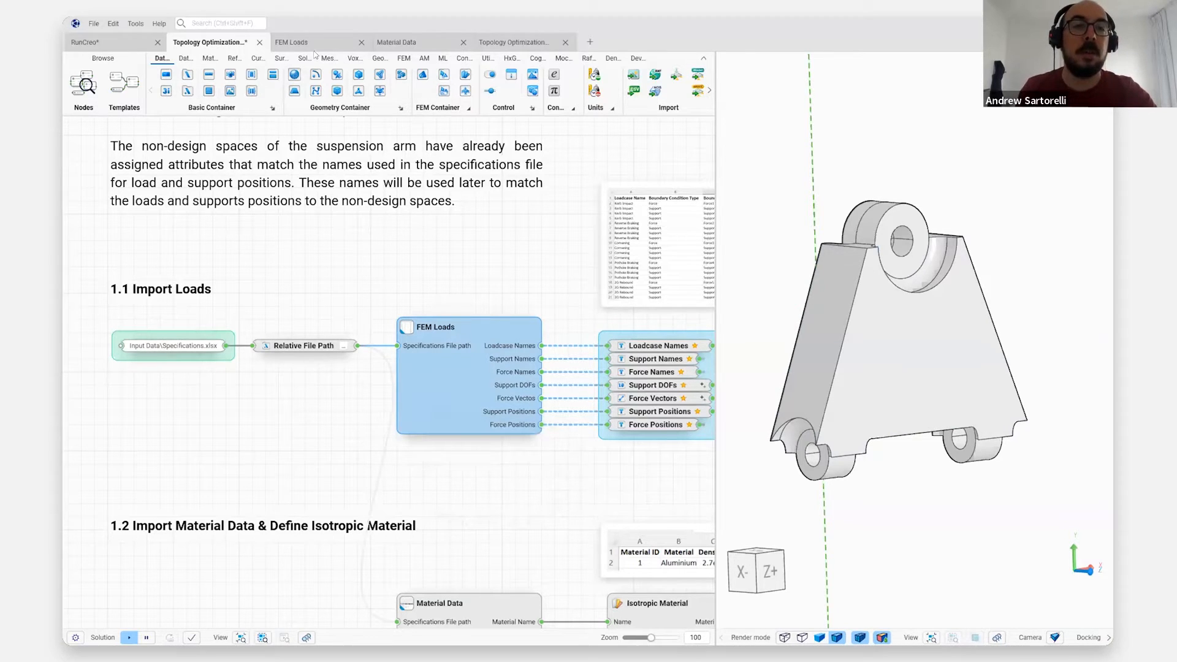
# Open the FEM Loads container's internal graph and look over its nodes reading the specifications file
pyautogui.click(292, 42)
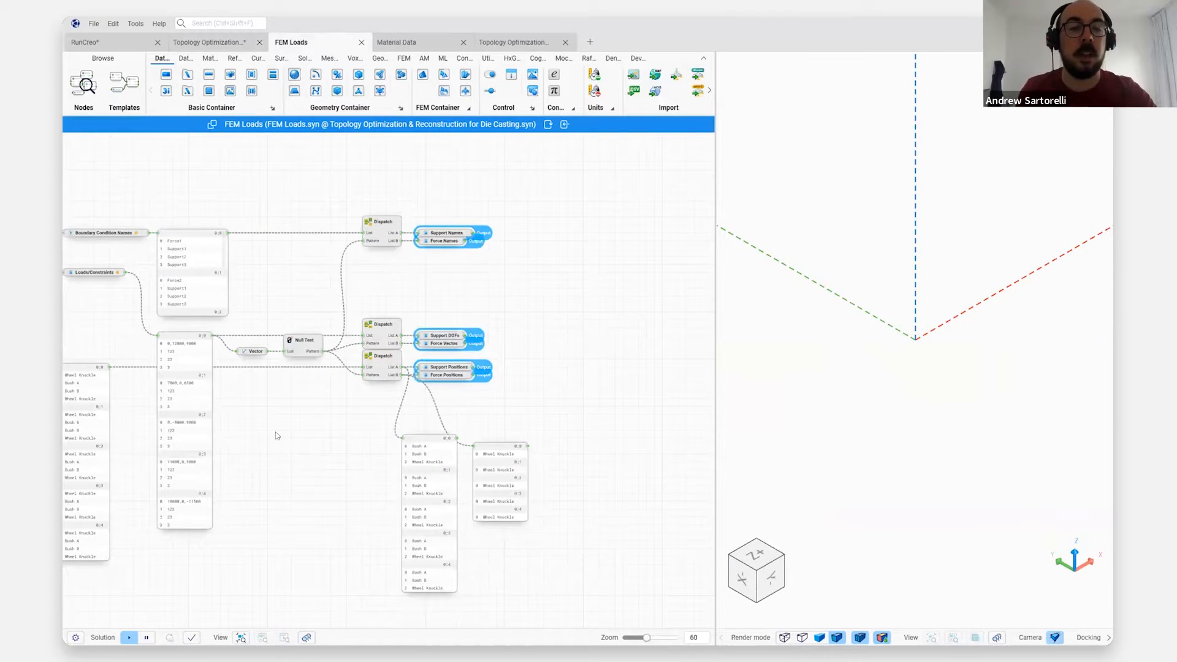
pyautogui.scroll(-3)
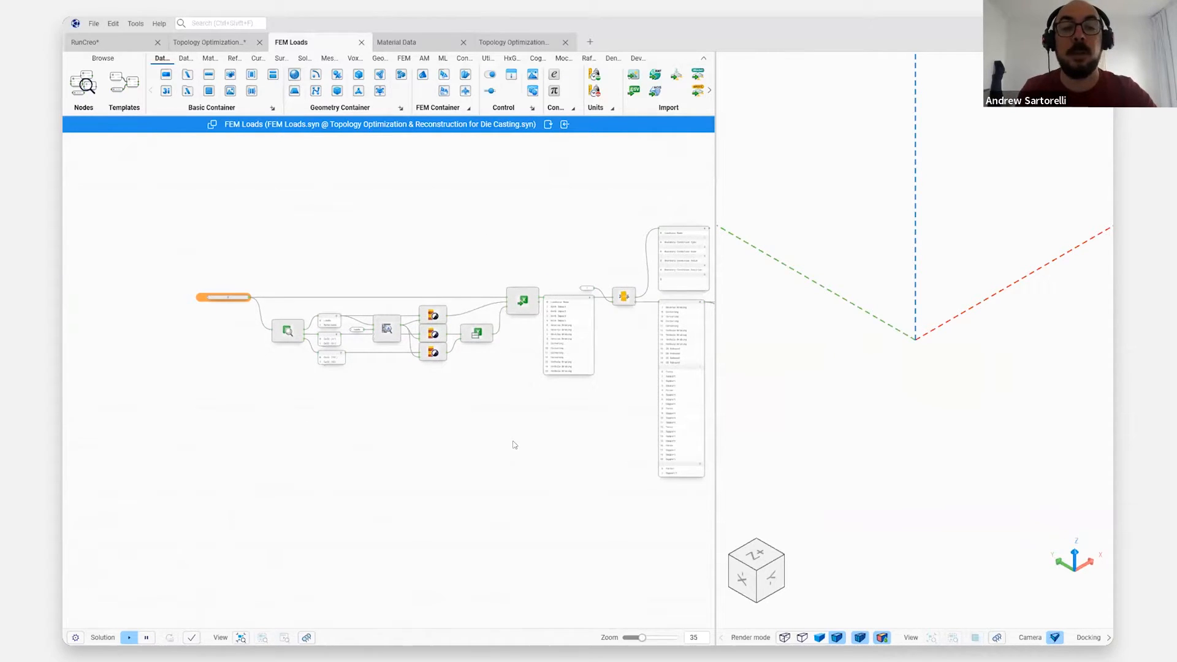
pyautogui.scroll(3)
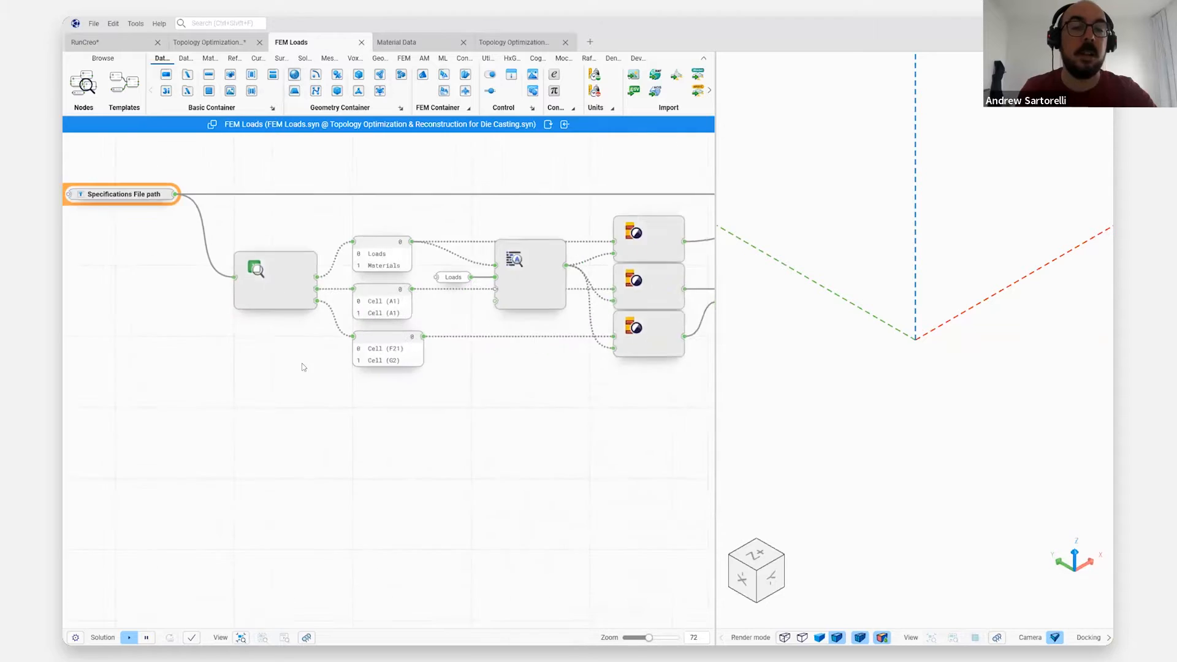
pyautogui.scroll(-3)
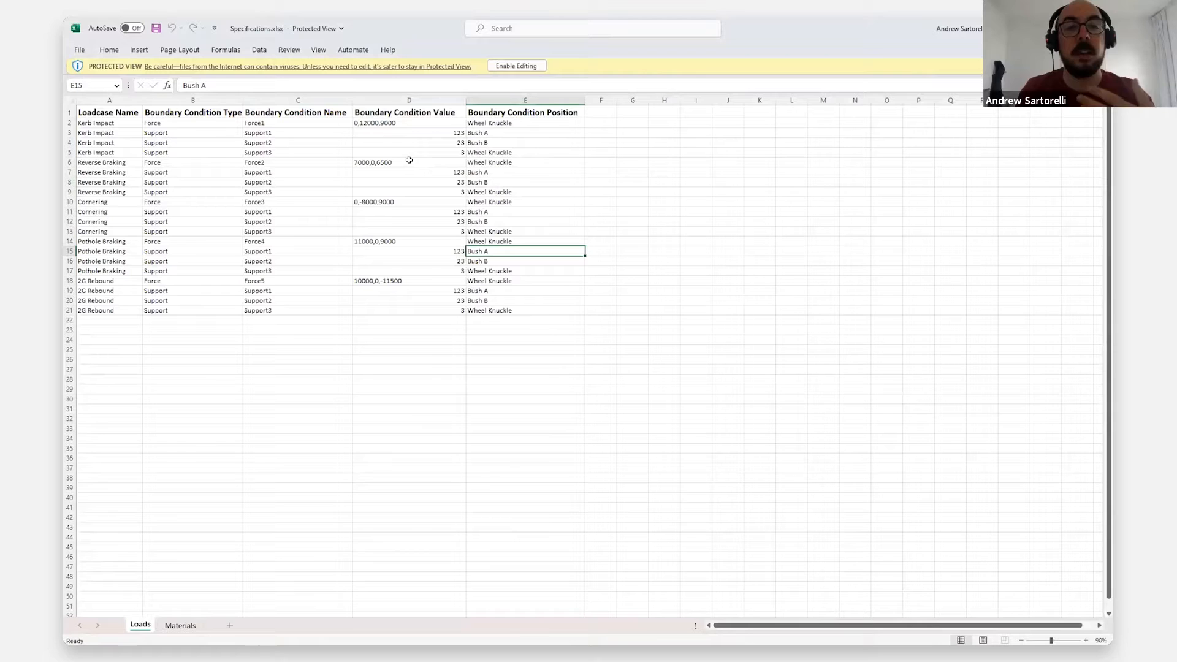
pyautogui.moveTo(802, 219)
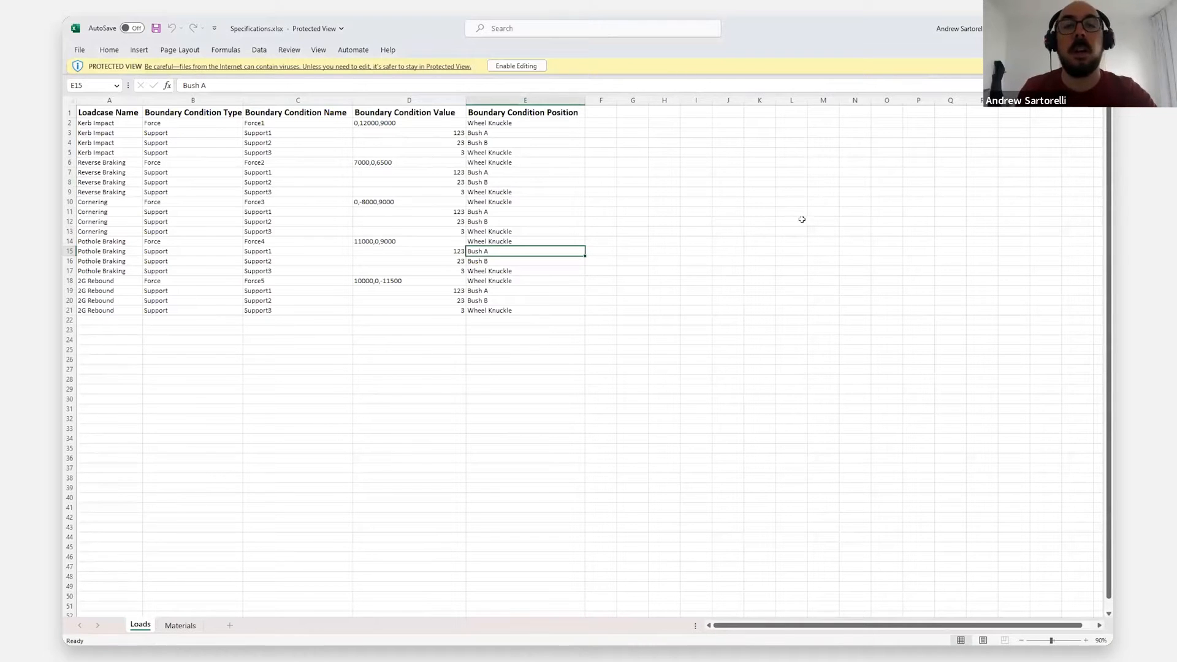
pyautogui.moveTo(966, 152)
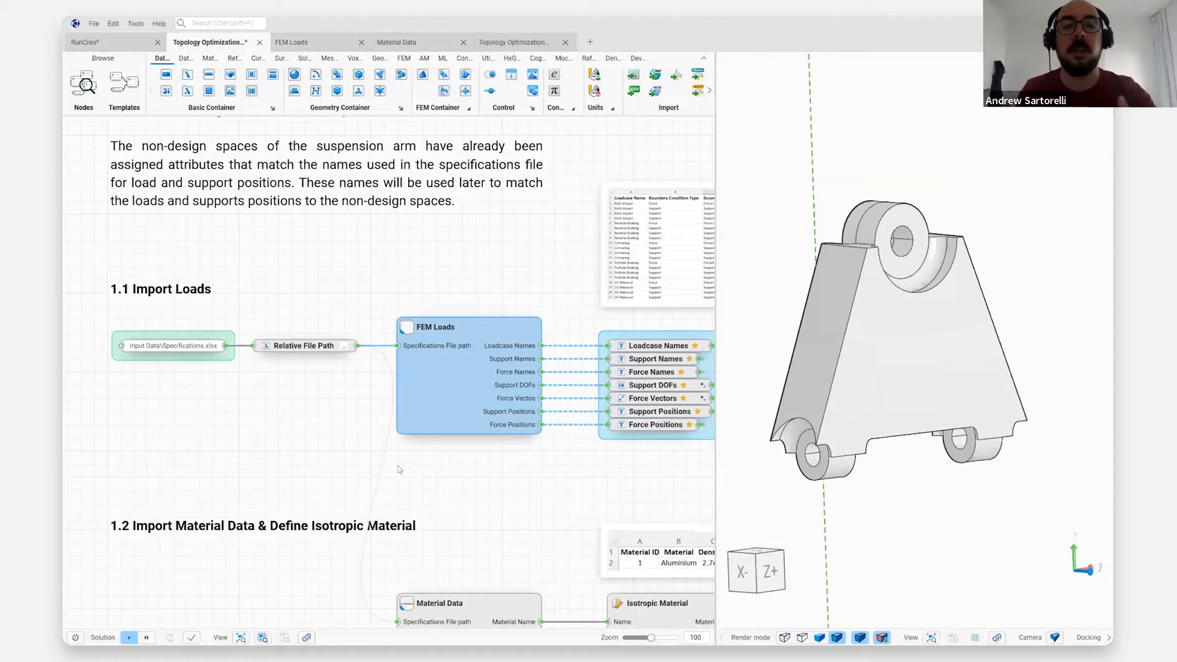
pyautogui.moveTo(499, 497)
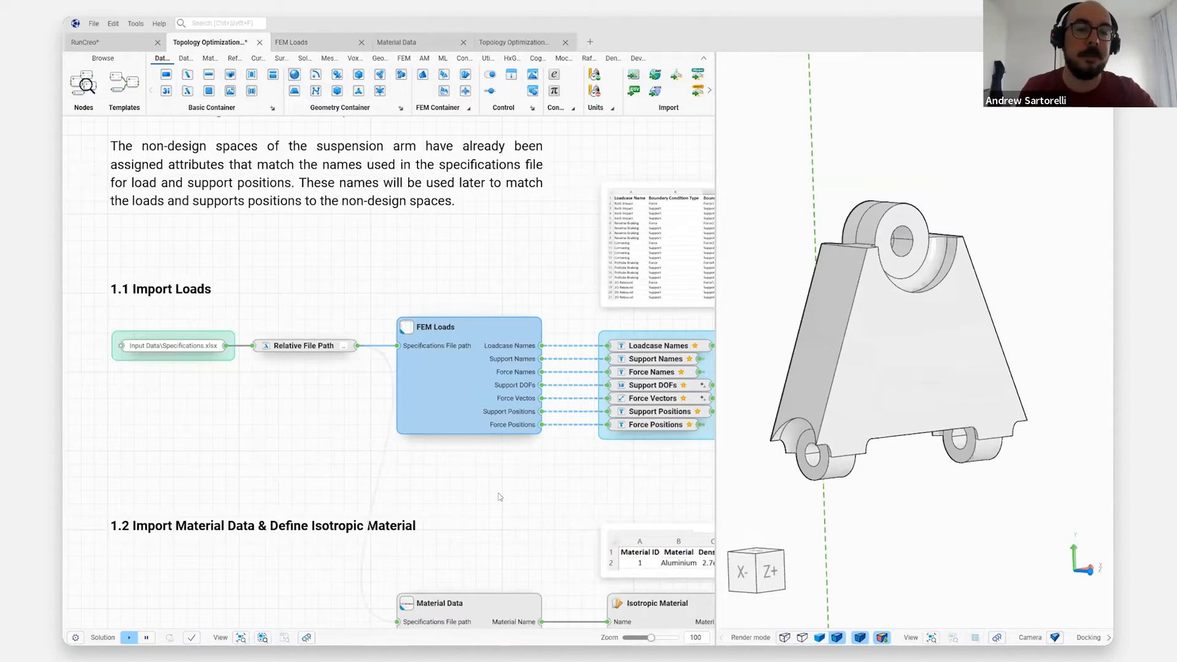
# Pan the canvas toward section 2, Meshing & Generation of Solid Parts
pyautogui.scroll(-3)
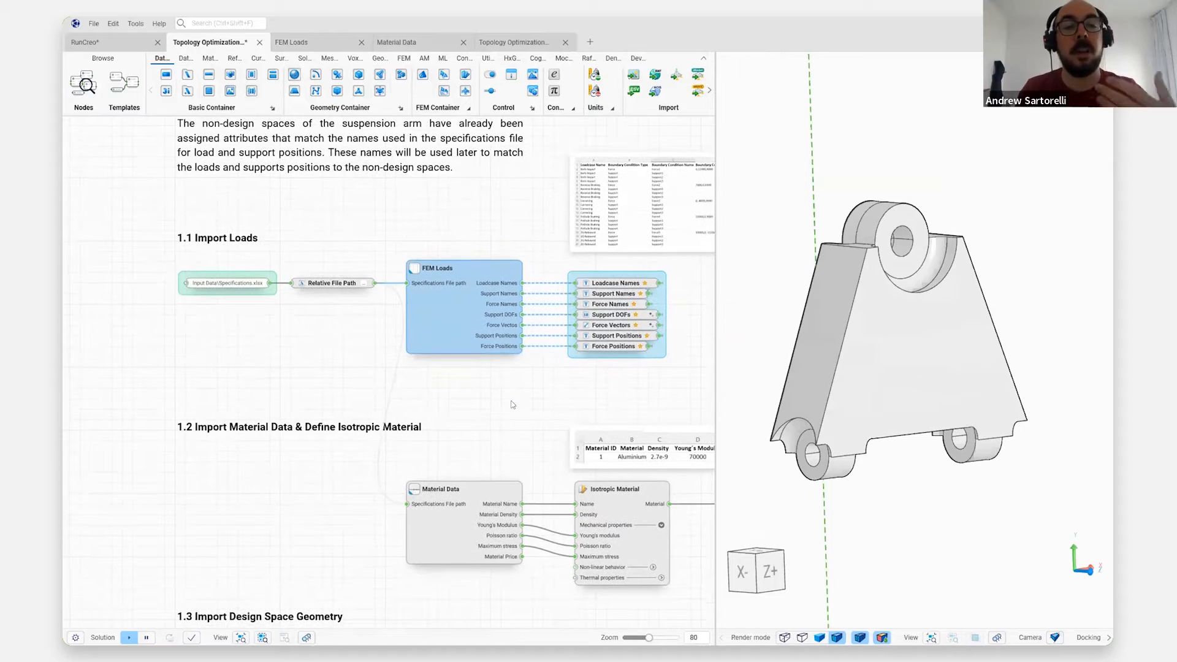
pyautogui.scroll(-3)
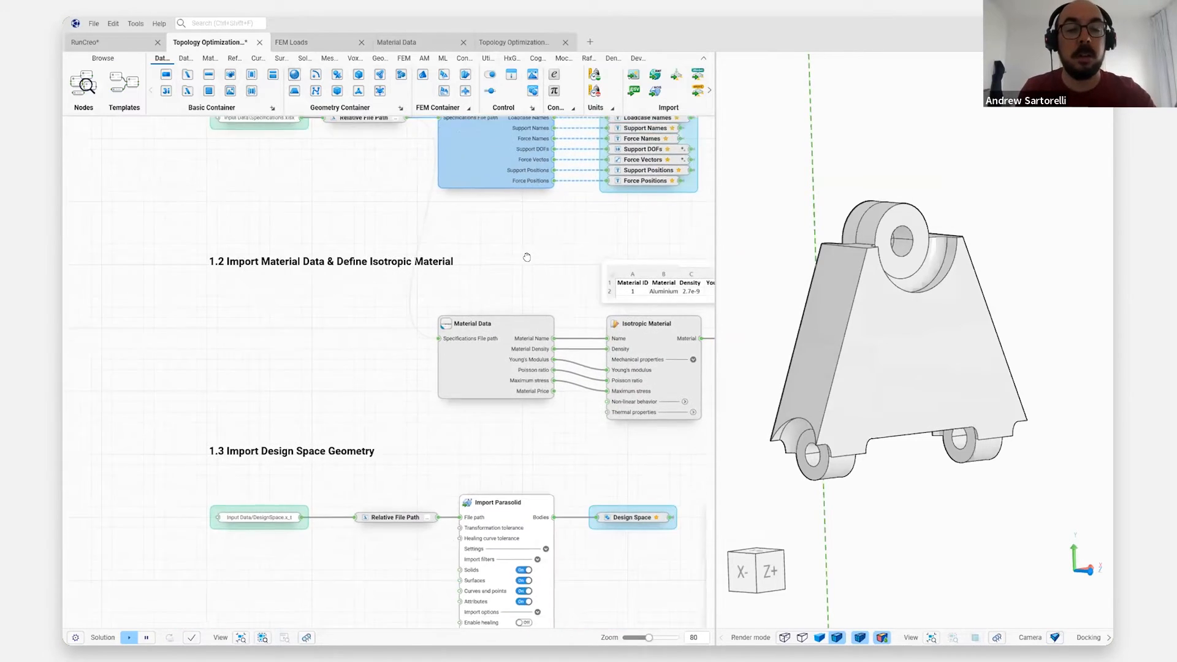
pyautogui.scroll(-3)
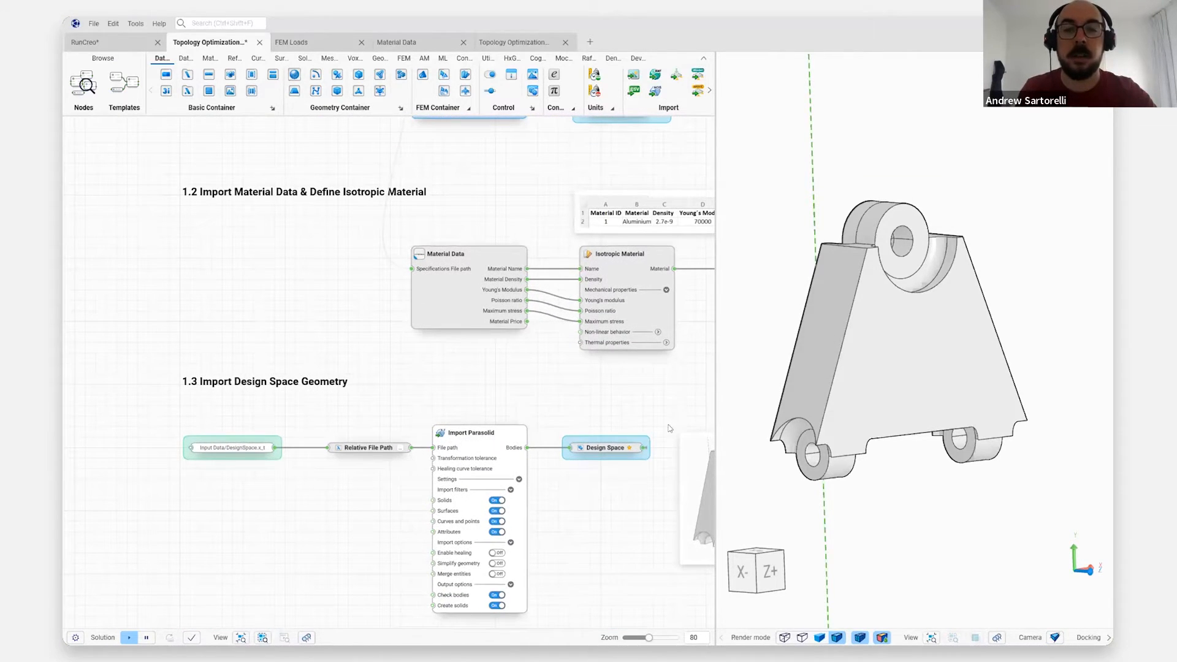
pyautogui.scroll(-3)
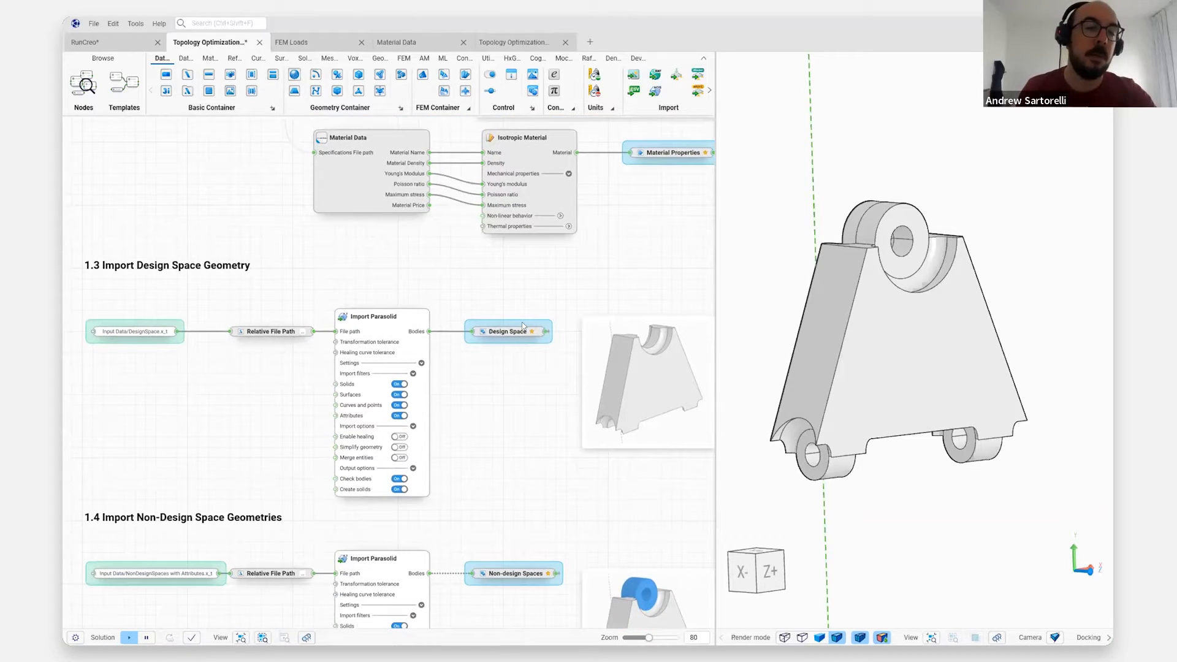
pyautogui.moveTo(516, 360)
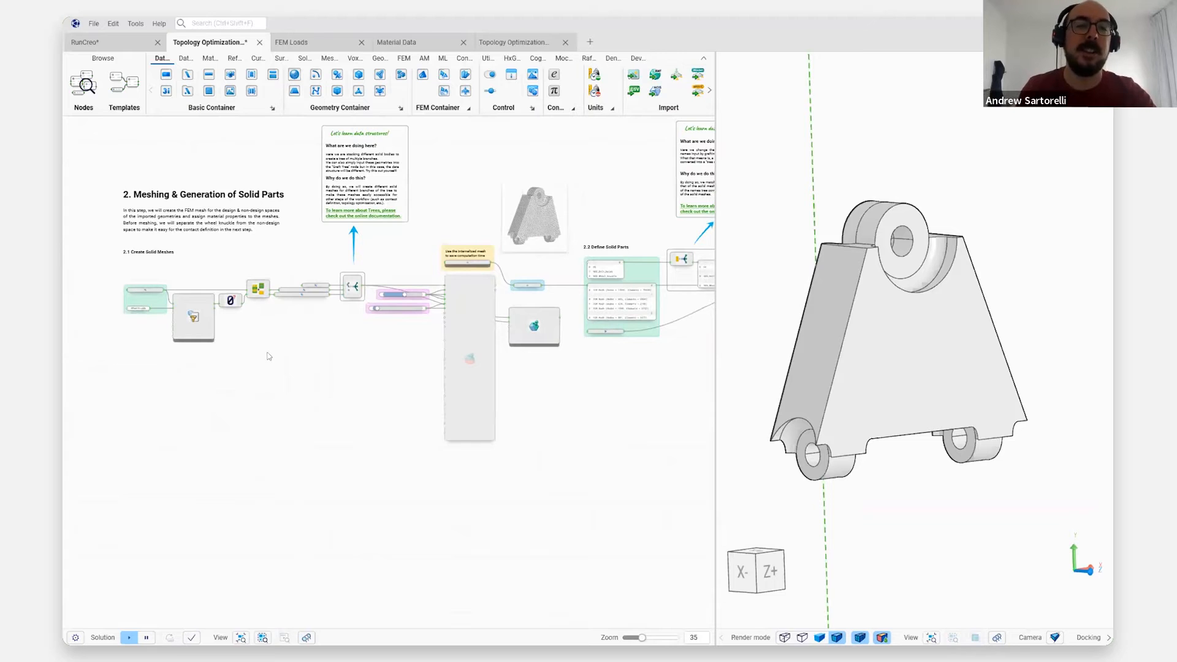
# Zoom into section 2.1 Create Solid Meshes toward the Stack and Solid Mesh nodes
pyautogui.scroll(3)
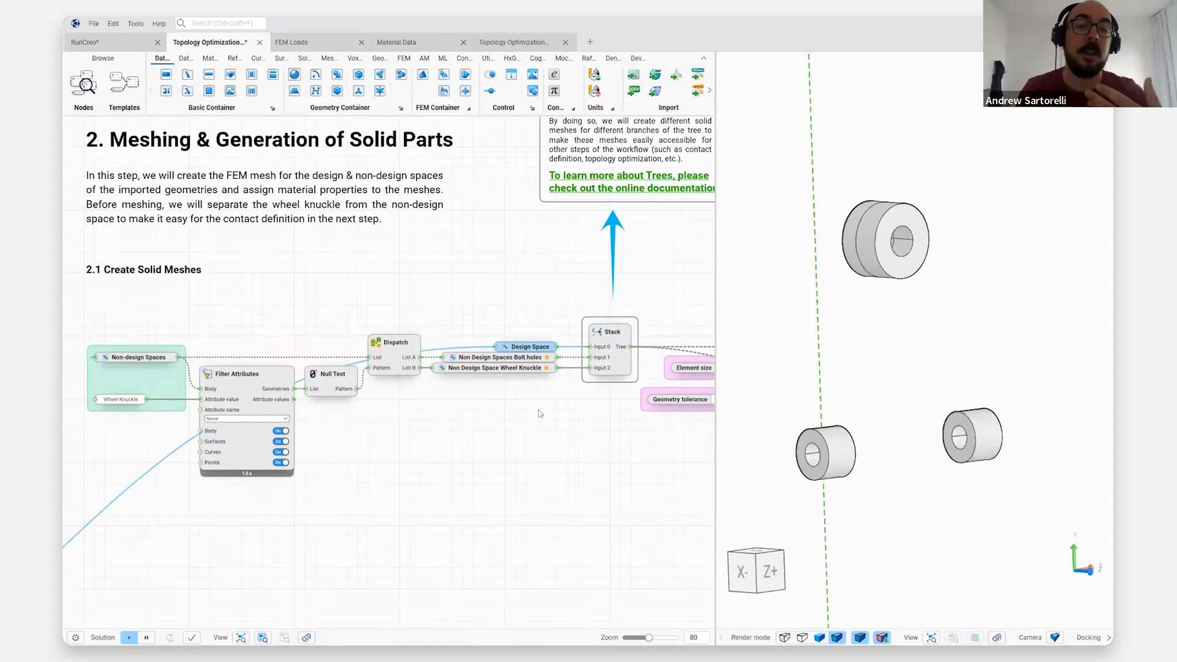
pyautogui.moveTo(559, 468)
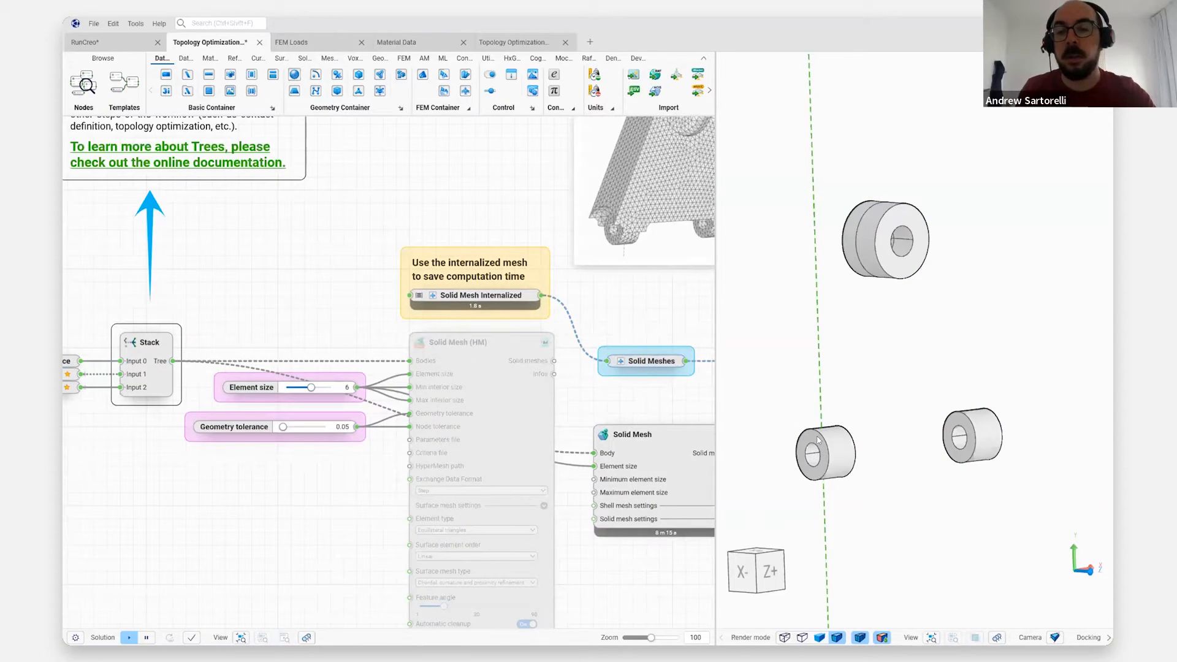
# Preview the generated tetrahedral Solid Meshes in 3D and inspect the Solid Mesh node's inputs
pyautogui.click(650, 361)
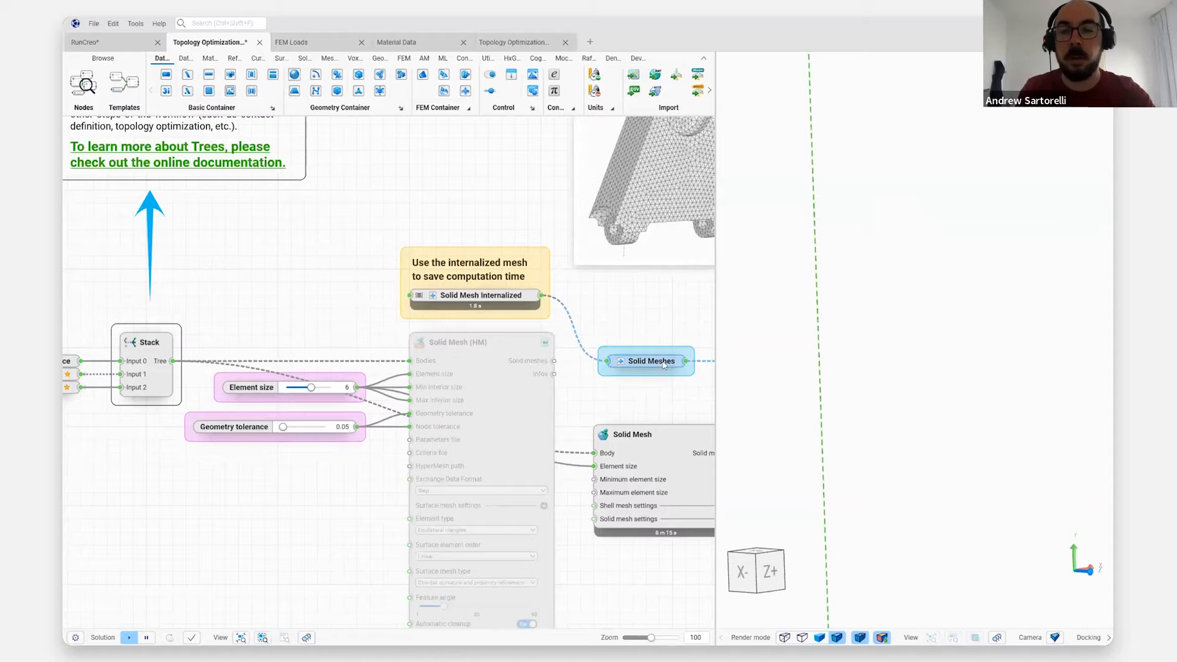
pyautogui.click(646, 361)
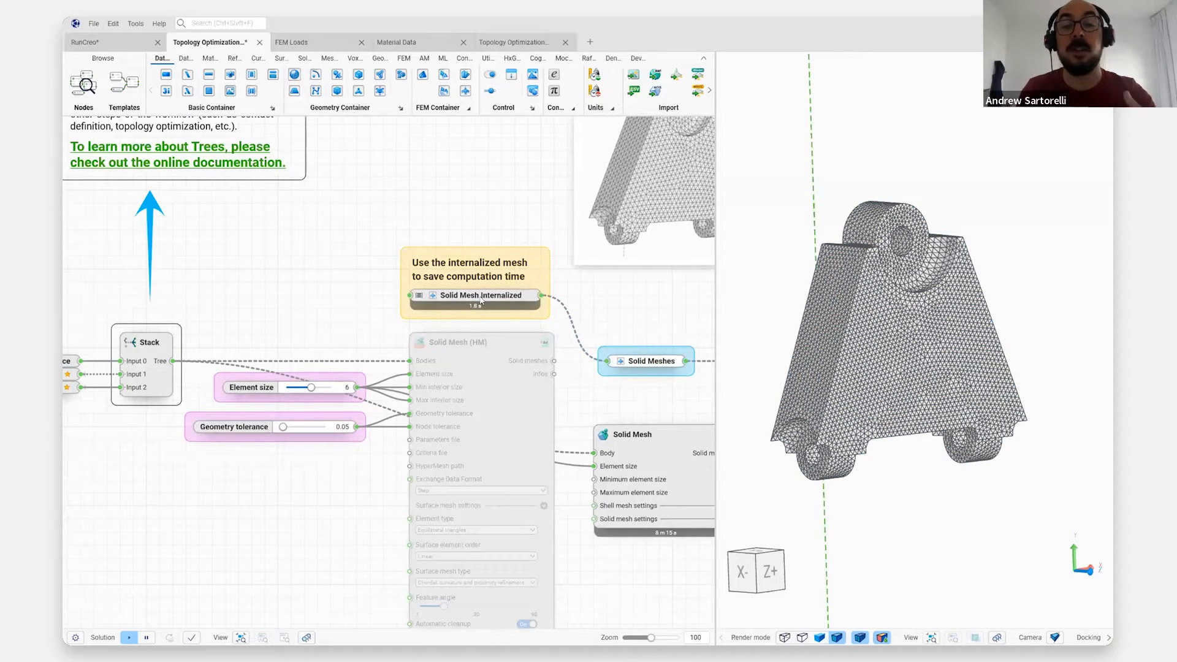
pyautogui.moveTo(612, 400)
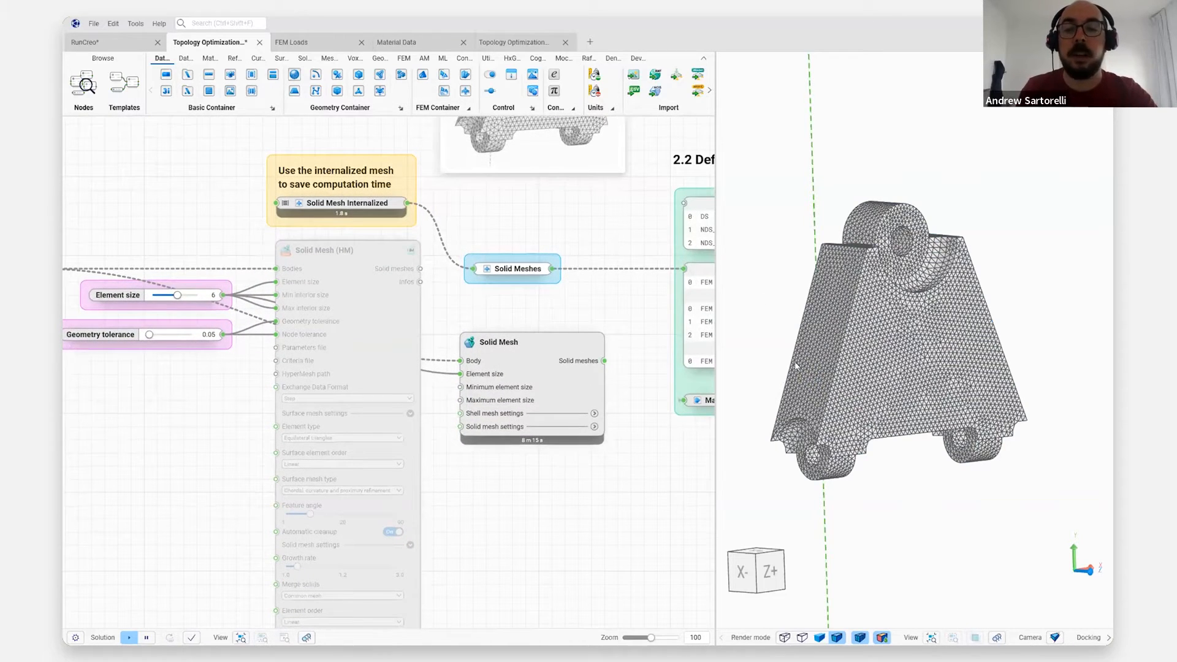
pyautogui.click(497, 315)
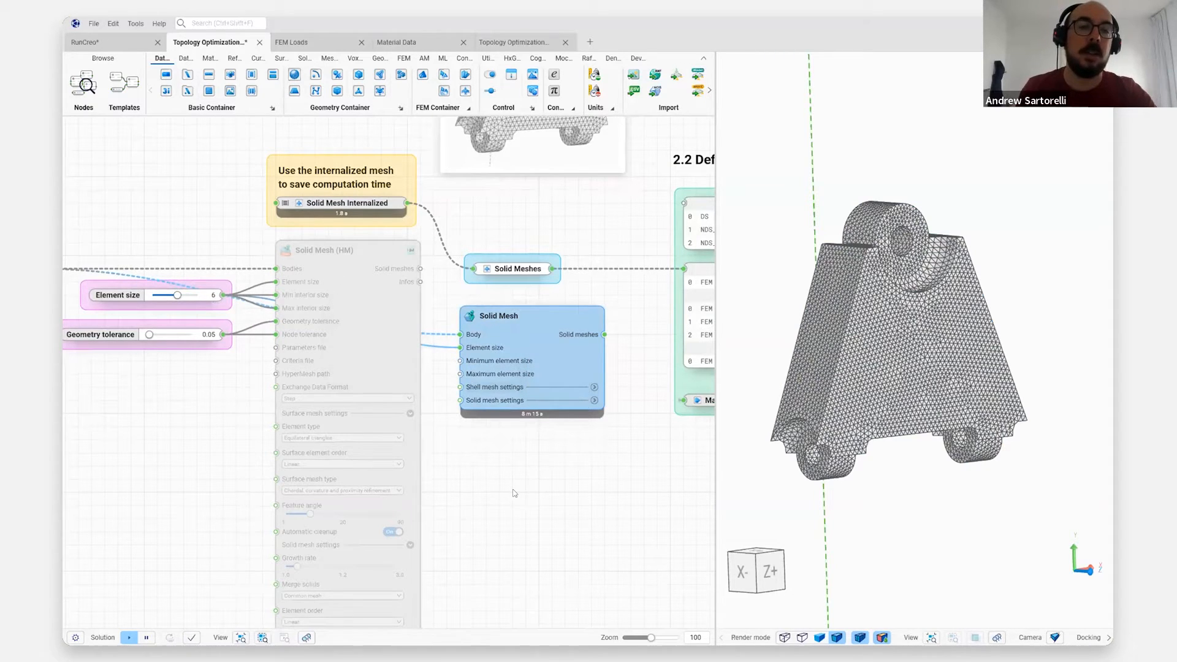
pyautogui.moveTo(485, 521)
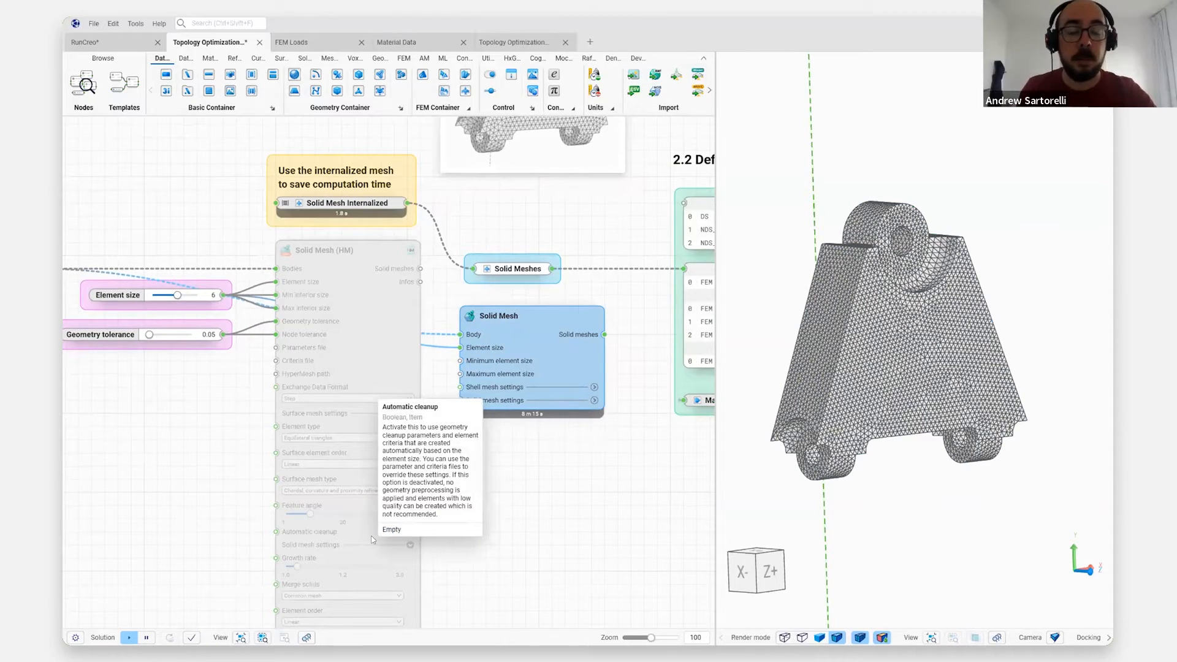
pyautogui.click(390, 531)
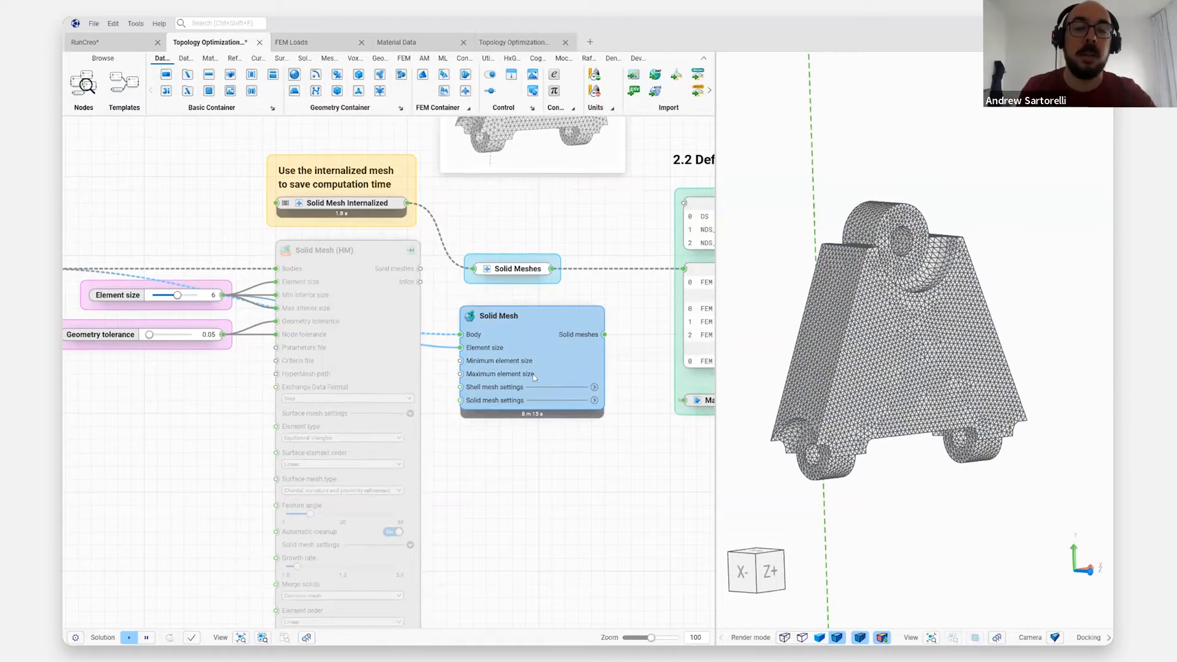
pyautogui.moveTo(530, 368)
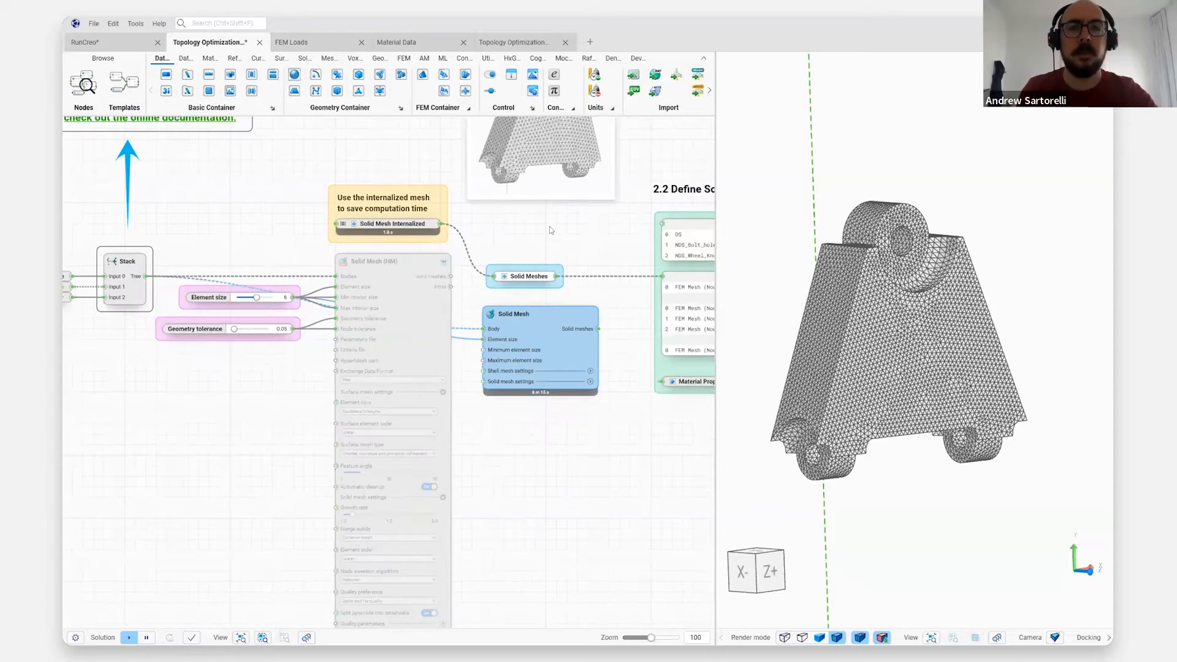
# Pan to section 2.2 Define Solid Parts and deselect the meshed part
pyautogui.scroll(-3)
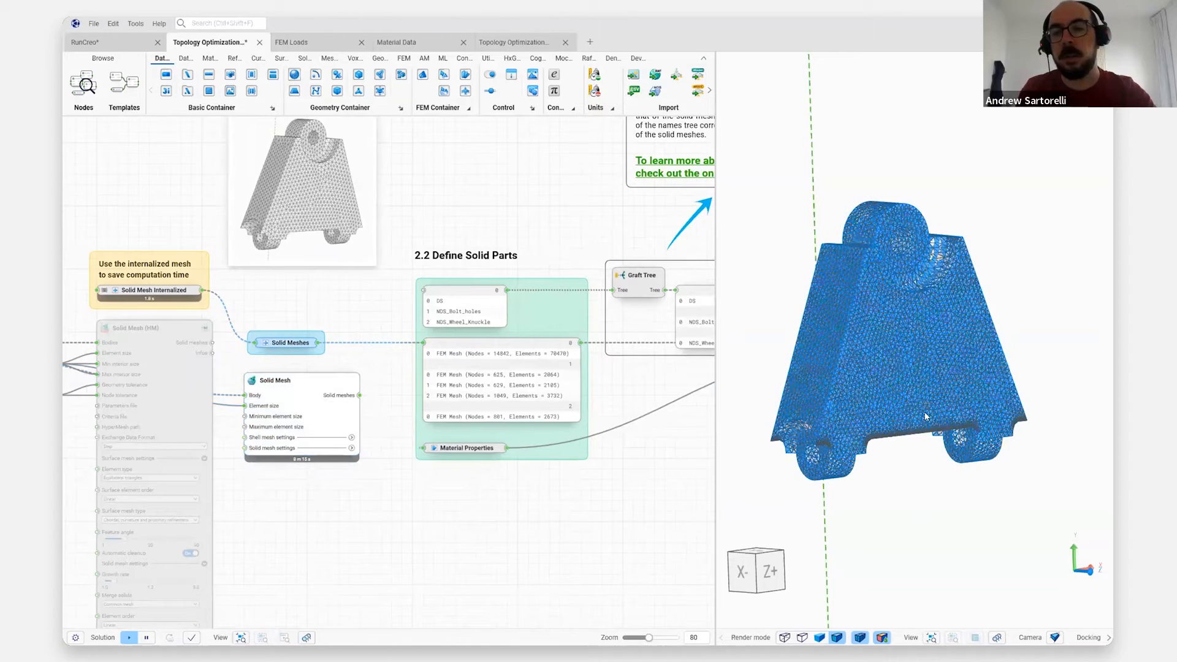
pyautogui.click(286, 343)
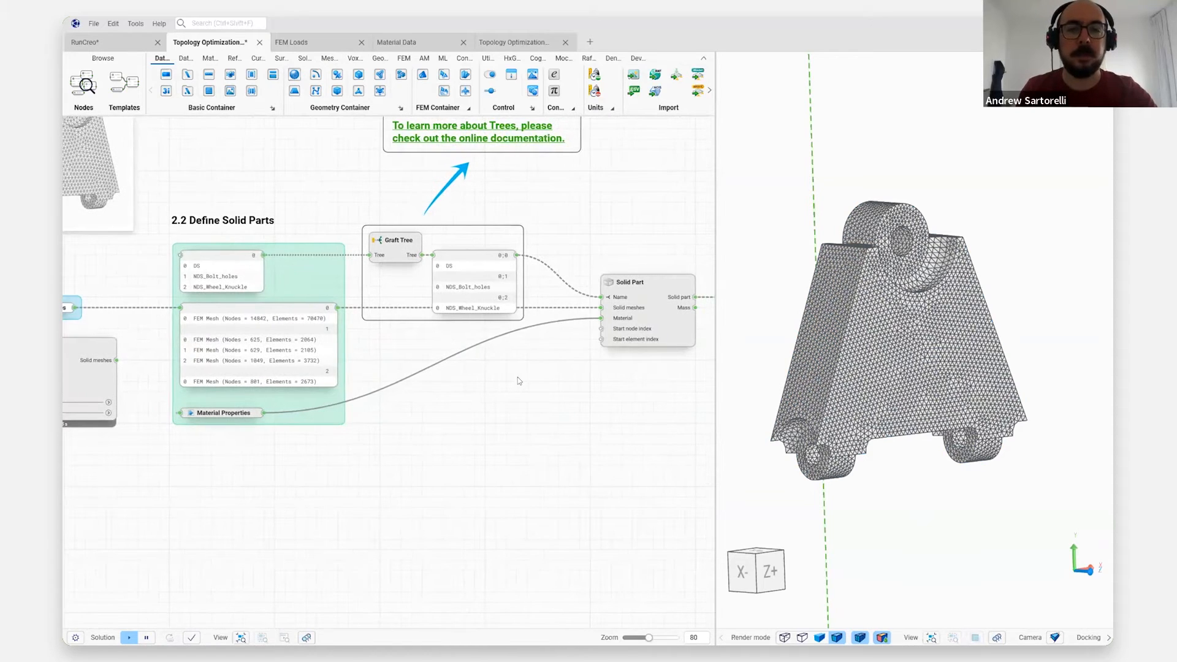
# Scroll through section 3 Contact Definitions to section 4 RBE Definitions
pyautogui.scroll(-3)
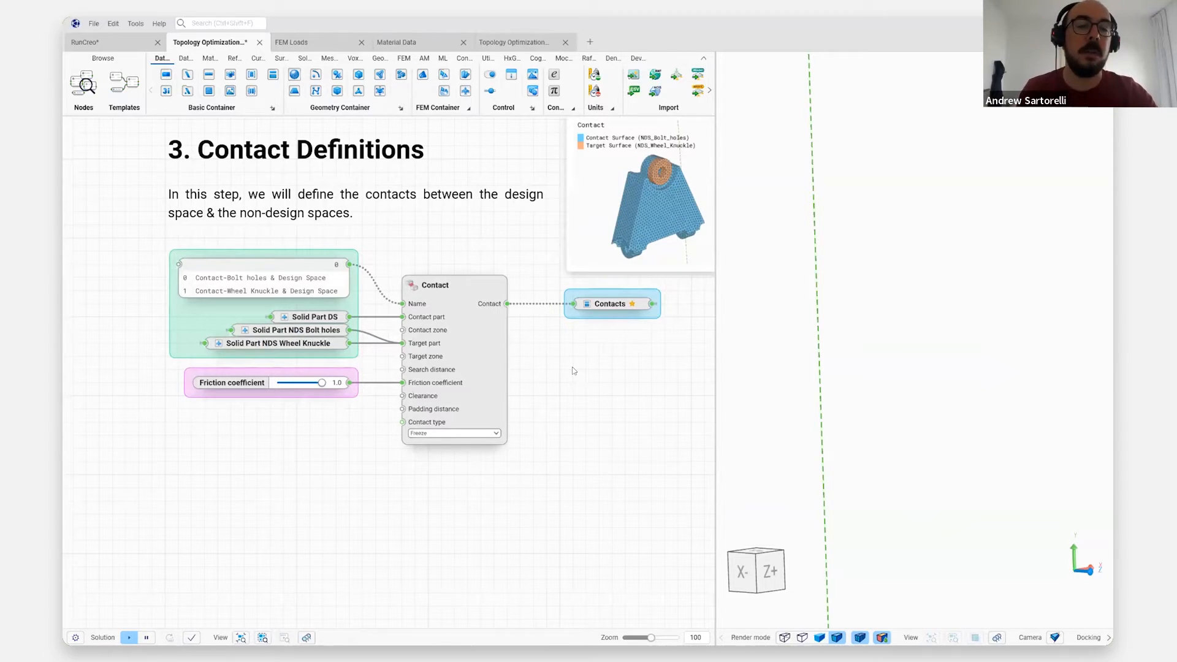
pyautogui.moveTo(531, 328)
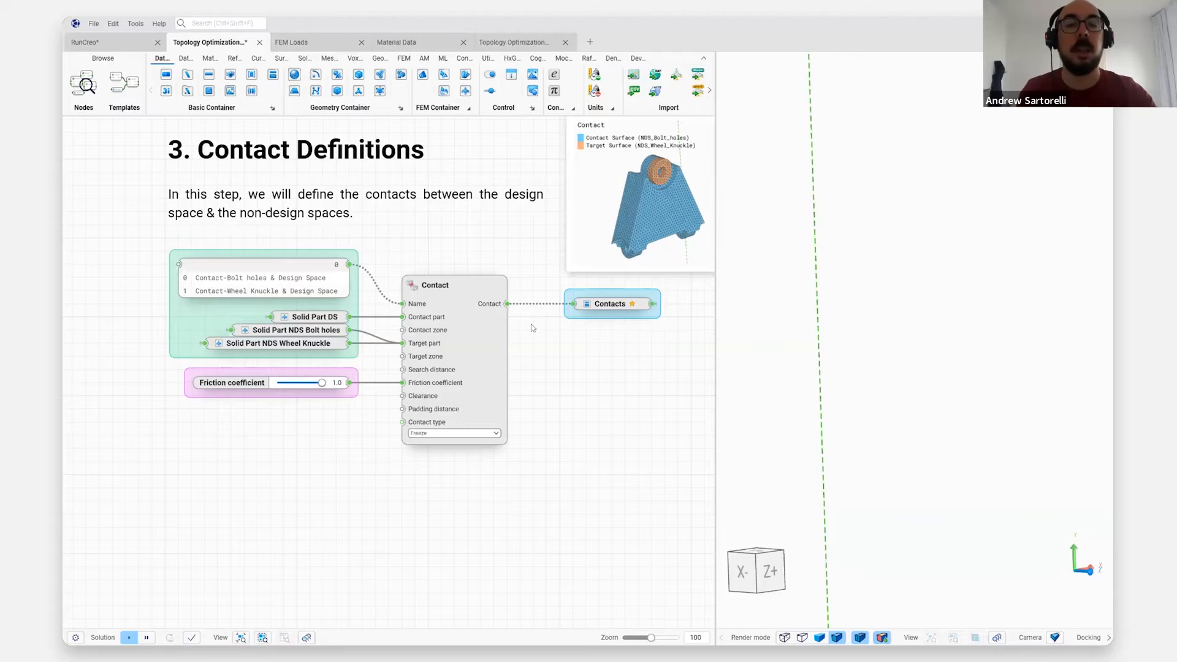
pyautogui.scroll(-3)
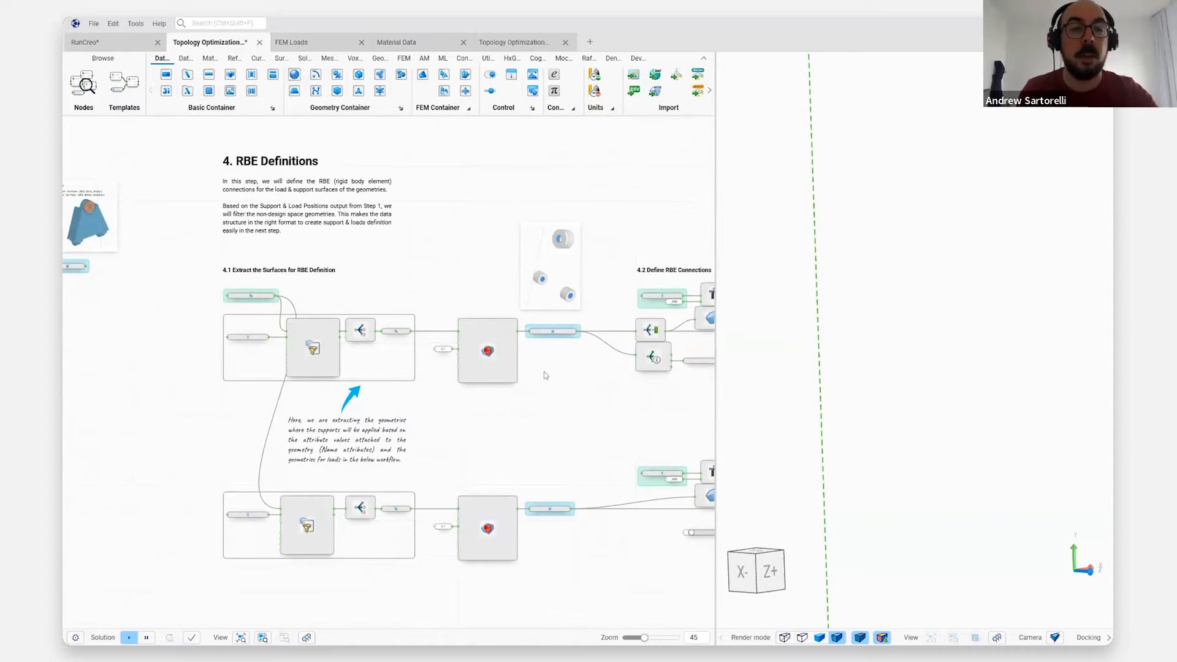
pyautogui.moveTo(548, 431)
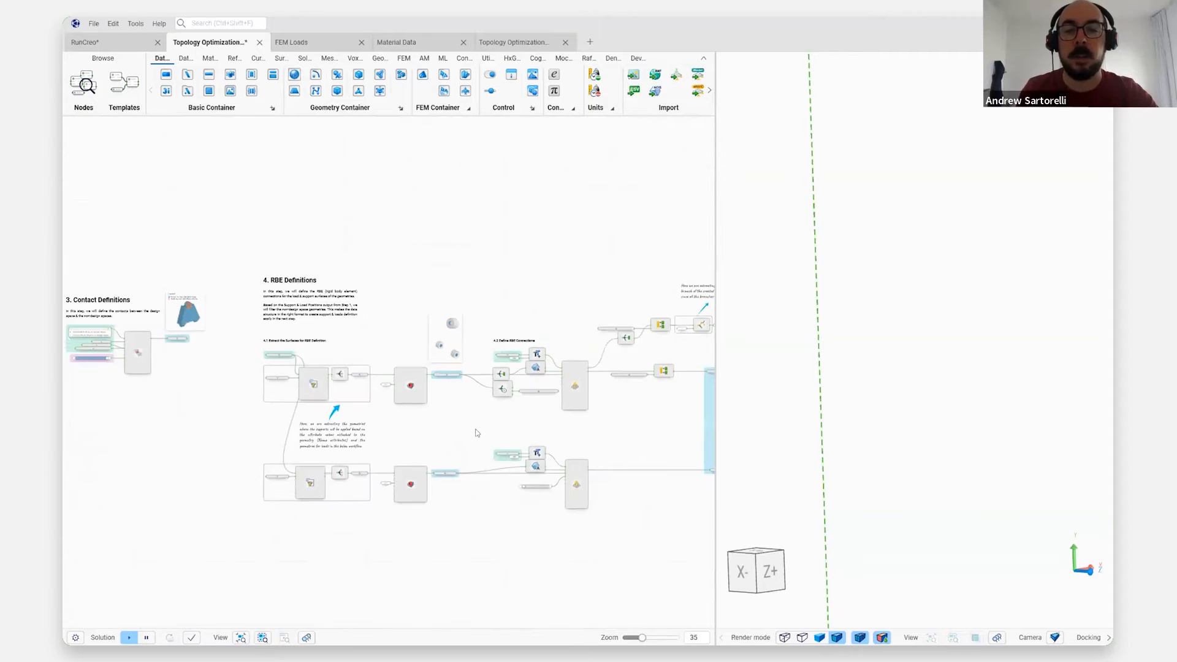
# Zoom out and then into section 6.1 FEM Model Assembly
pyautogui.scroll(-3)
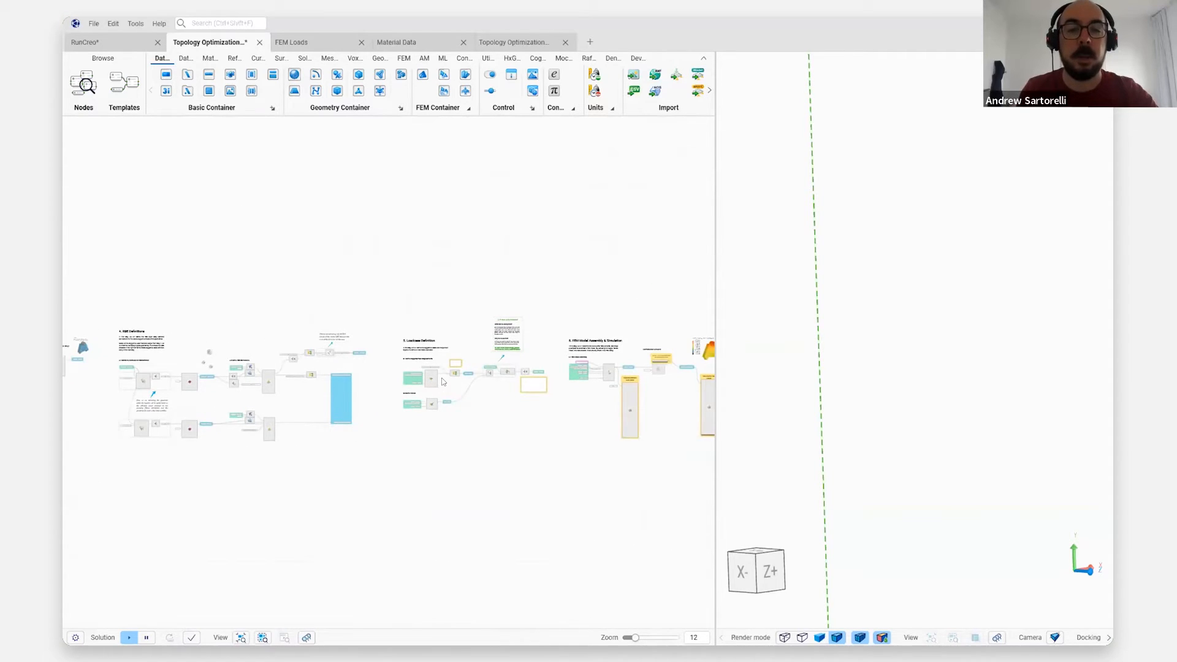
pyautogui.scroll(3)
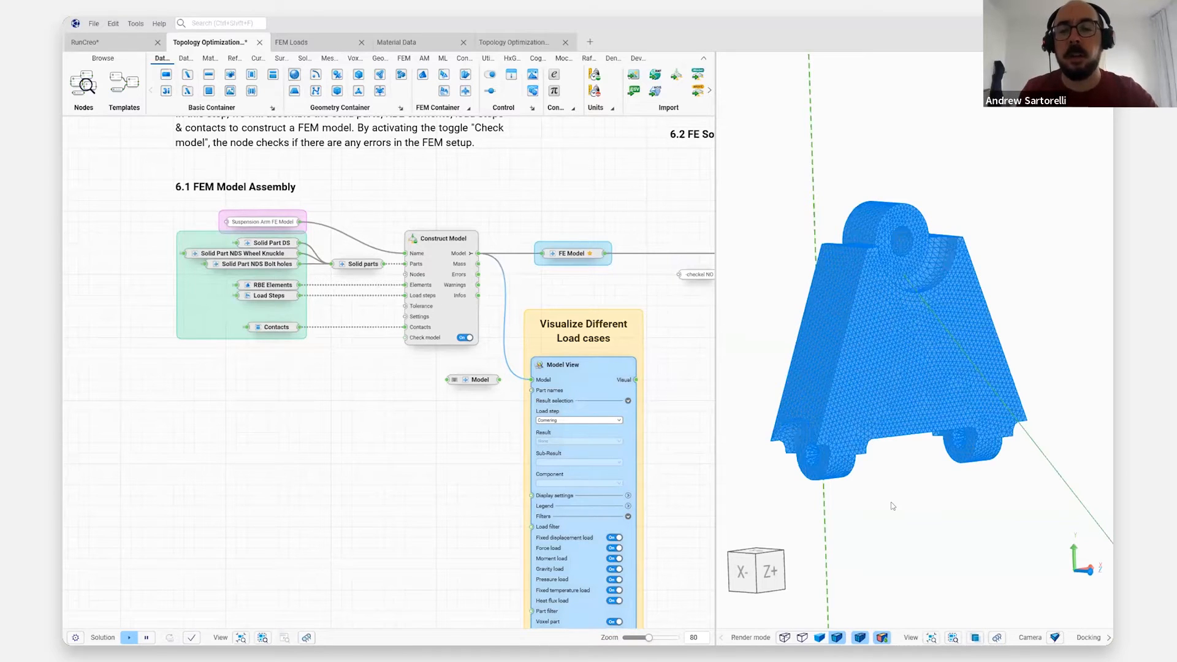
# Show the solved model's element stress results in the Model View for the Cornering load case
pyautogui.click(801, 638)
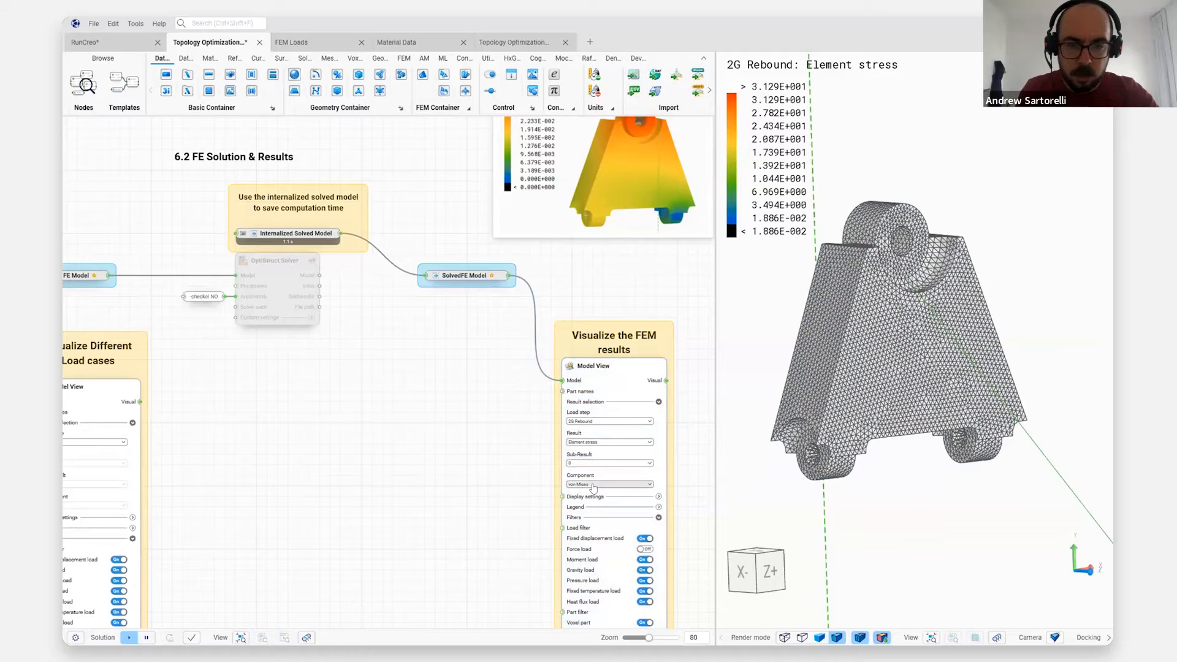
pyautogui.click(608, 483)
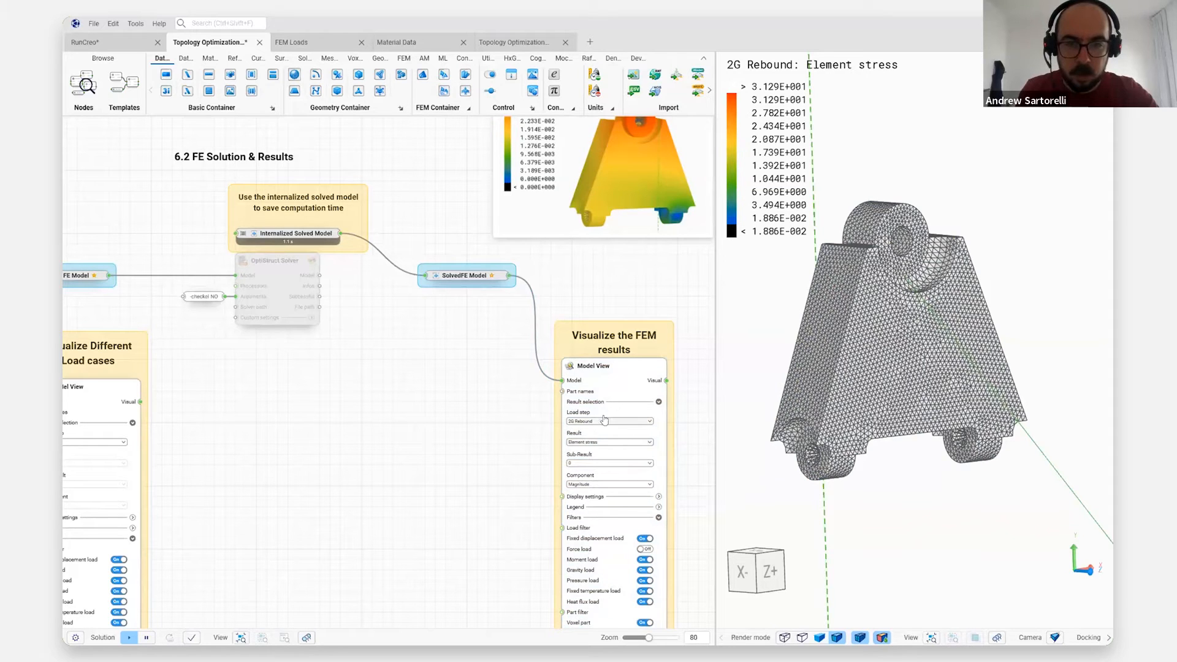
pyautogui.click(609, 421)
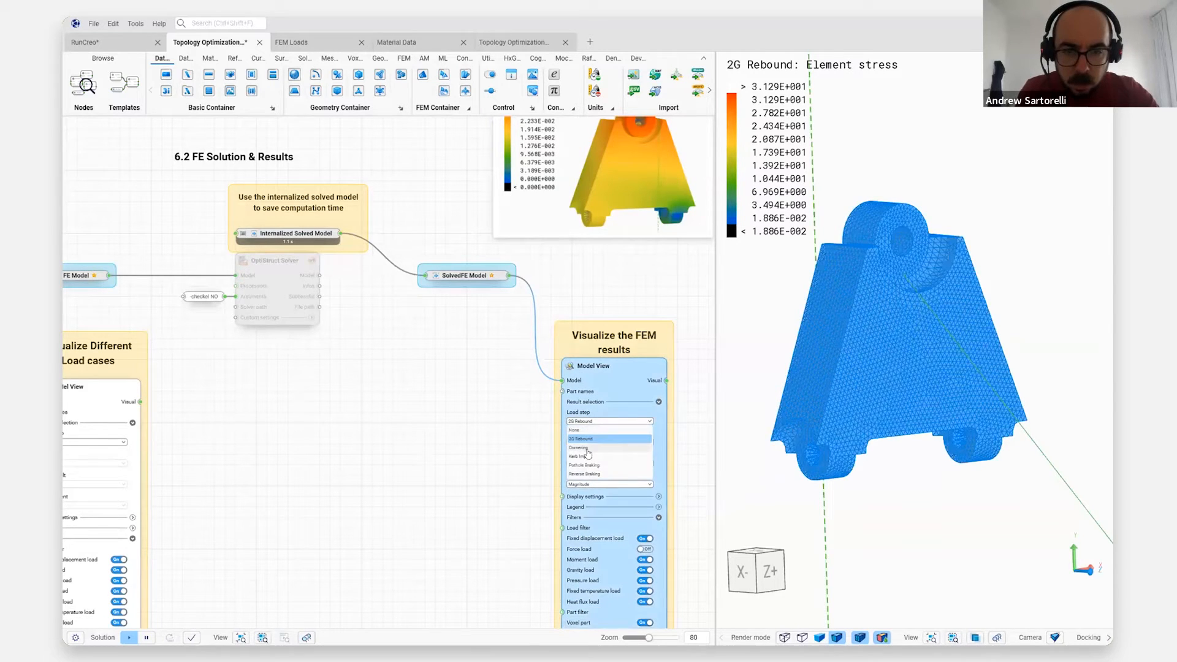
pyautogui.click(586, 447)
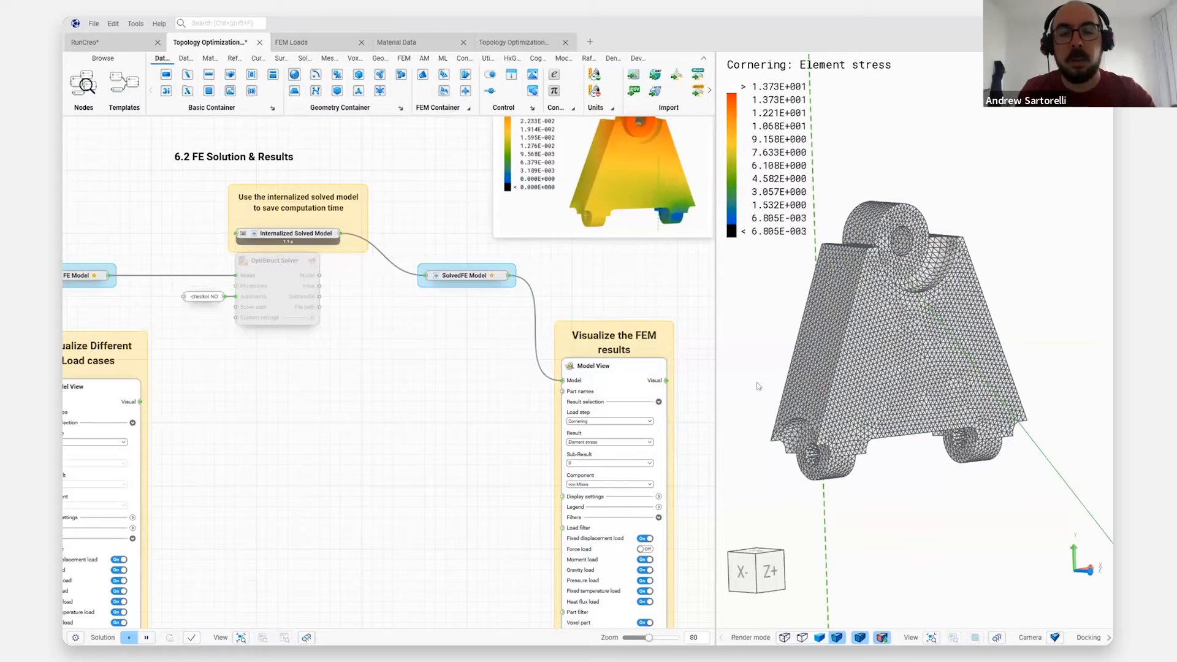
pyautogui.moveTo(631, 476)
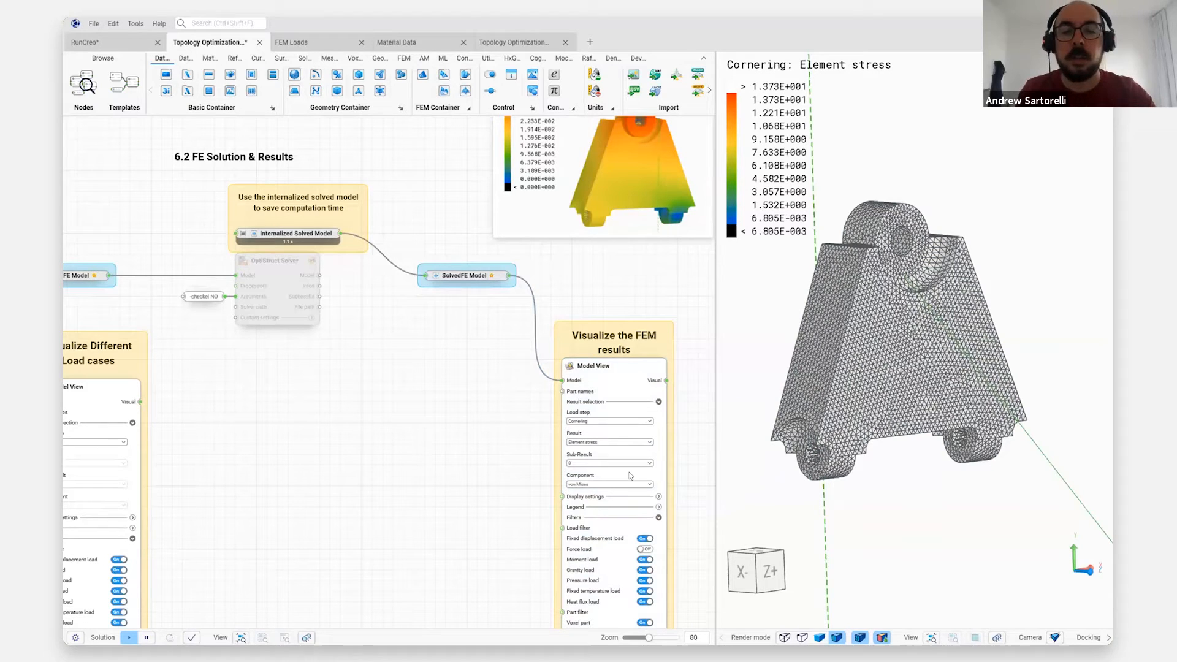
pyautogui.moveTo(698, 449)
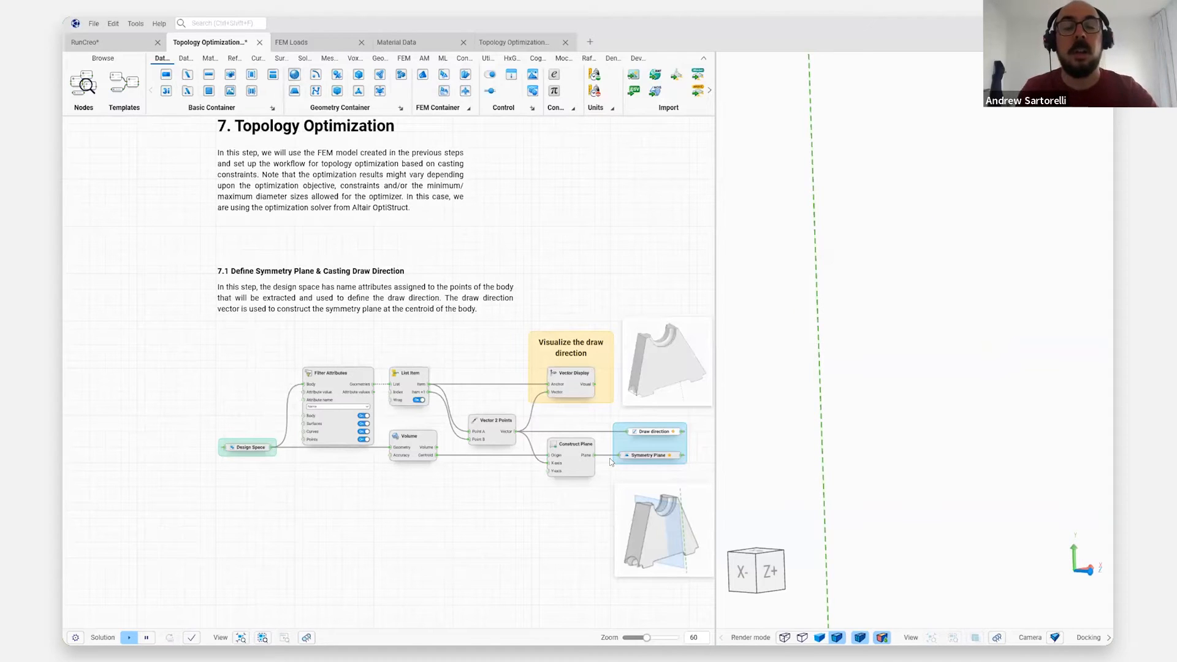
pyautogui.moveTo(630, 493)
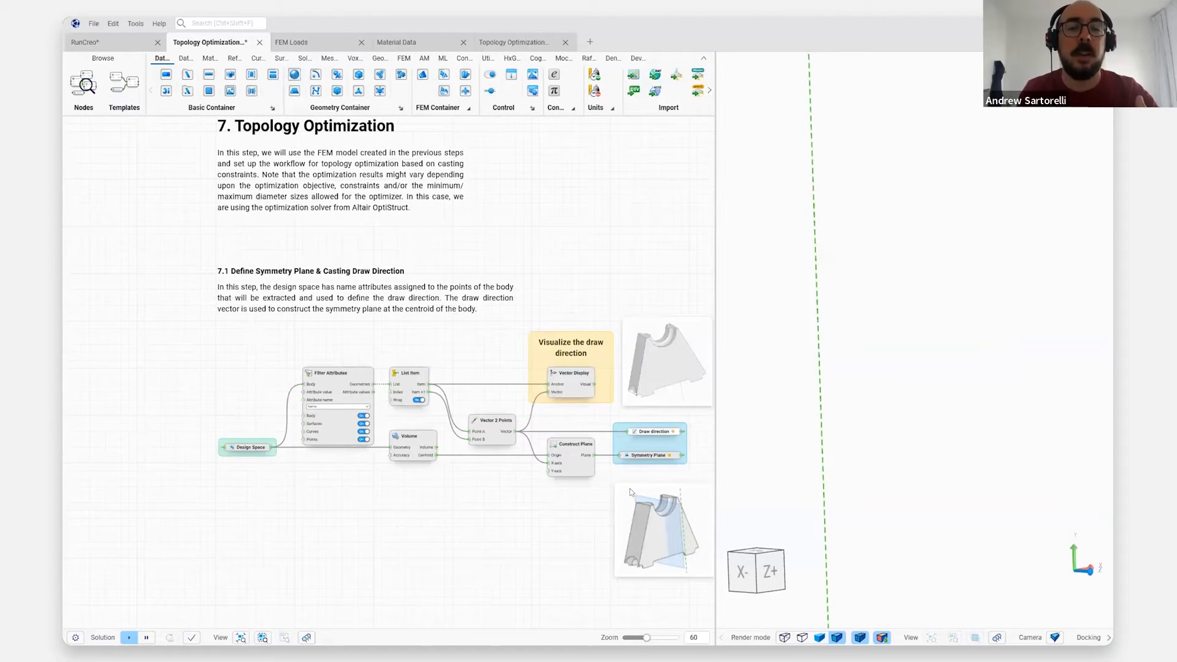
pyautogui.moveTo(605, 503)
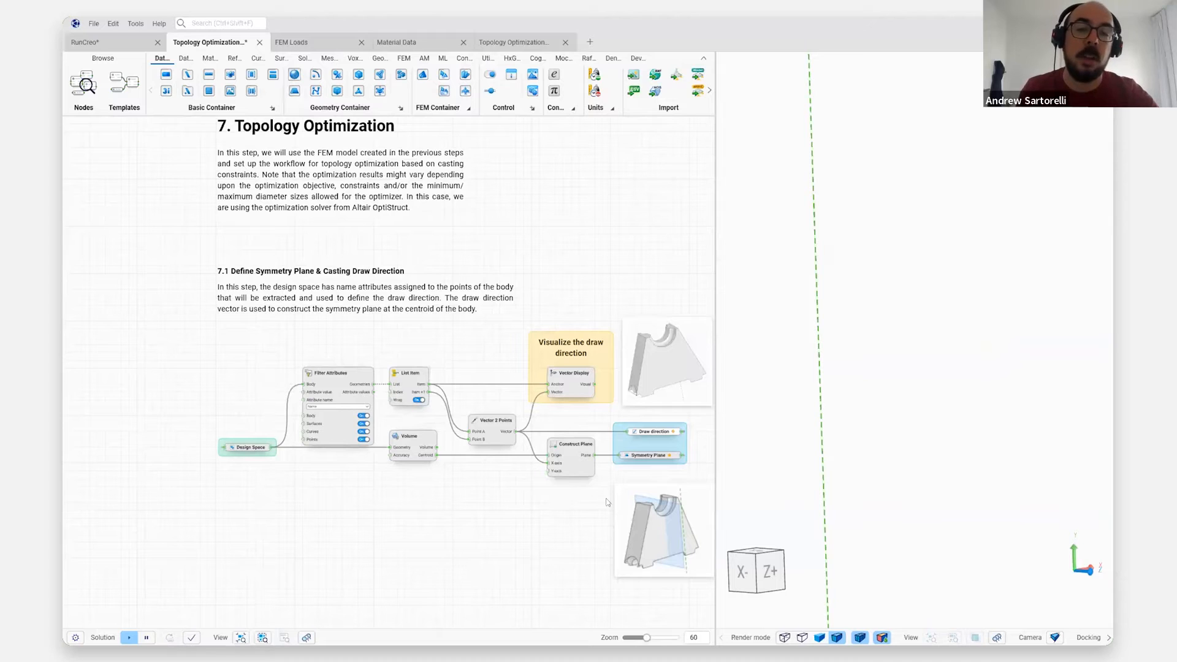
pyautogui.moveTo(573, 502)
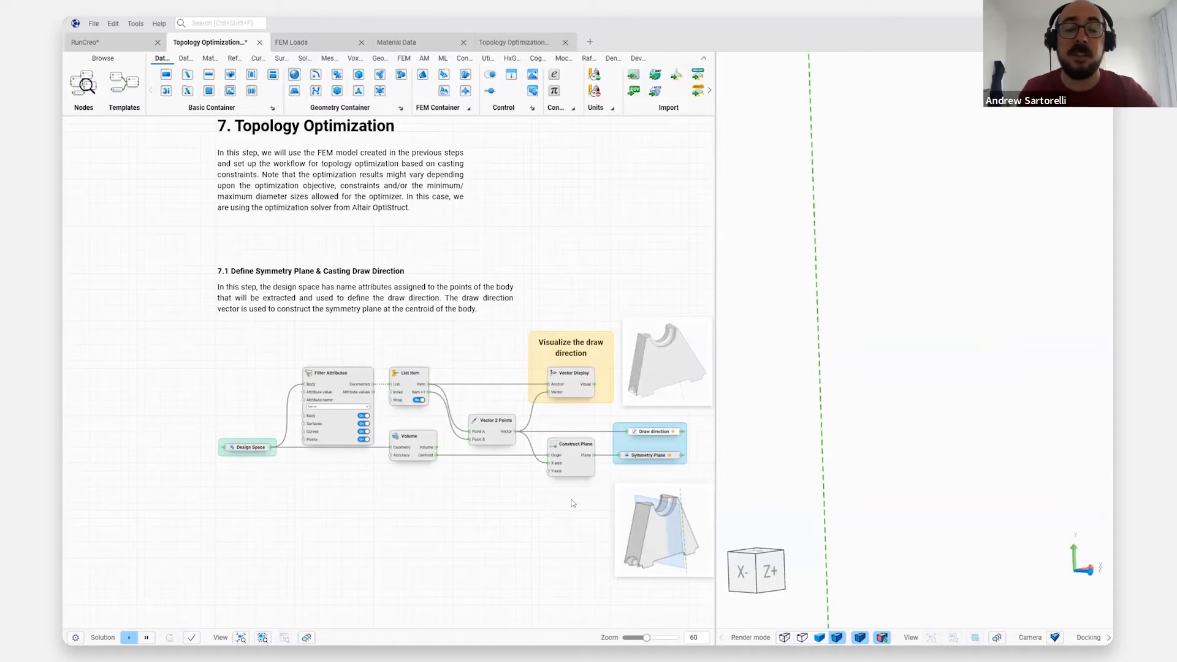
pyautogui.moveTo(544, 521)
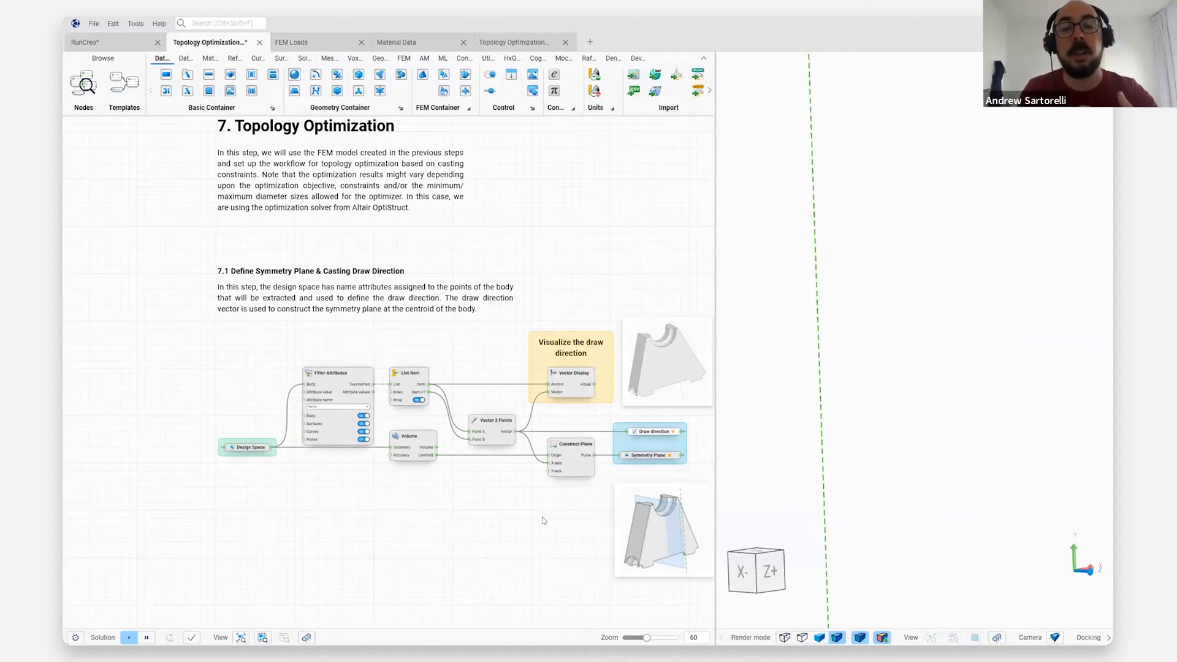
pyautogui.moveTo(528, 513)
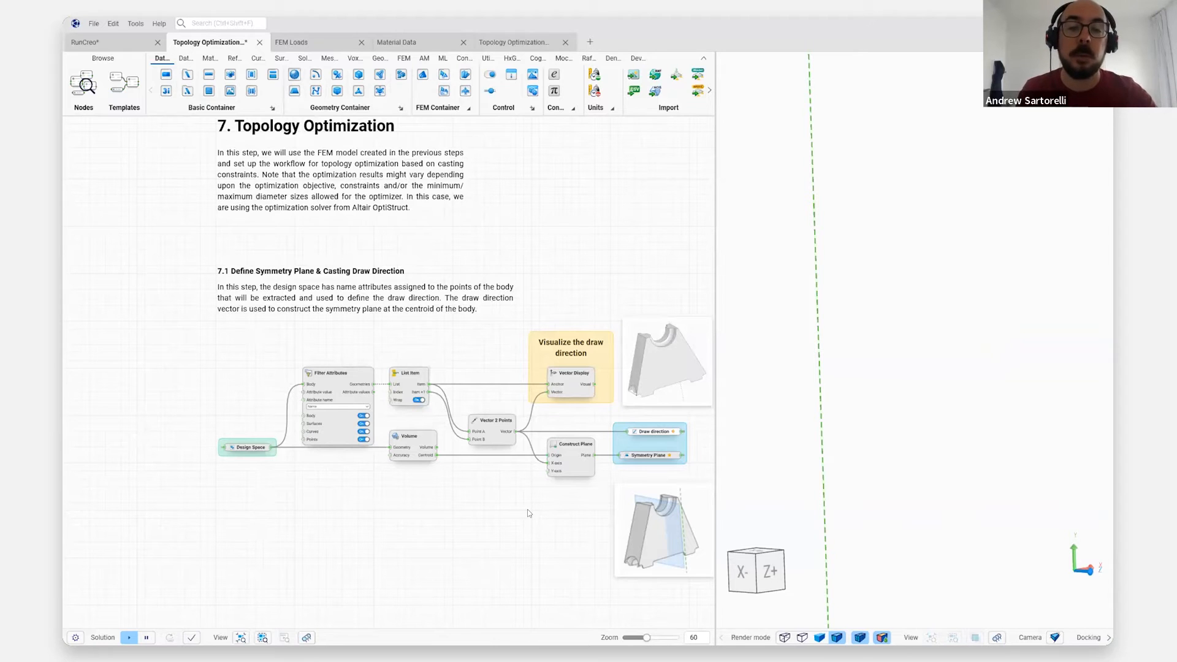
pyautogui.scroll(-3)
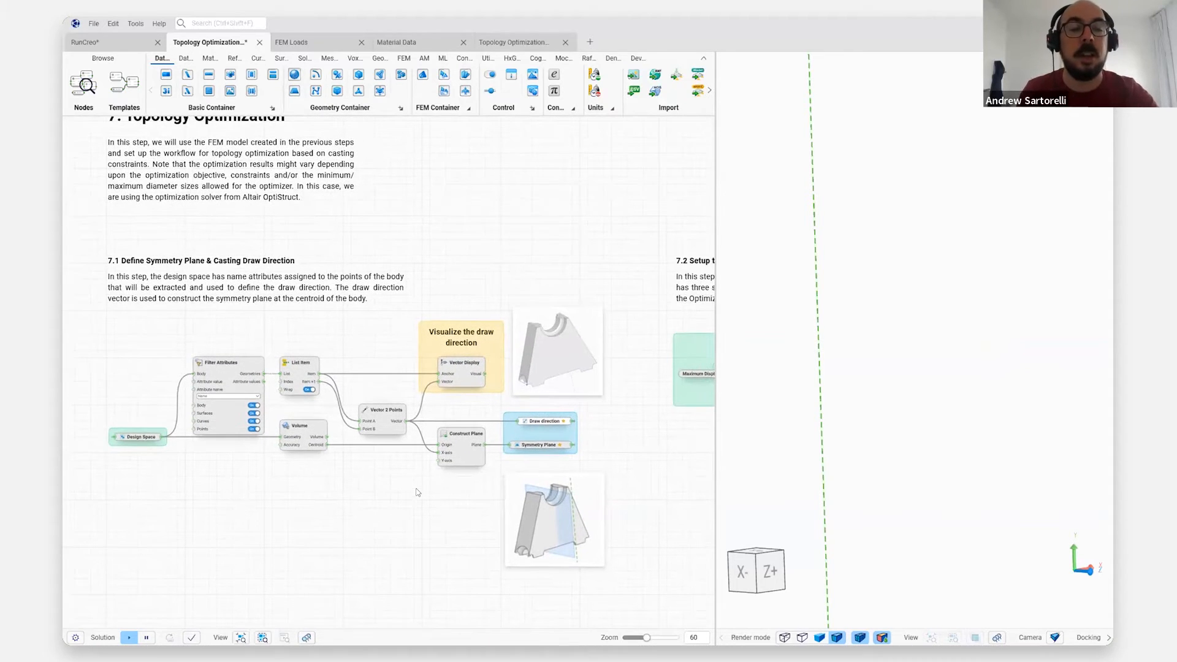
pyautogui.moveTo(460, 408)
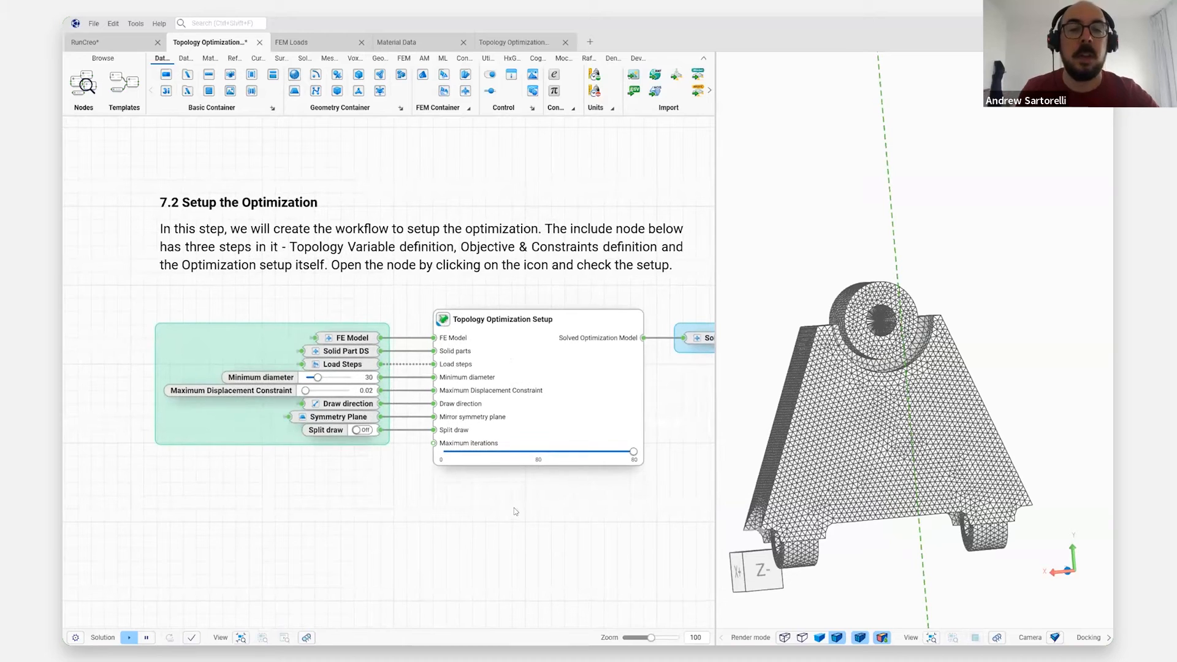
pyautogui.moveTo(381, 129)
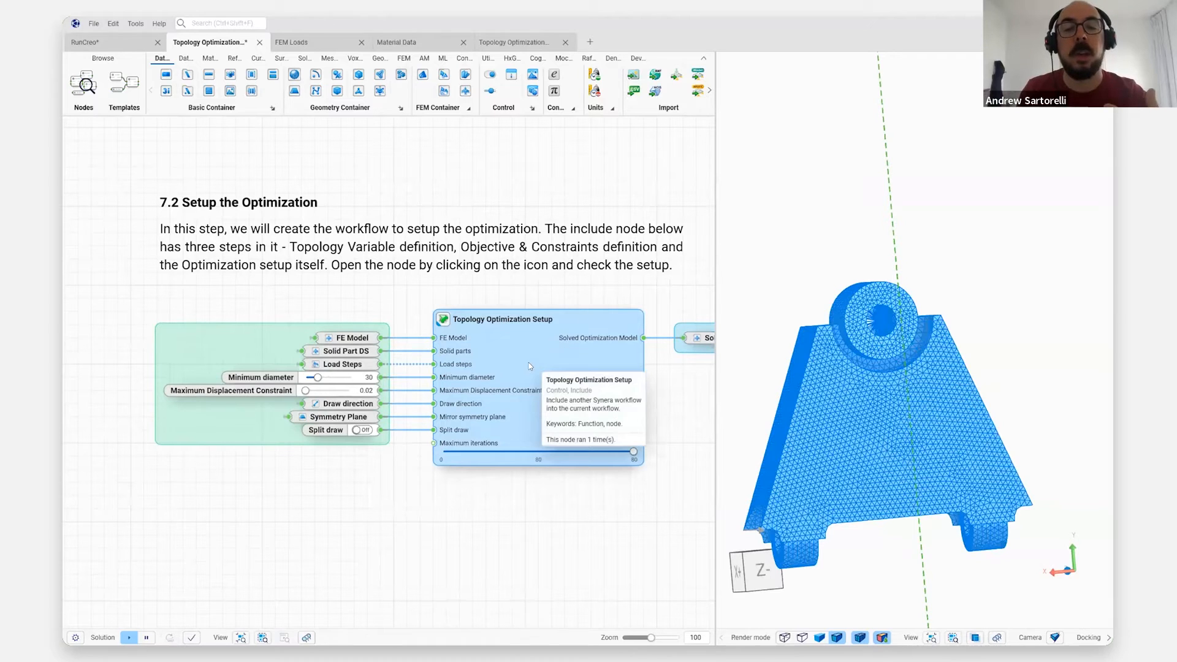
pyautogui.moveTo(490, 403)
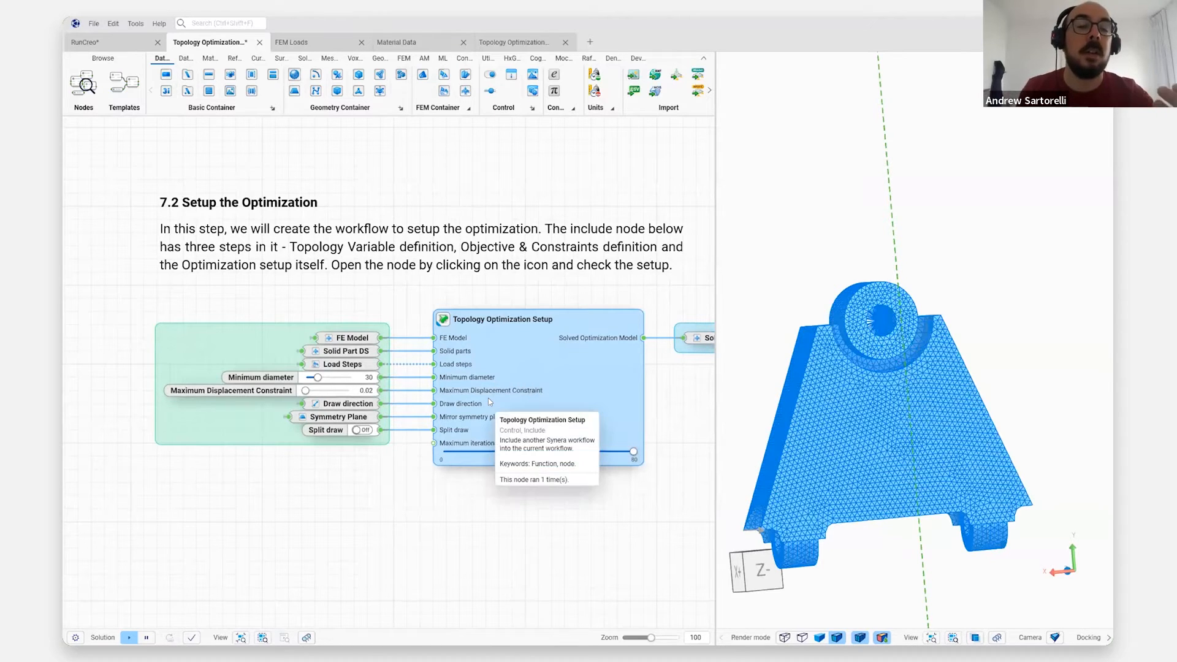
pyautogui.moveTo(563, 369)
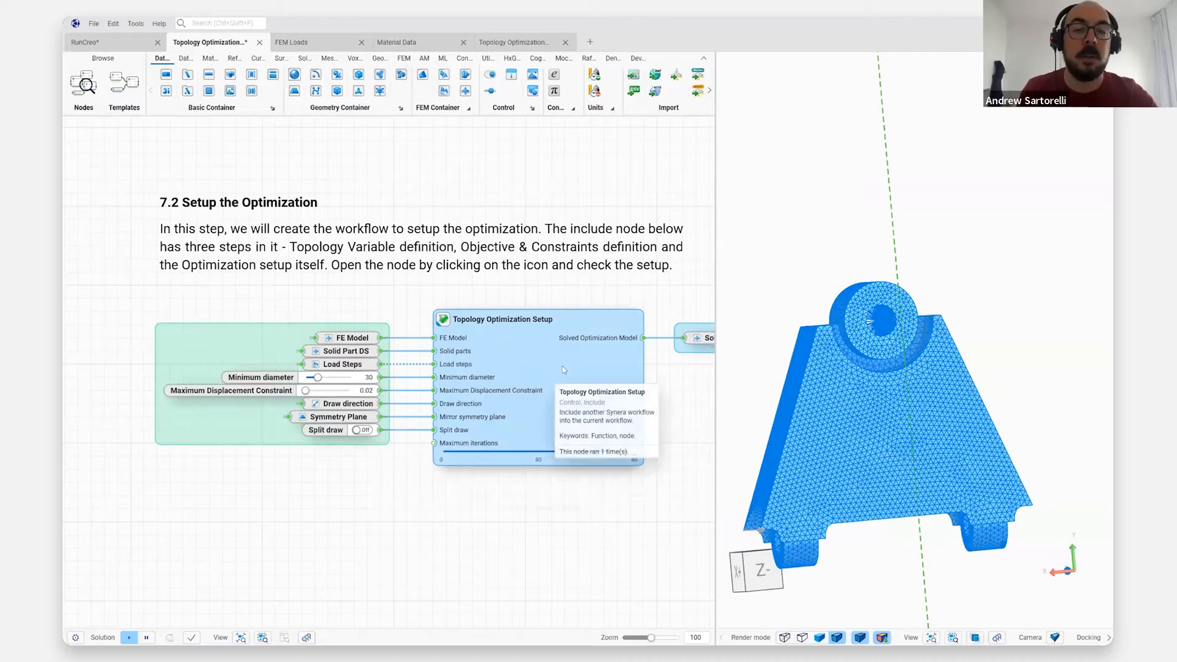
pyautogui.moveTo(338, 122)
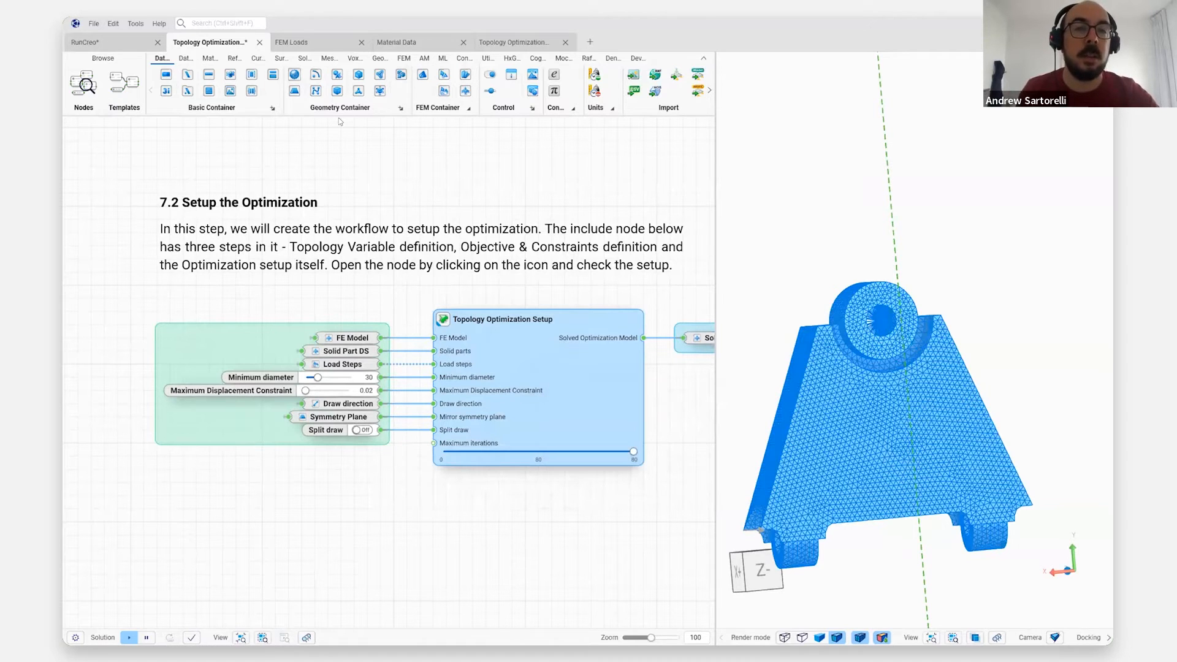
# Switch to the Material Data sub-workflow reading properties from the specifications spreadsheet
pyautogui.click(396, 41)
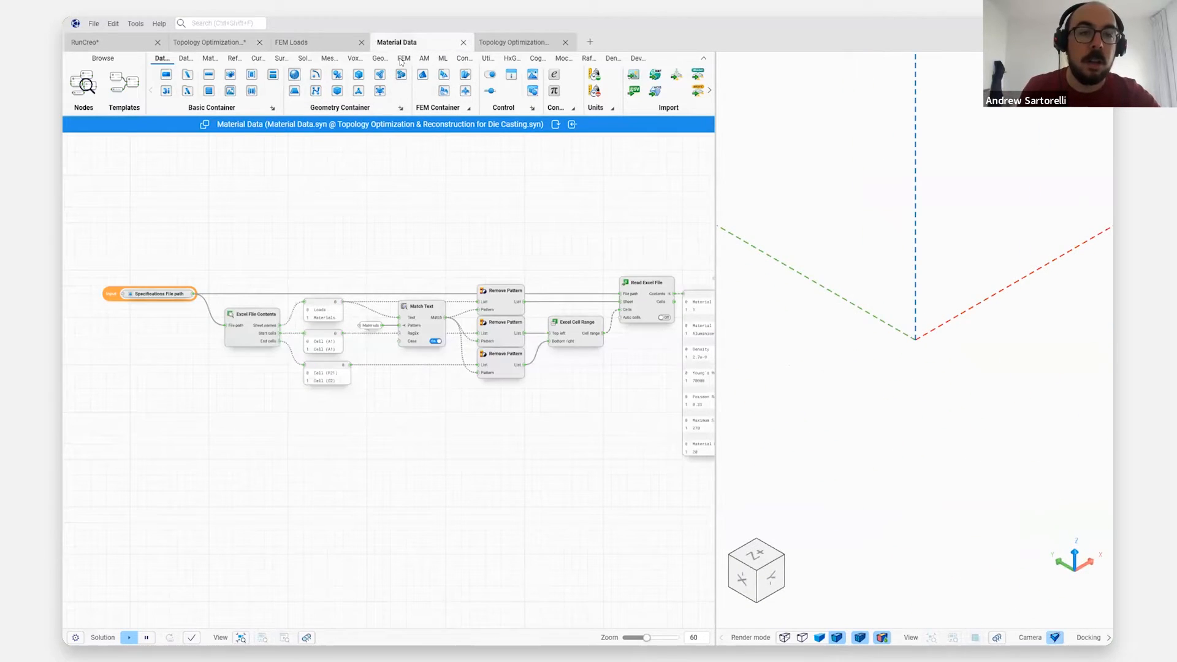
# Review the Topology Optimization Setup graph: design variable, volume objective, displacement constraints and OptiStruct Optimizer
pyautogui.click(513, 42)
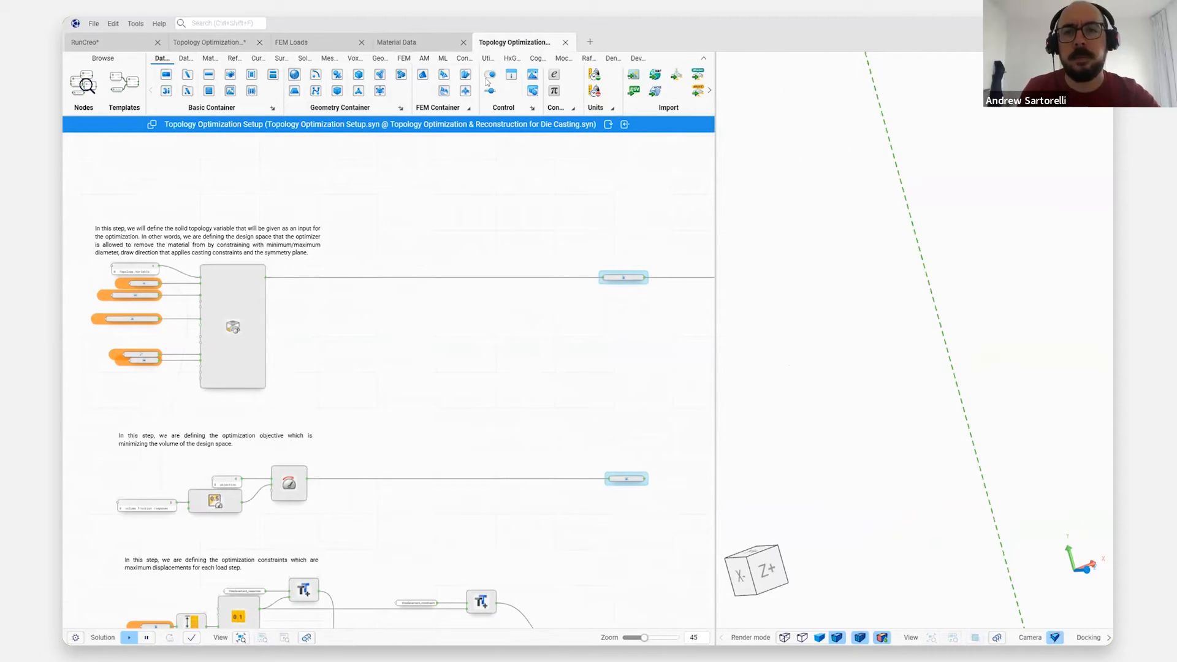
pyautogui.moveTo(651, 413)
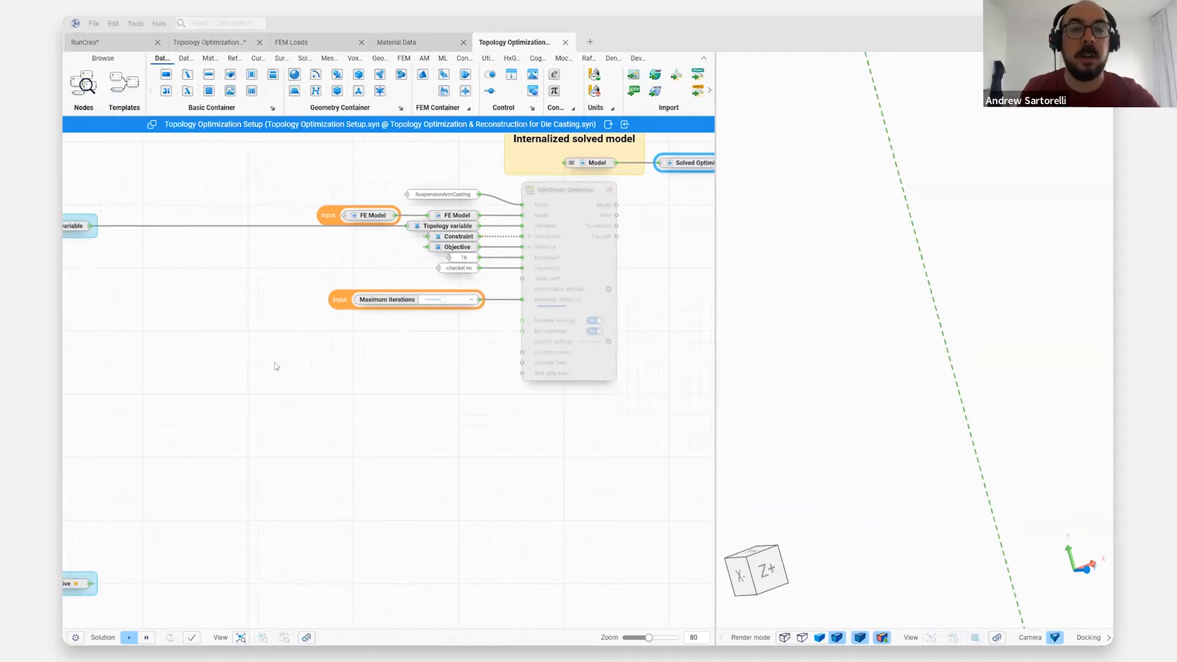
pyautogui.scroll(-3)
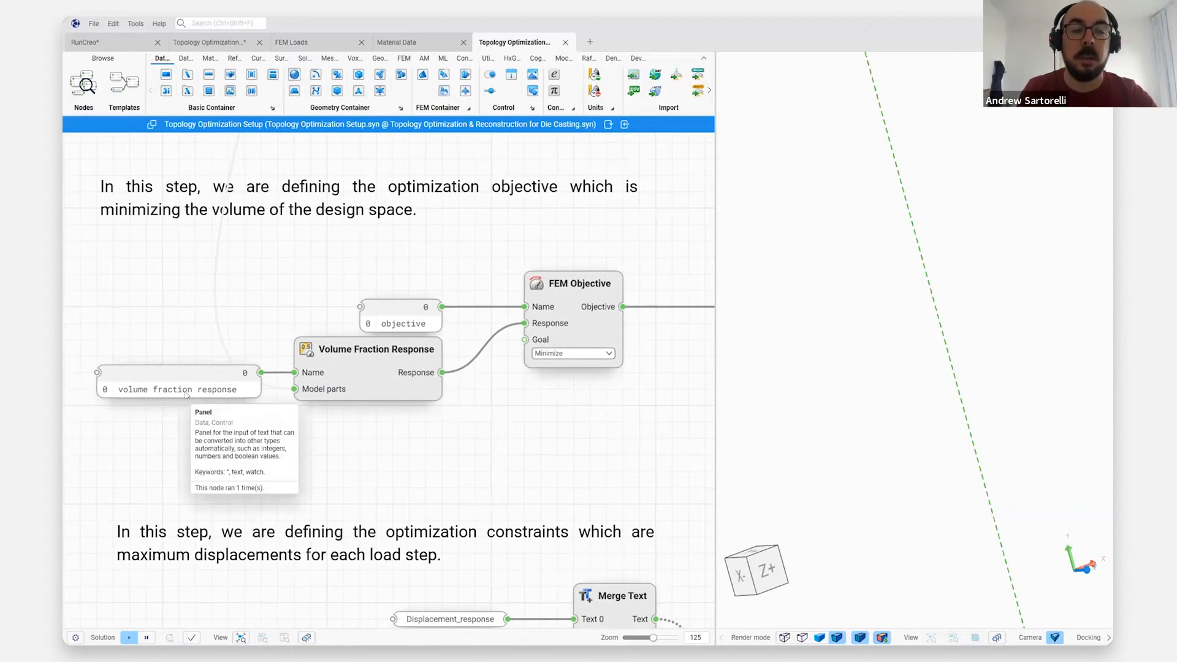
pyautogui.scroll(-3)
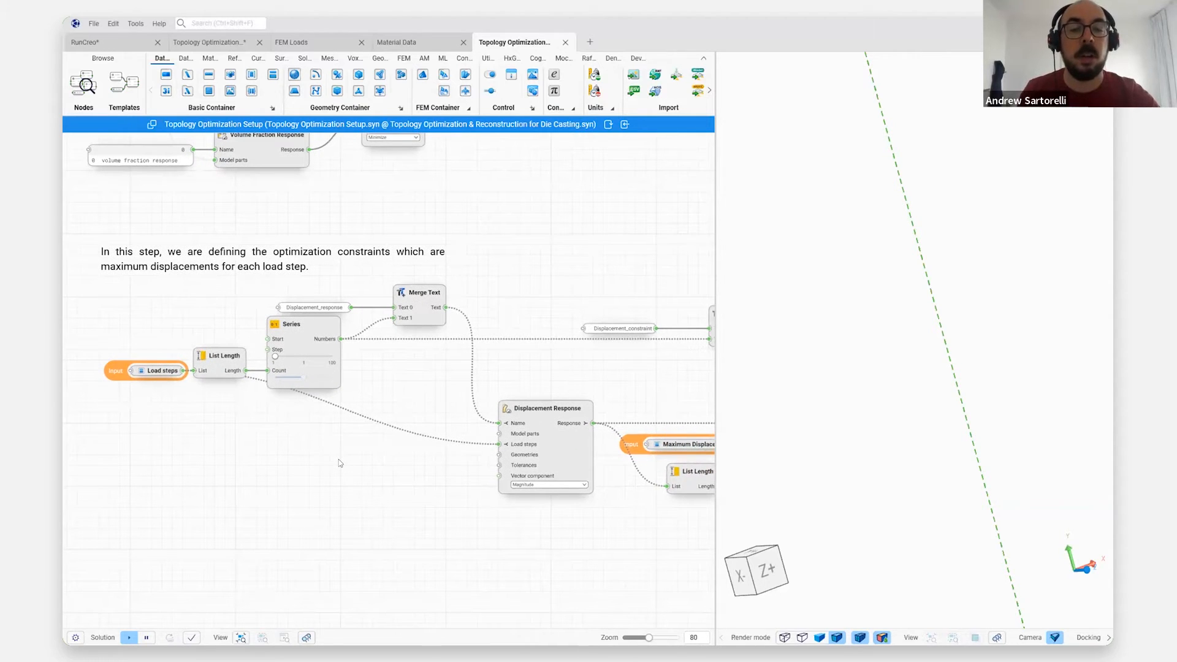
pyautogui.scroll(-3)
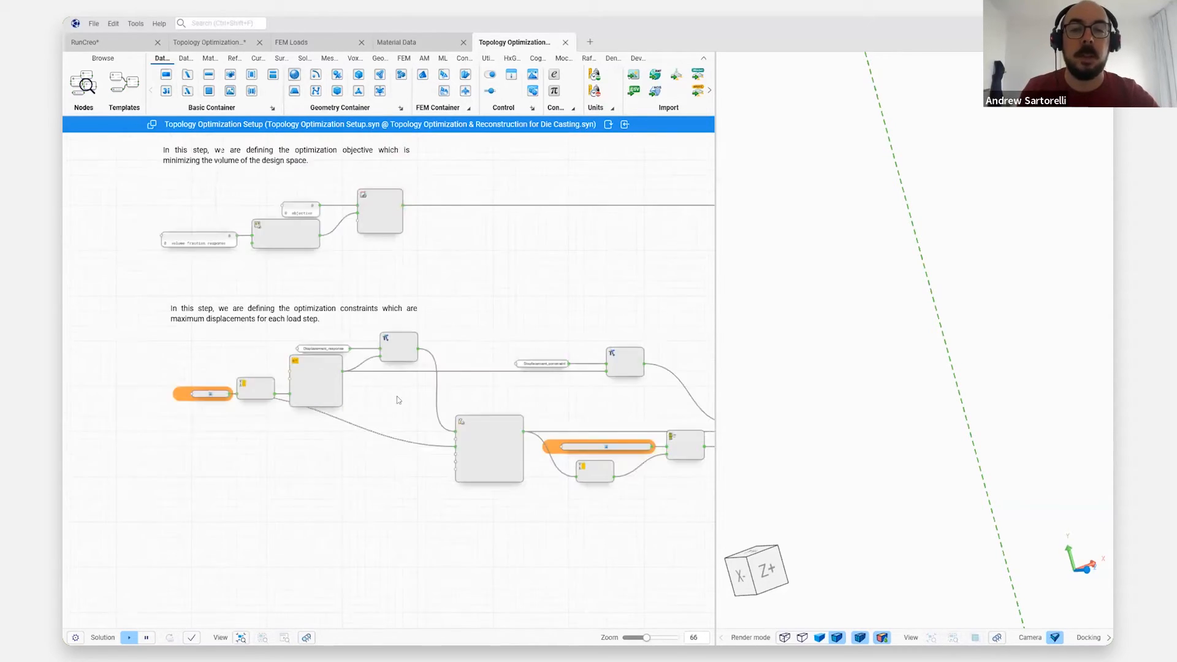
pyautogui.scroll(-3)
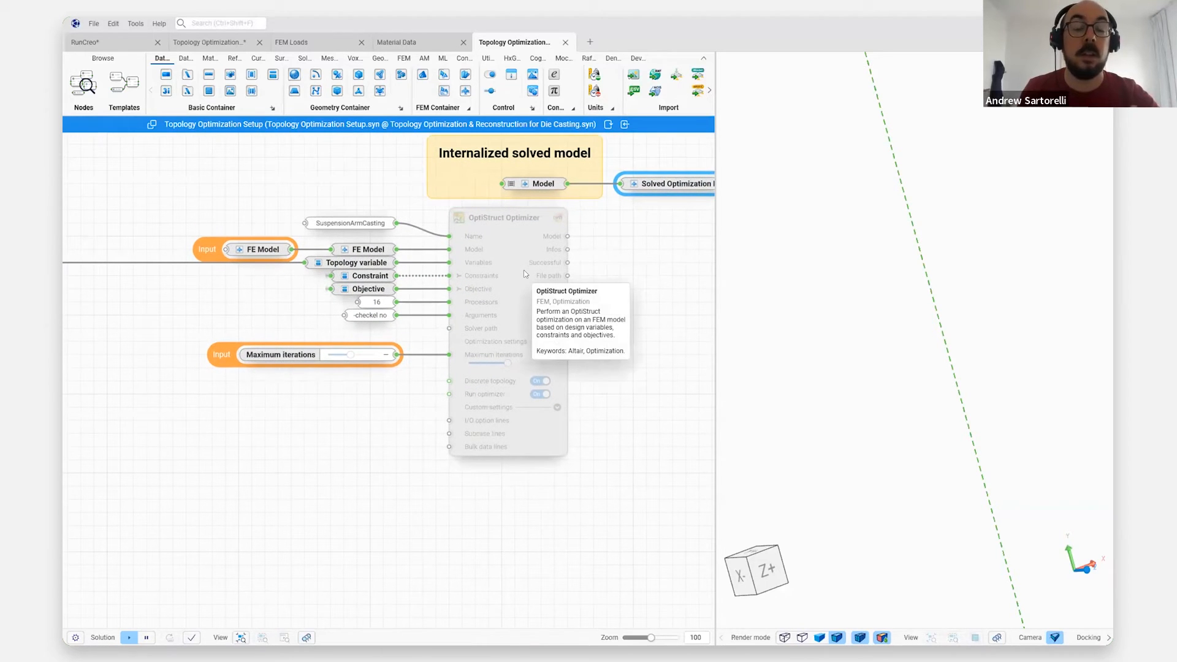
pyautogui.moveTo(423, 526)
pyautogui.write('emen')
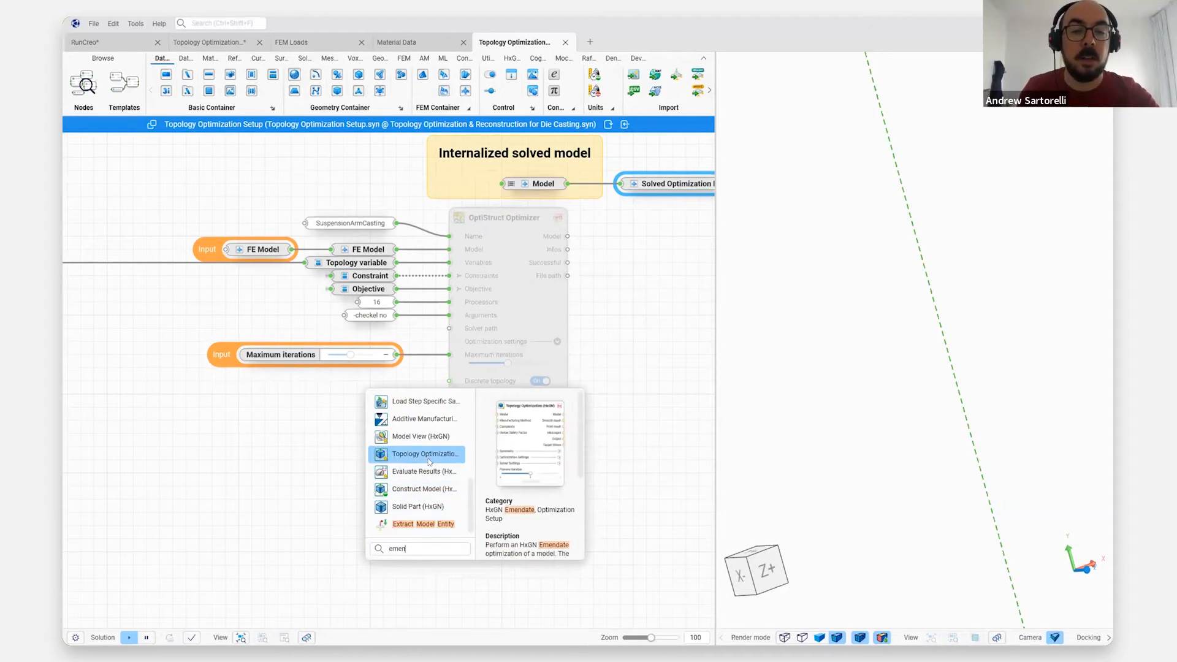
# Add a Topology Optimization (HxGN) node beside the OptiStruct Optimizer
pyautogui.click(426, 454)
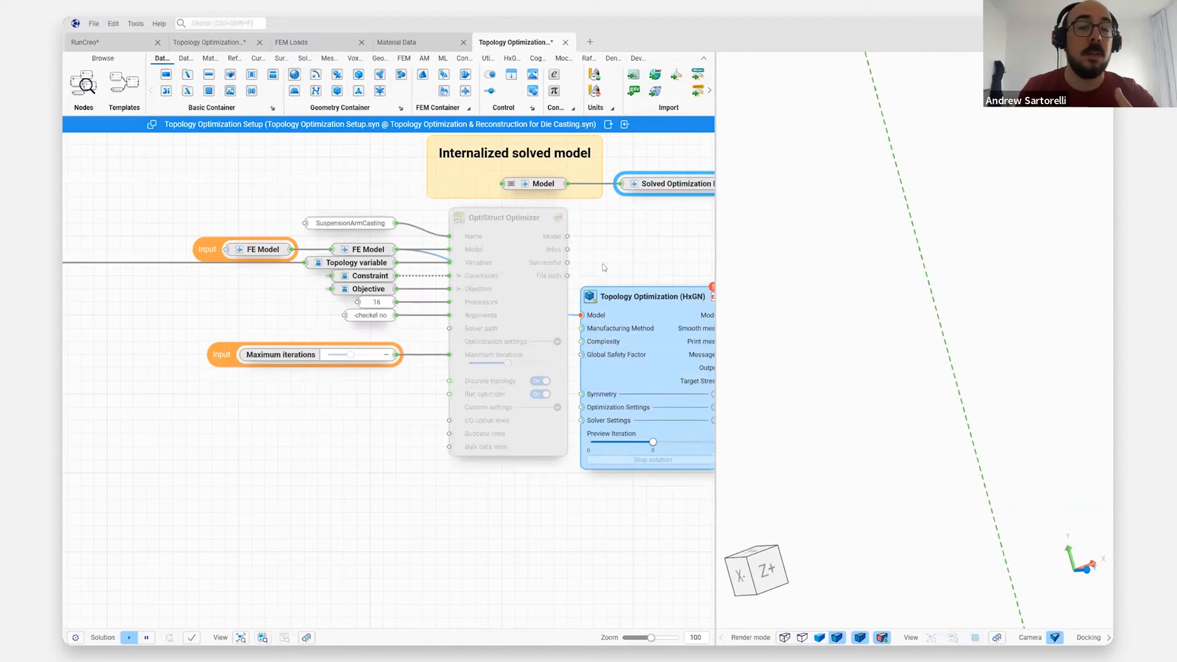
pyautogui.moveTo(646, 296)
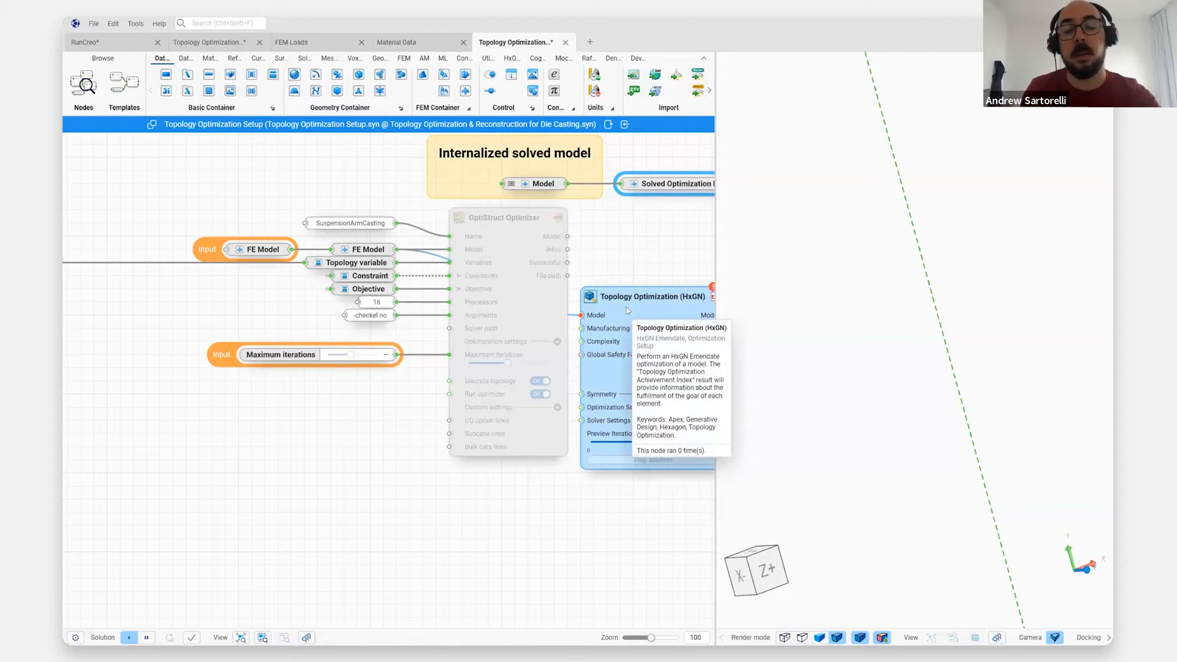
pyautogui.moveTo(627, 311)
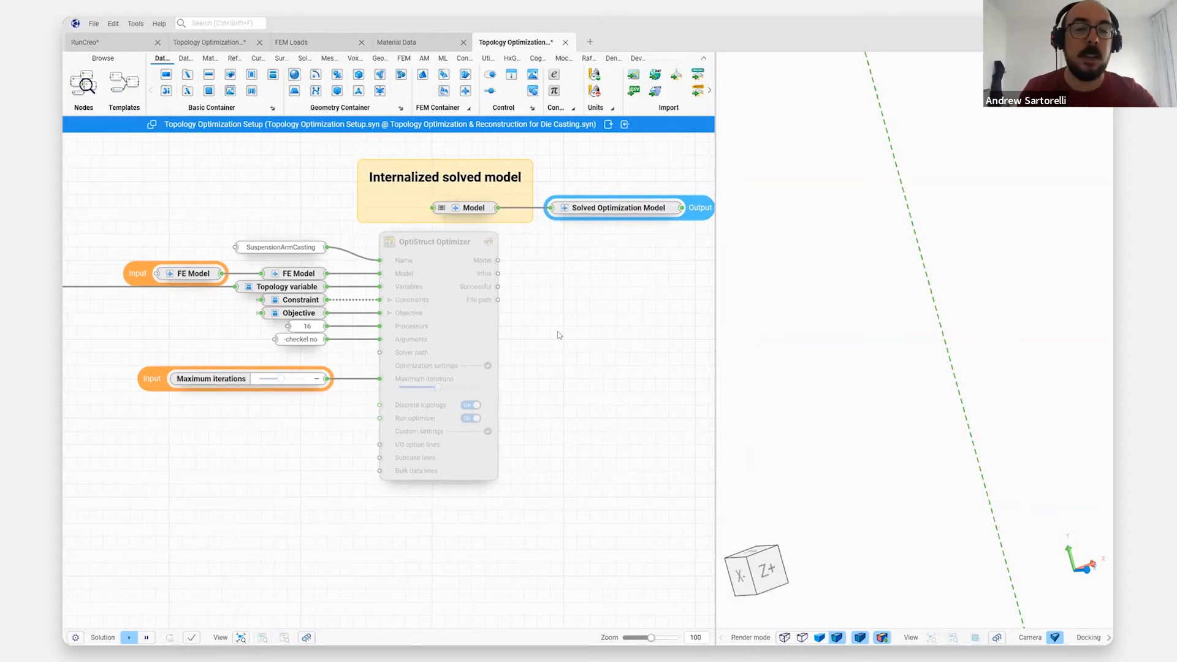
pyautogui.moveTo(527, 347)
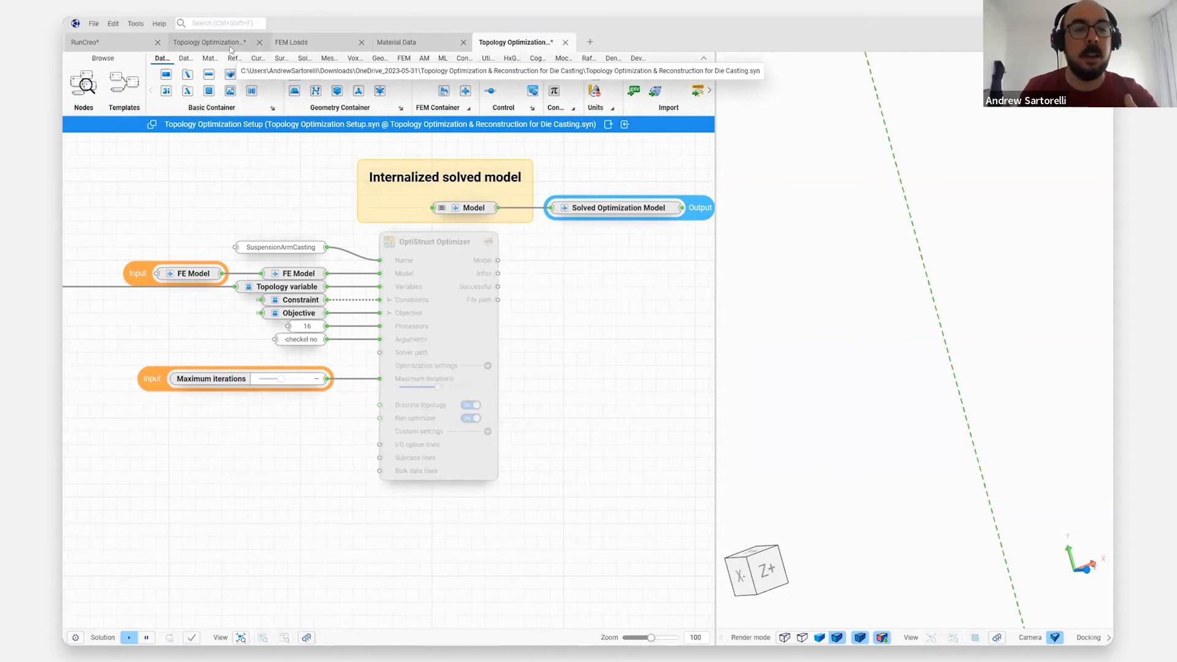
pyautogui.moveTo(484, 339)
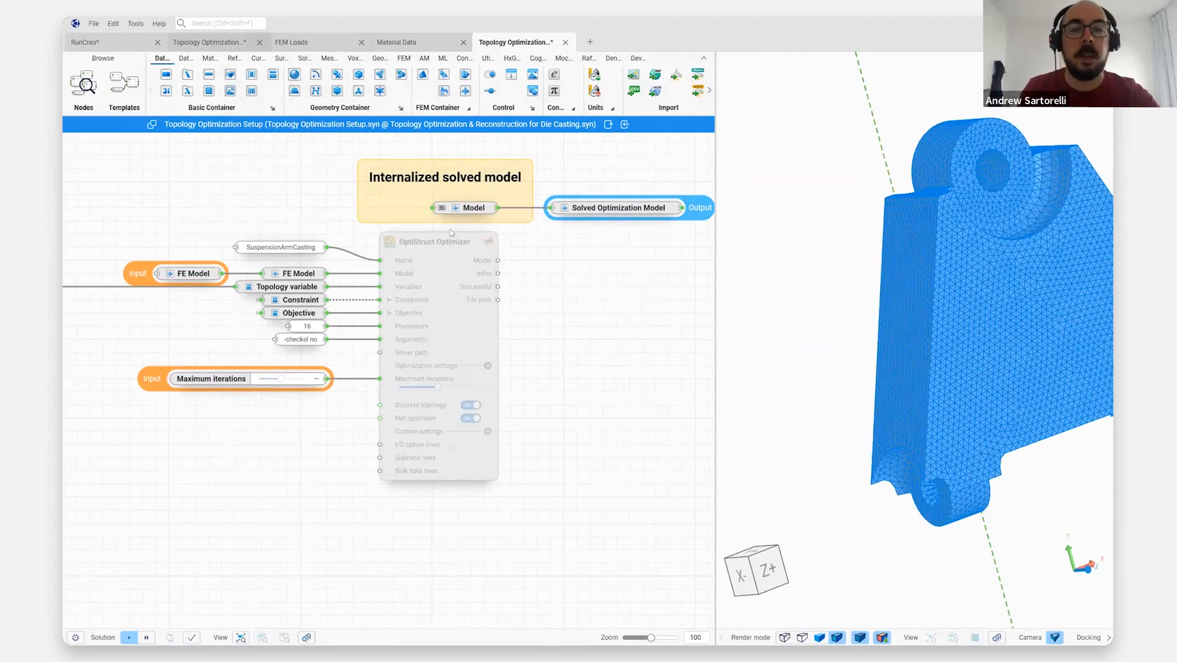
pyautogui.click(216, 42)
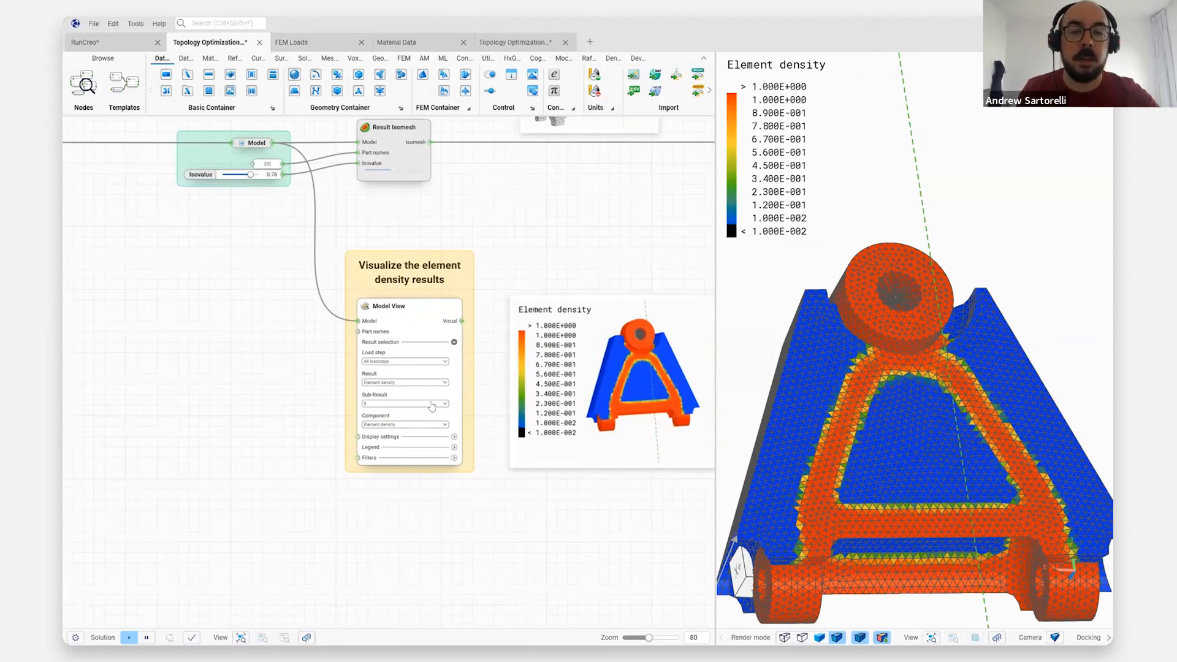
# Display the Magnitude density component with the result bound limited to 0.010–0.641
pyautogui.click(381, 442)
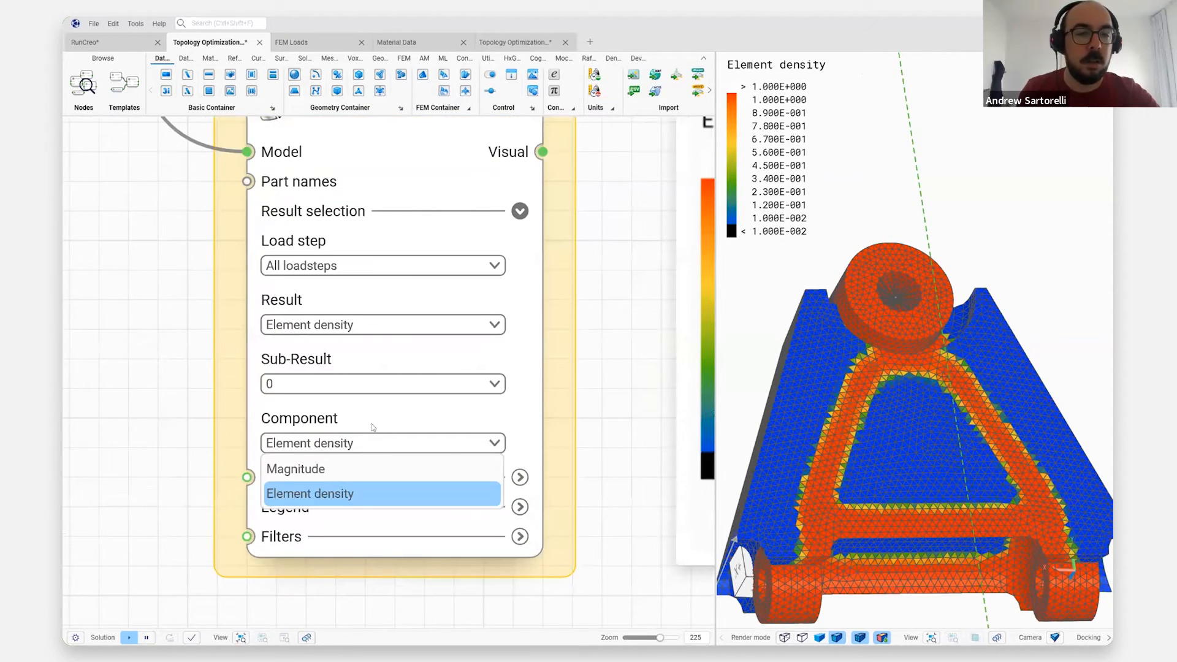
pyautogui.click(296, 469)
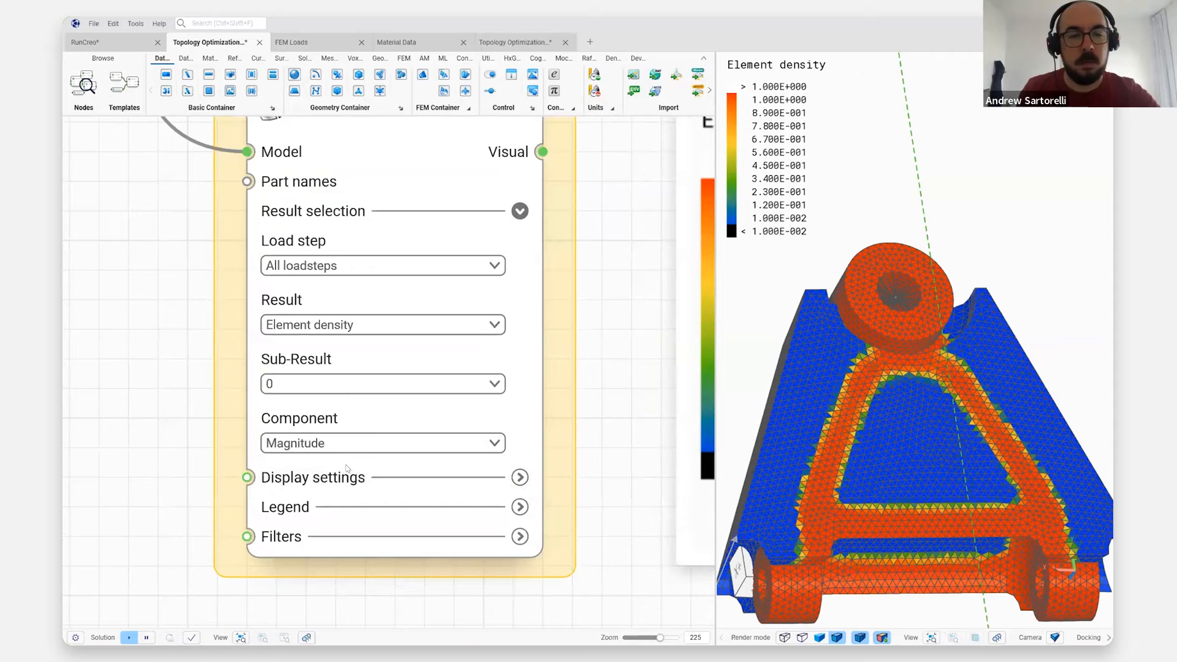
pyautogui.click(520, 477)
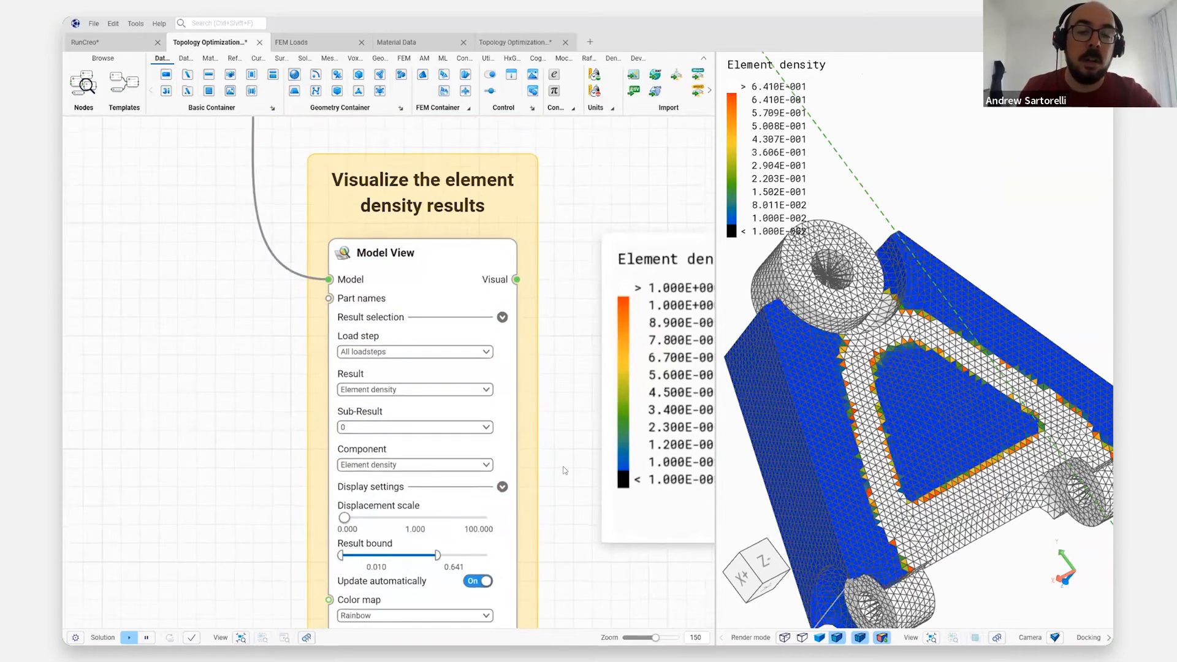
pyautogui.scroll(-3)
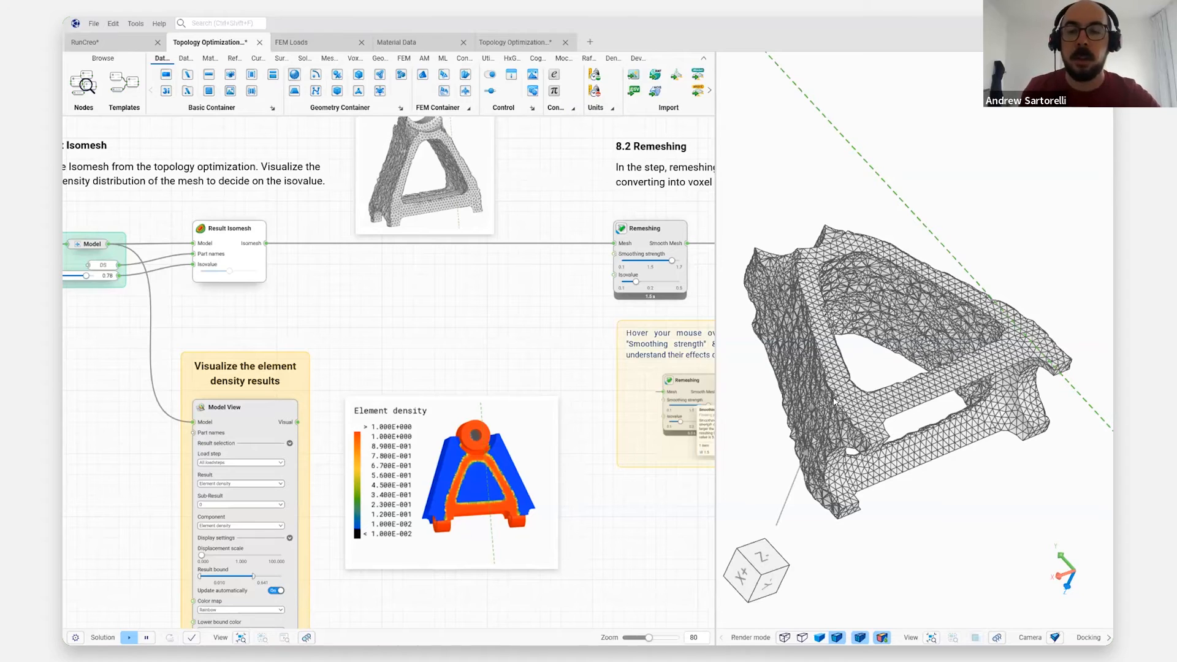
pyautogui.moveTo(812, 404)
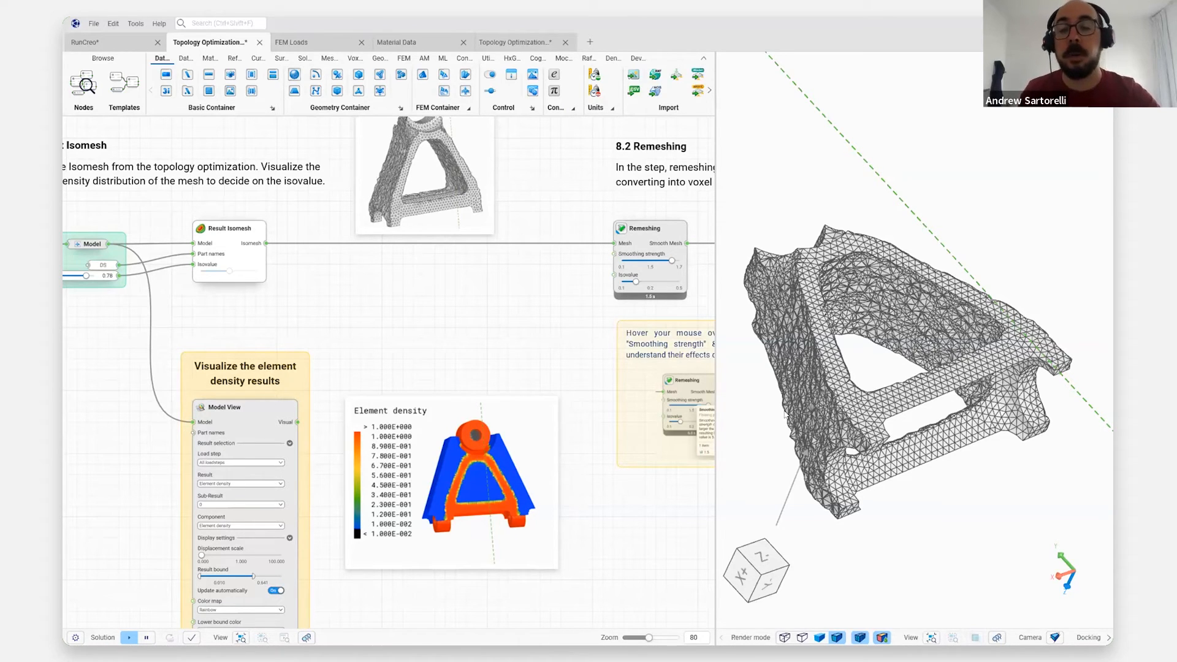
pyautogui.moveTo(506, 325)
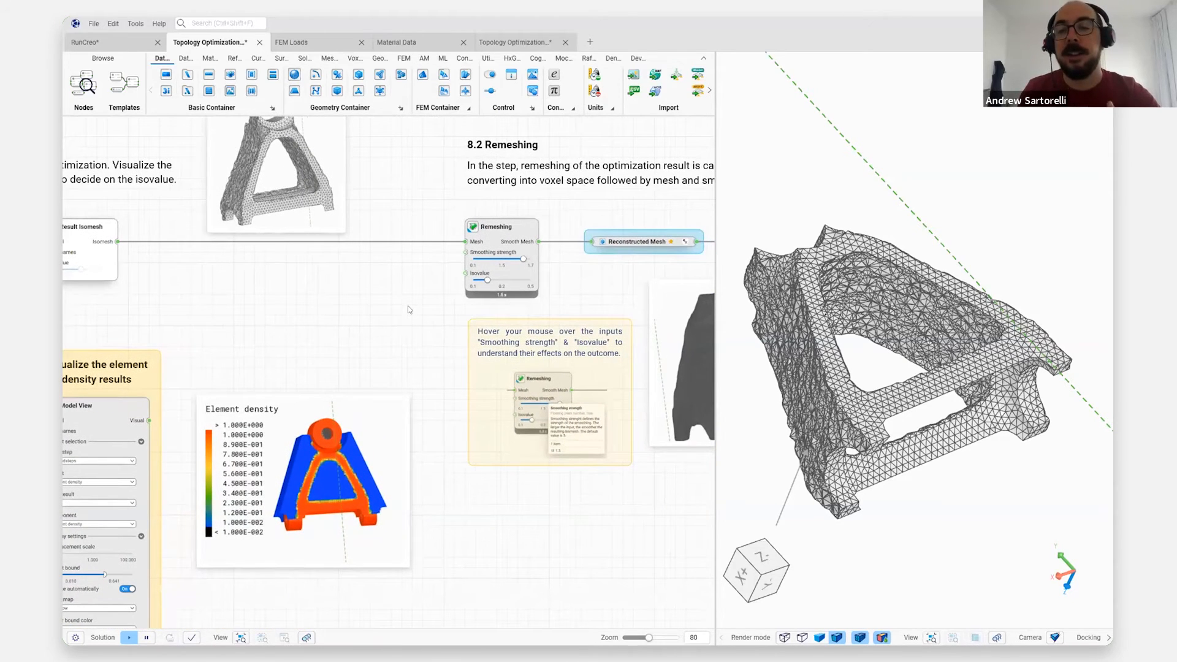
pyautogui.moveTo(387, 335)
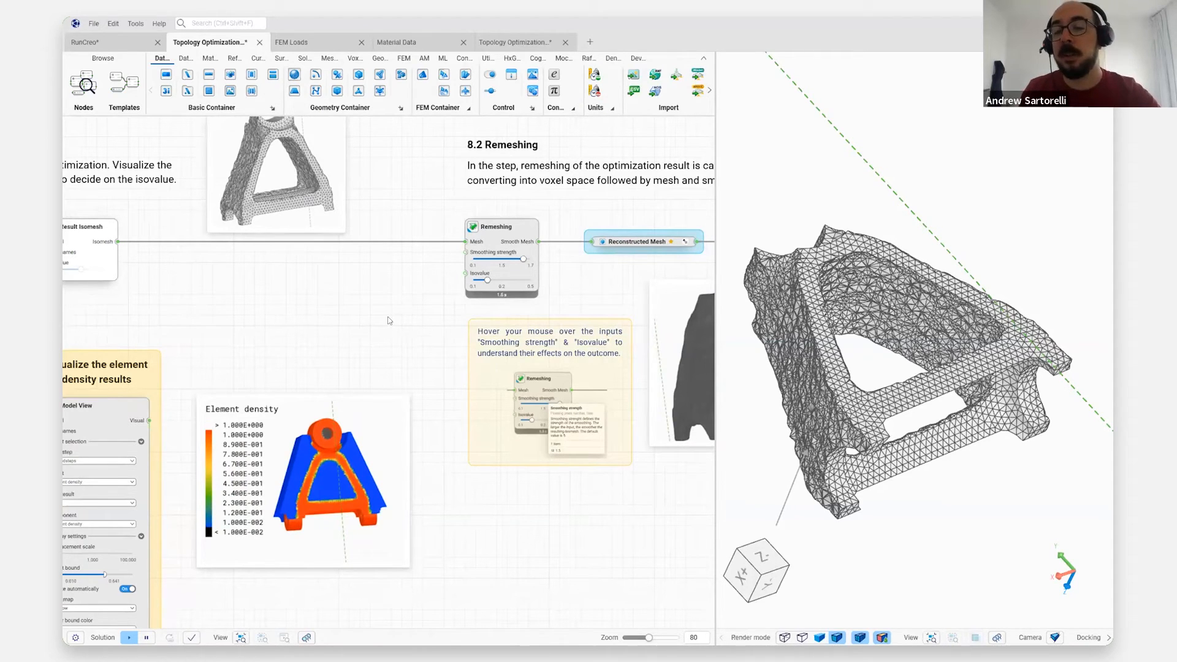
pyautogui.moveTo(428, 346)
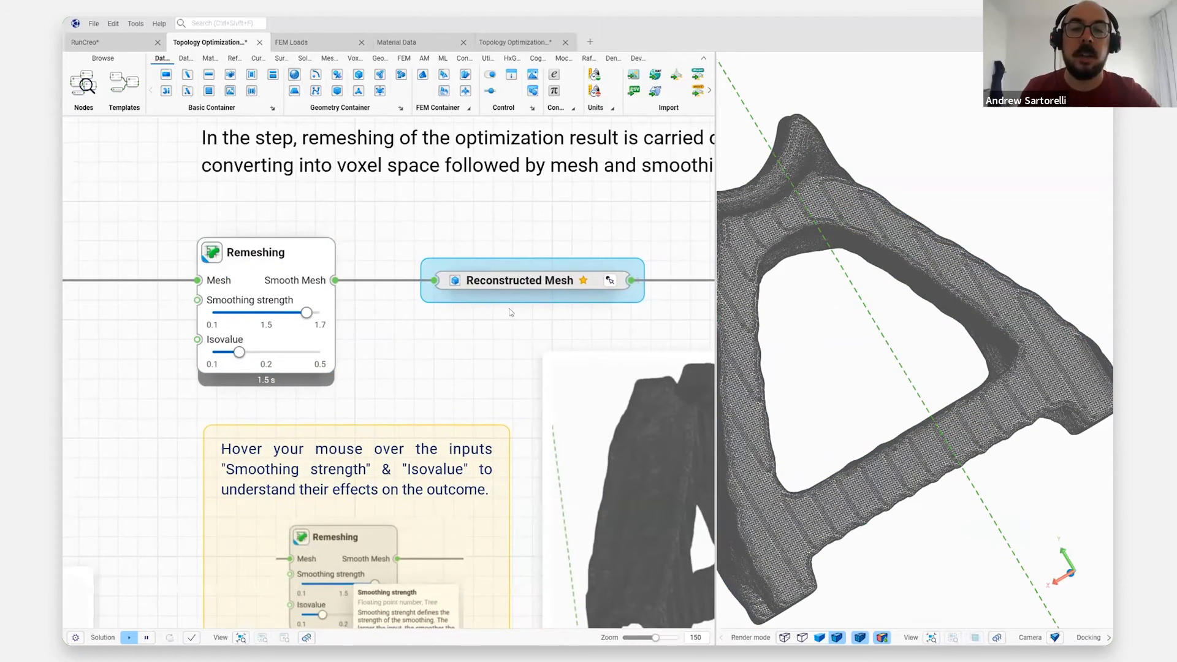
# Preview the smoothed Reconstructed Mesh from the Remeshing step in the 3D view
pyautogui.click(265, 252)
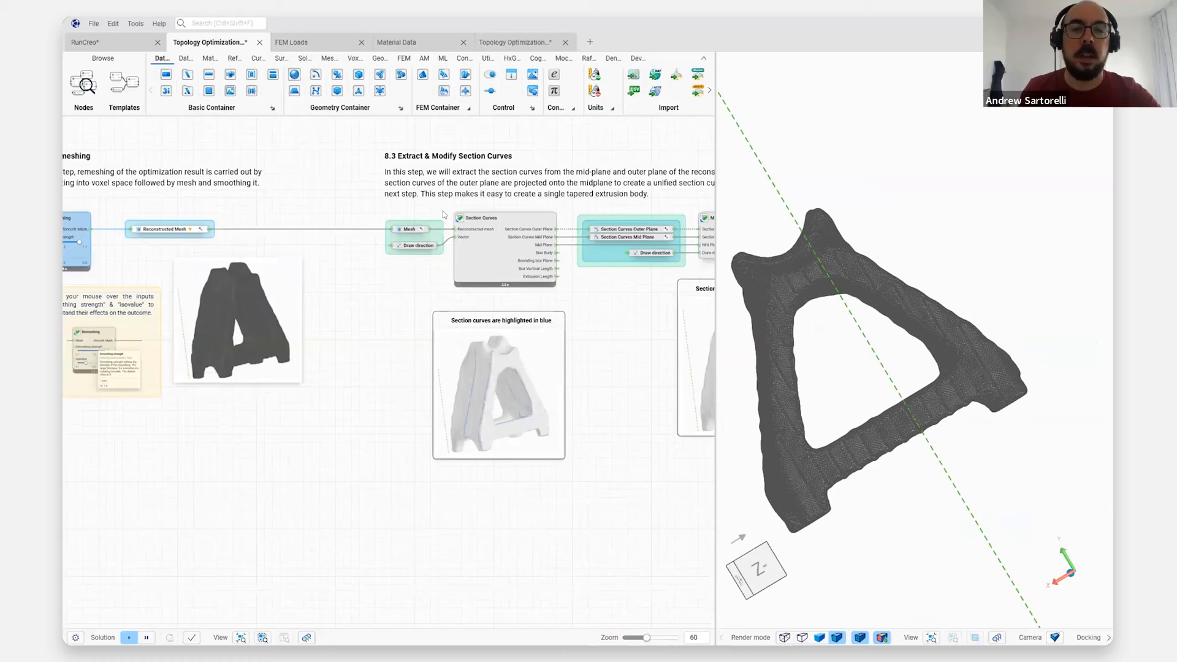
# Bring the Section Curves node with its reconstructed mesh and draw direction inputs into view
pyautogui.scroll(3)
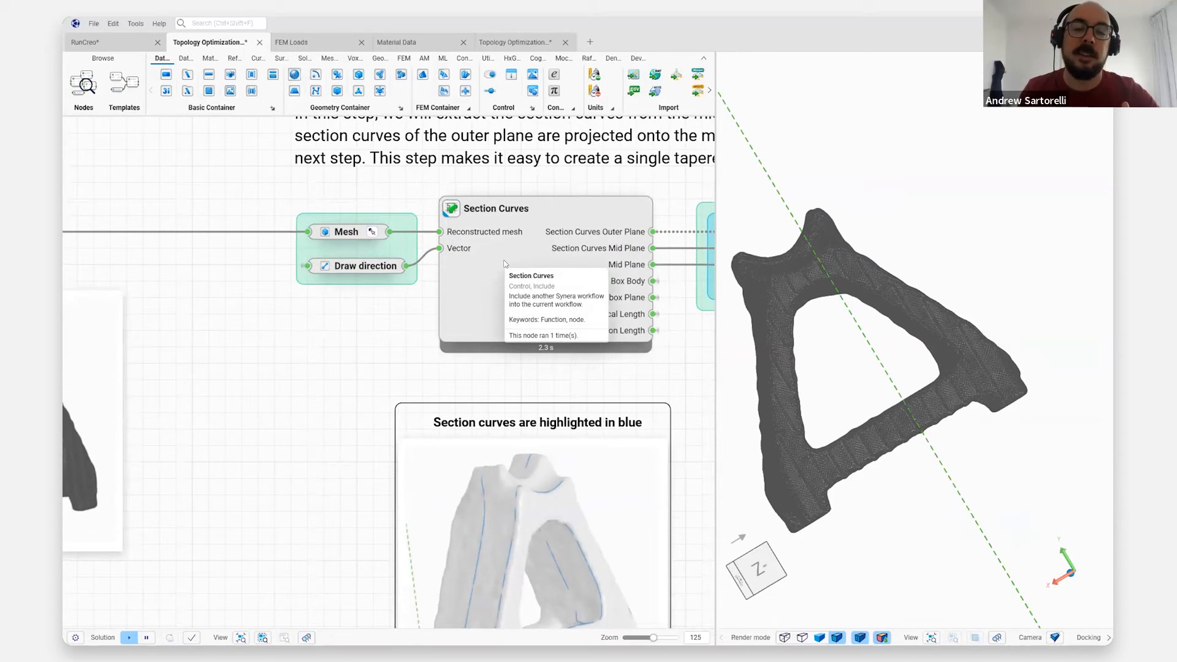
pyautogui.moveTo(489, 306)
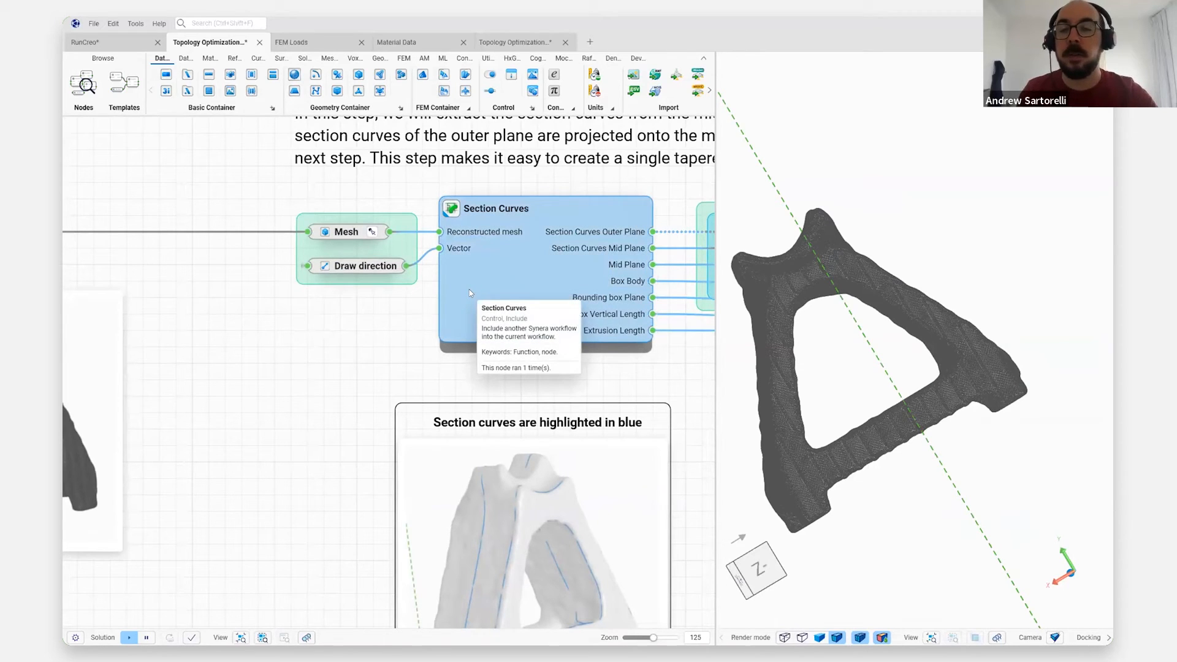
pyautogui.moveTo(430, 329)
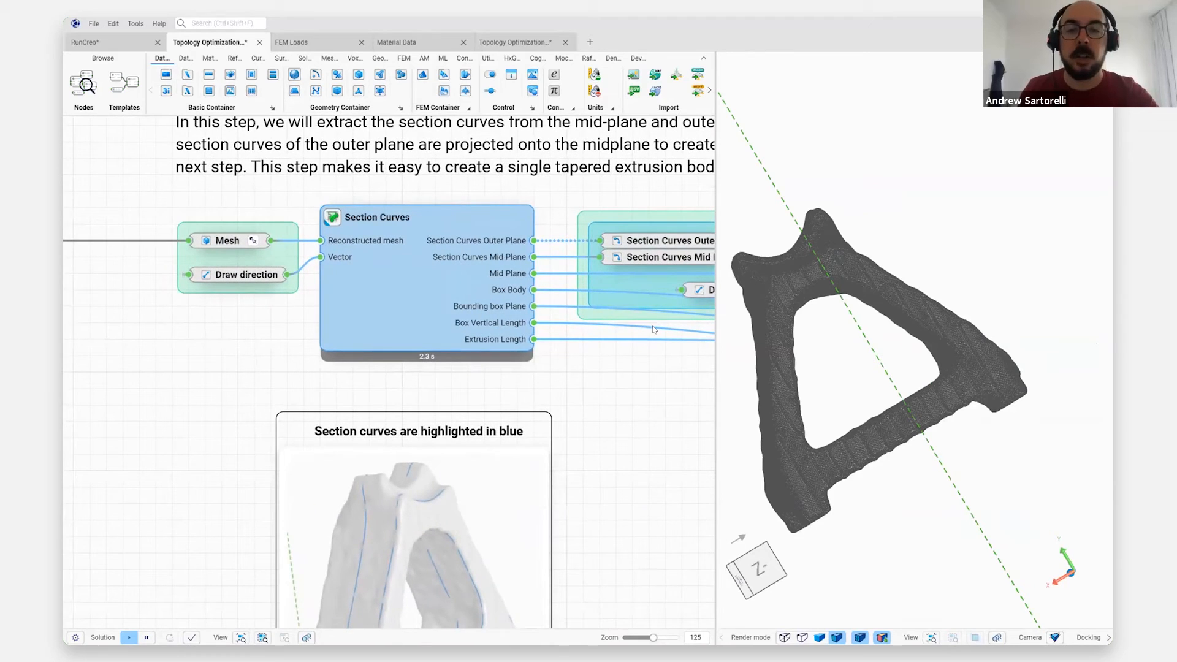
pyautogui.moveTo(660, 336)
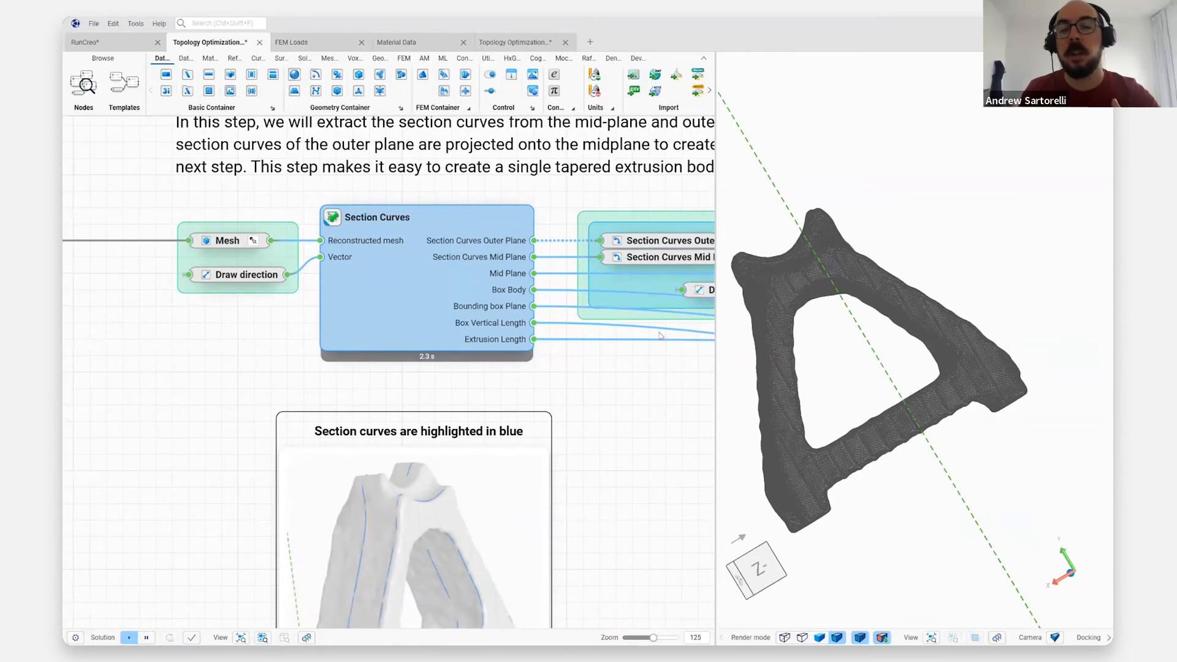
pyautogui.moveTo(615, 382)
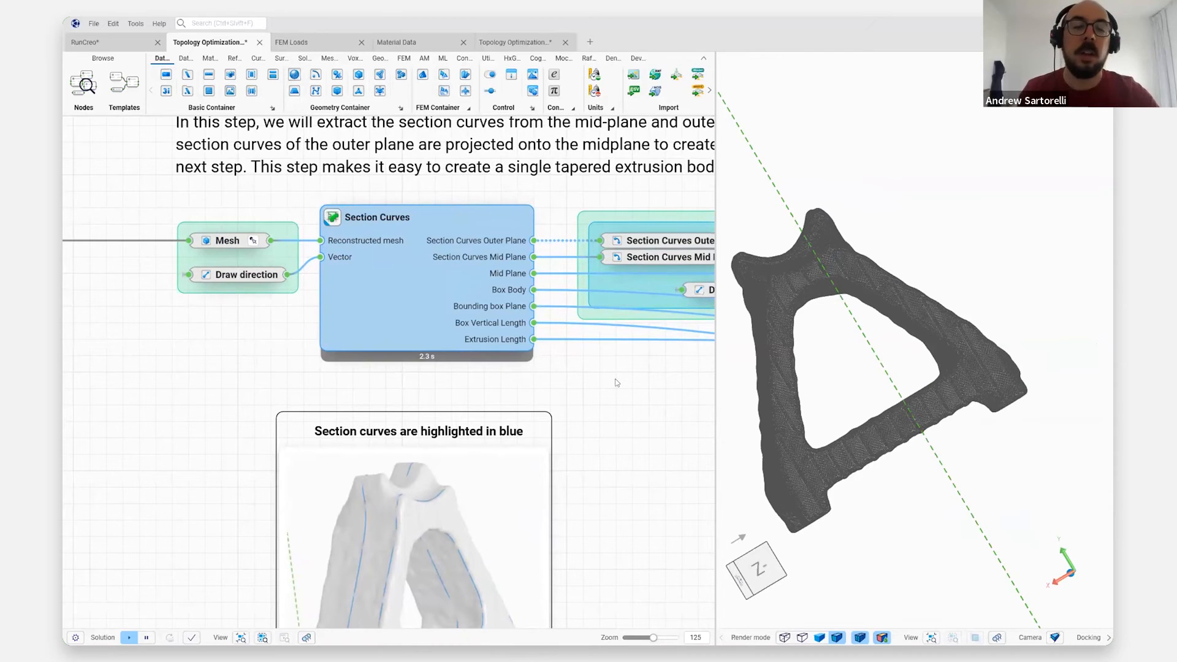
pyautogui.moveTo(592, 402)
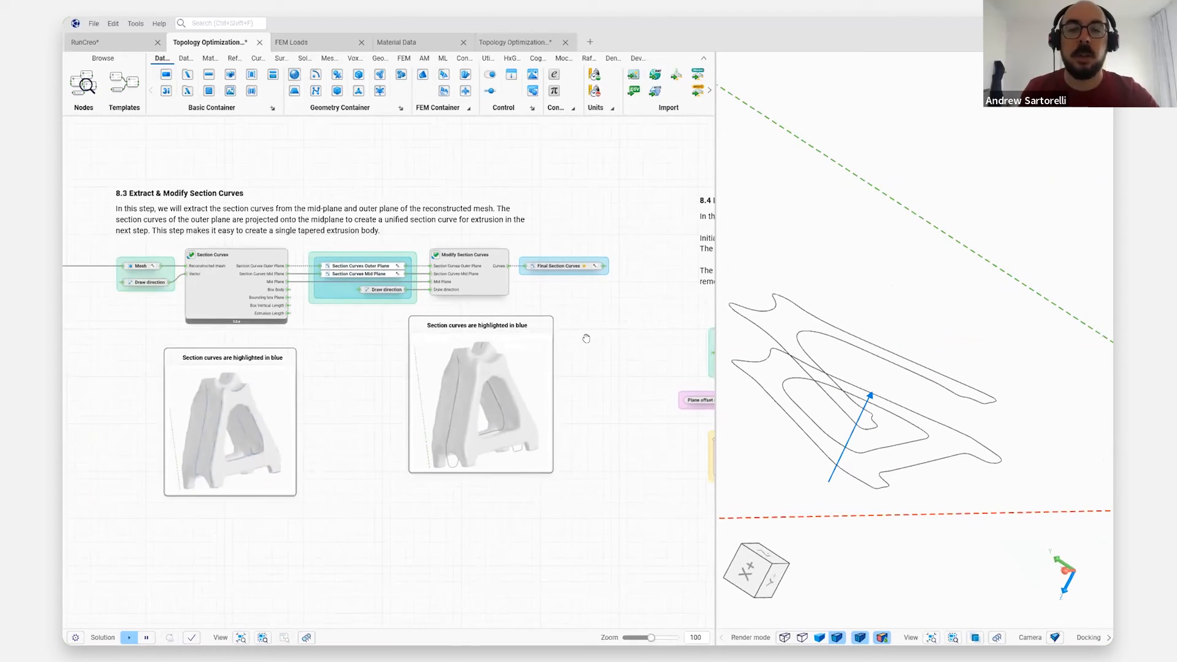
# Scroll past the Cut-Section step to the Extrude Surface Body node with taper angle
pyautogui.scroll(-3)
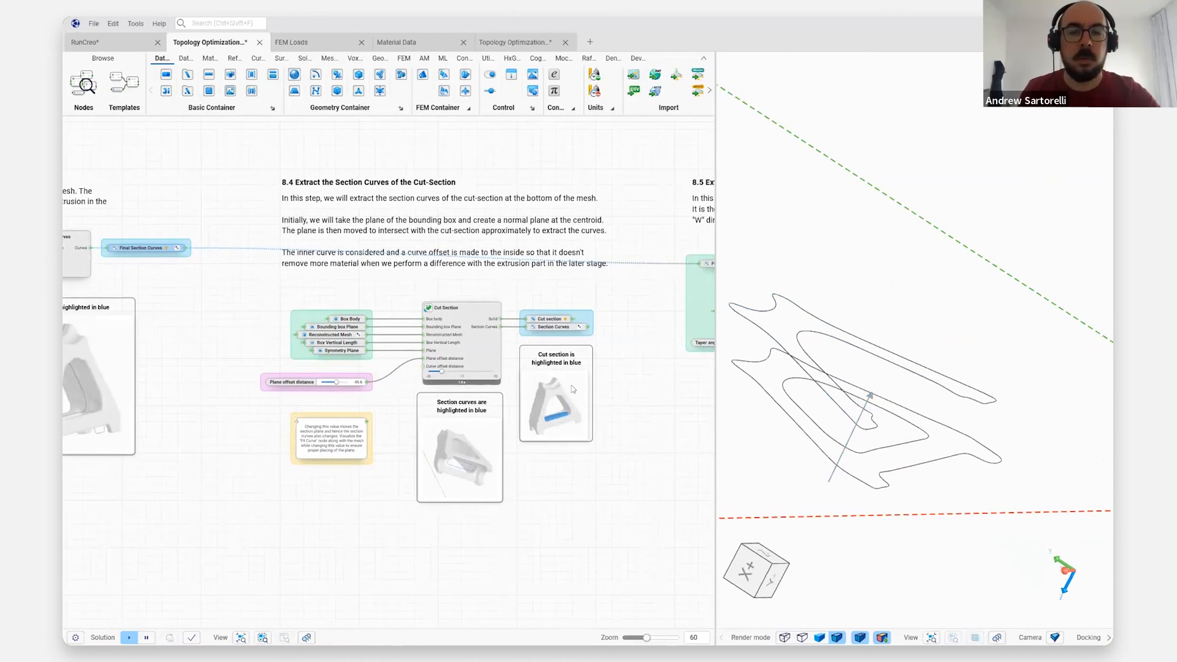
pyautogui.scroll(-3)
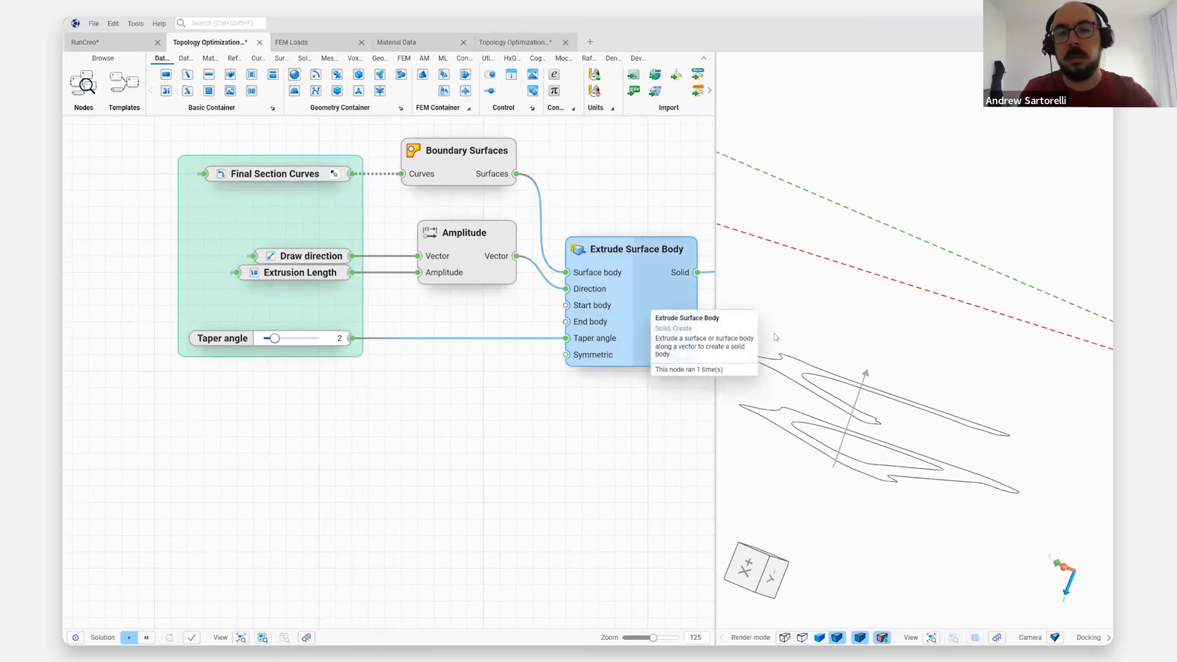
# Preview the tapered extruded solid, then reach the Boolean intersection, union and fillet step
pyautogui.click(675, 355)
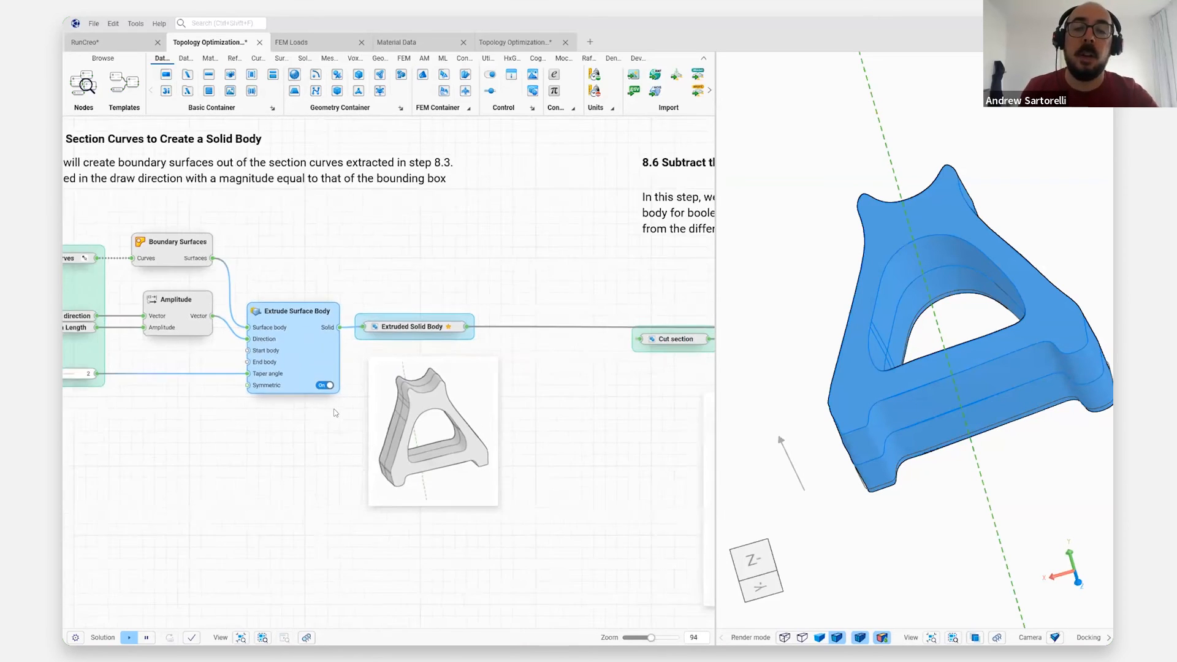
pyautogui.scroll(-3)
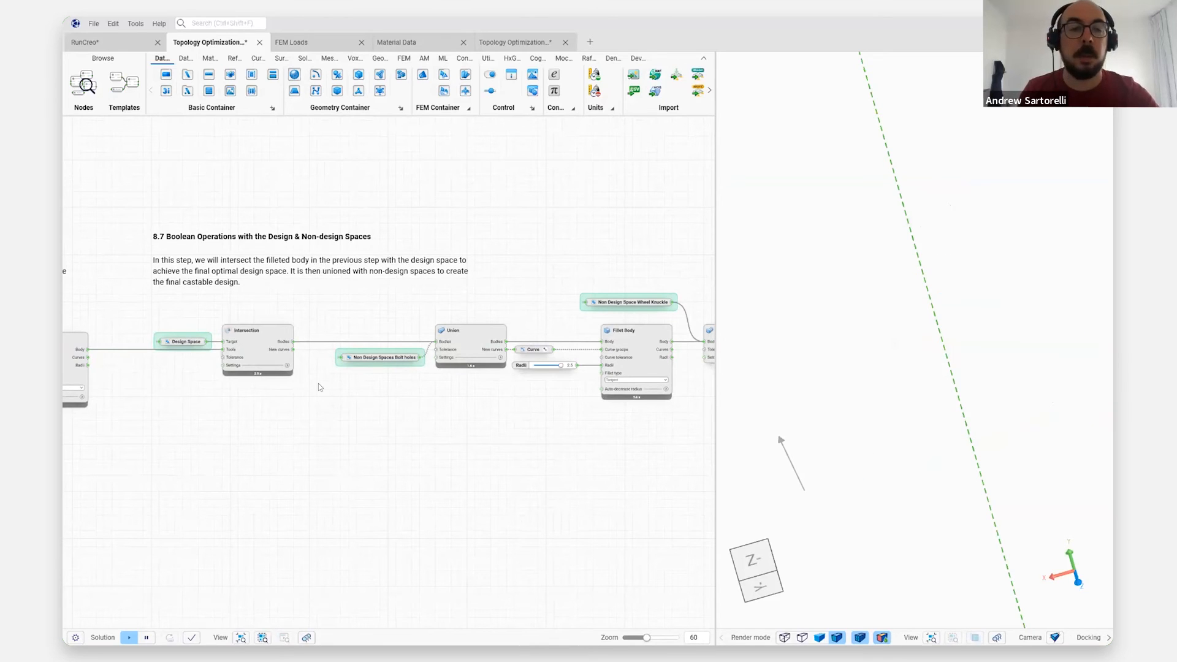
# Preview the intersected body, the filleted final castable design and its union with the knuckle
pyautogui.click(257, 330)
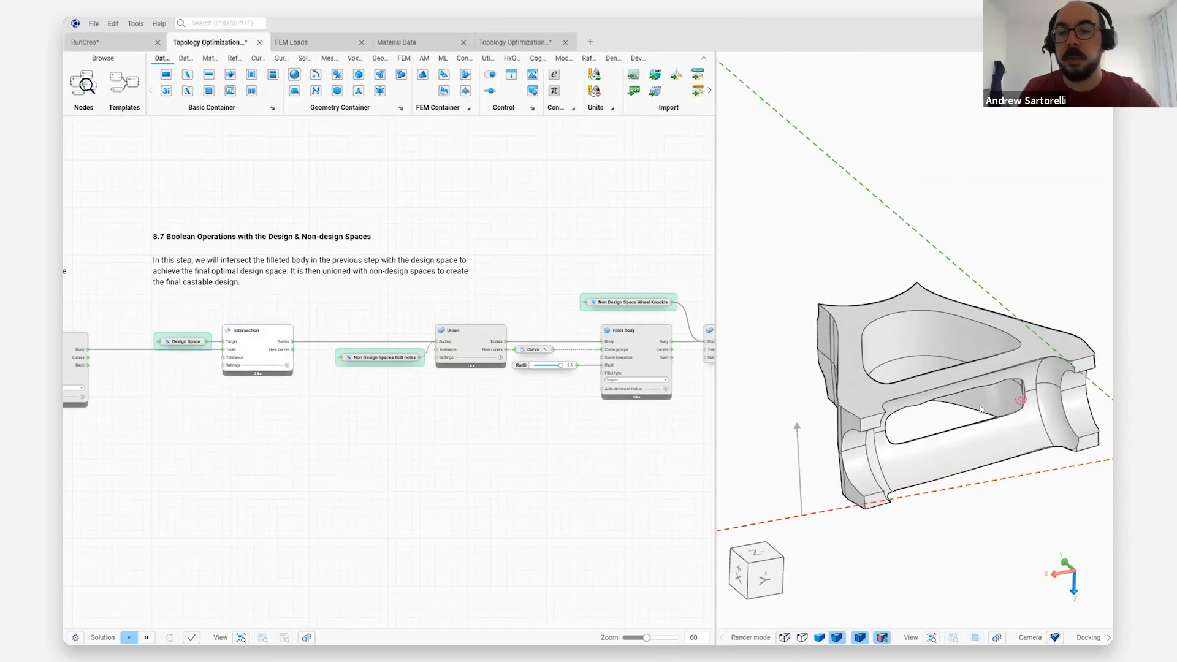
pyautogui.click(470, 330)
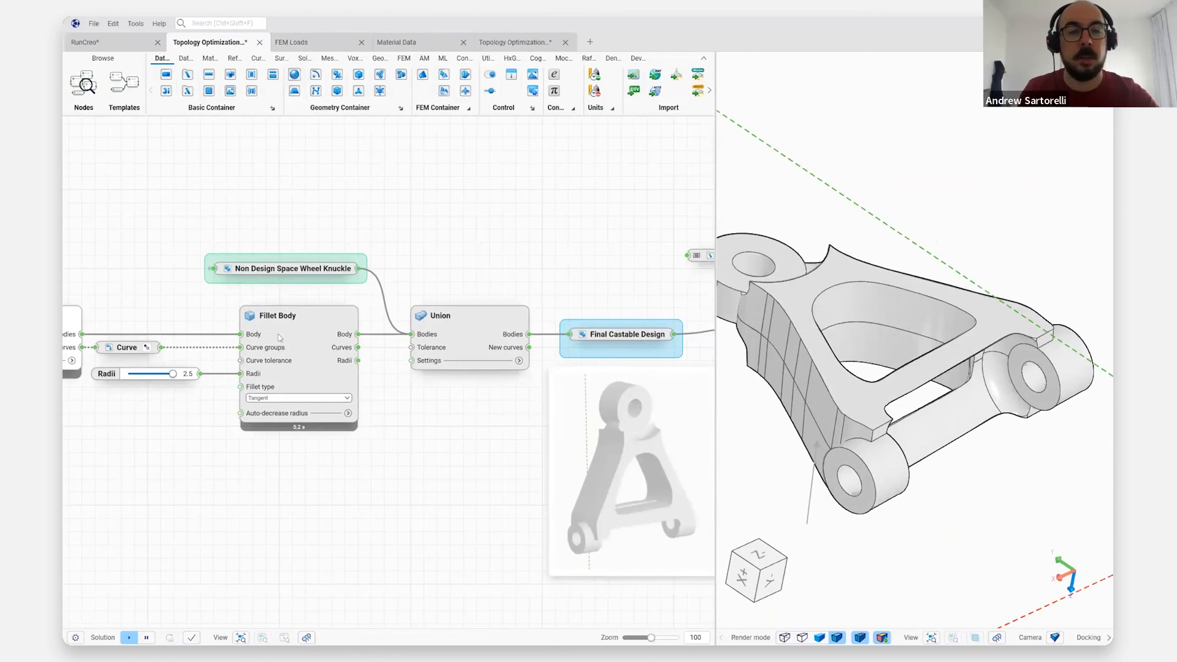
pyautogui.click(439, 315)
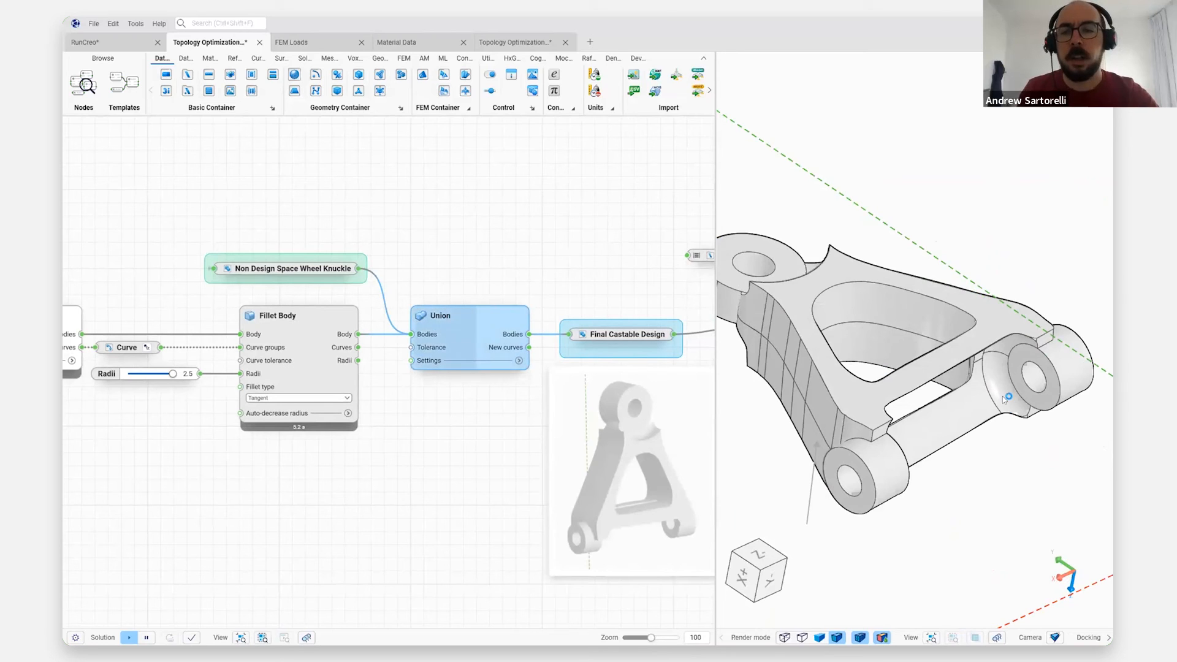
pyautogui.moveTo(609, 413)
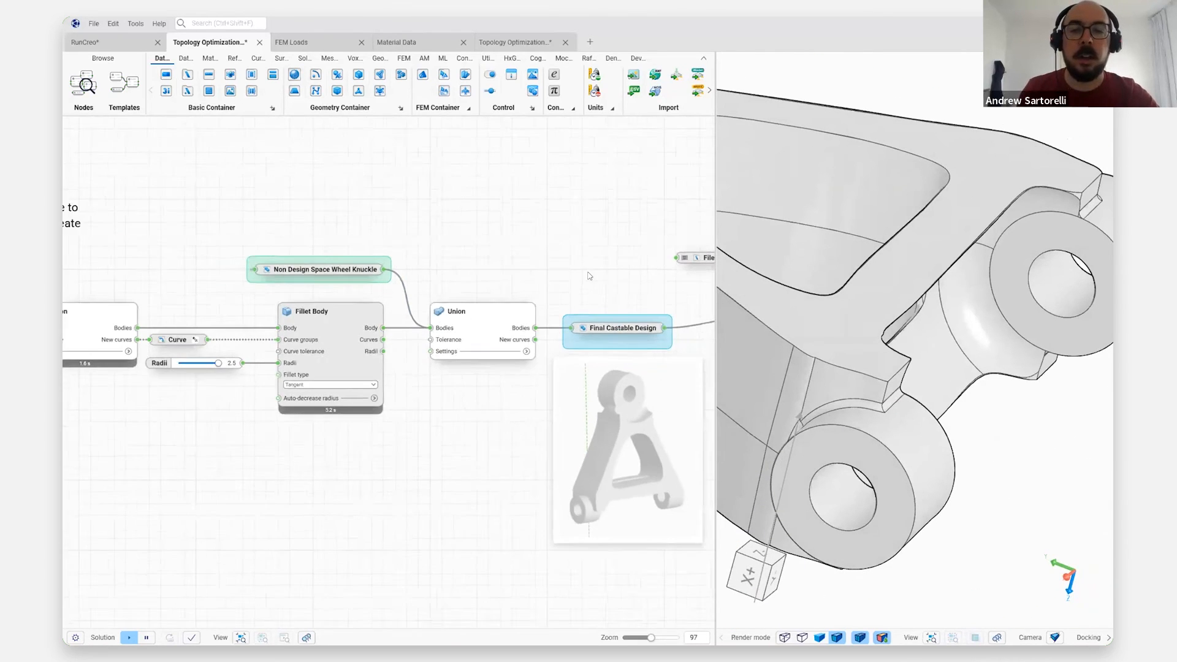
# Run the Export STEP node fed by the final castable design and file path
pyautogui.scroll(-3)
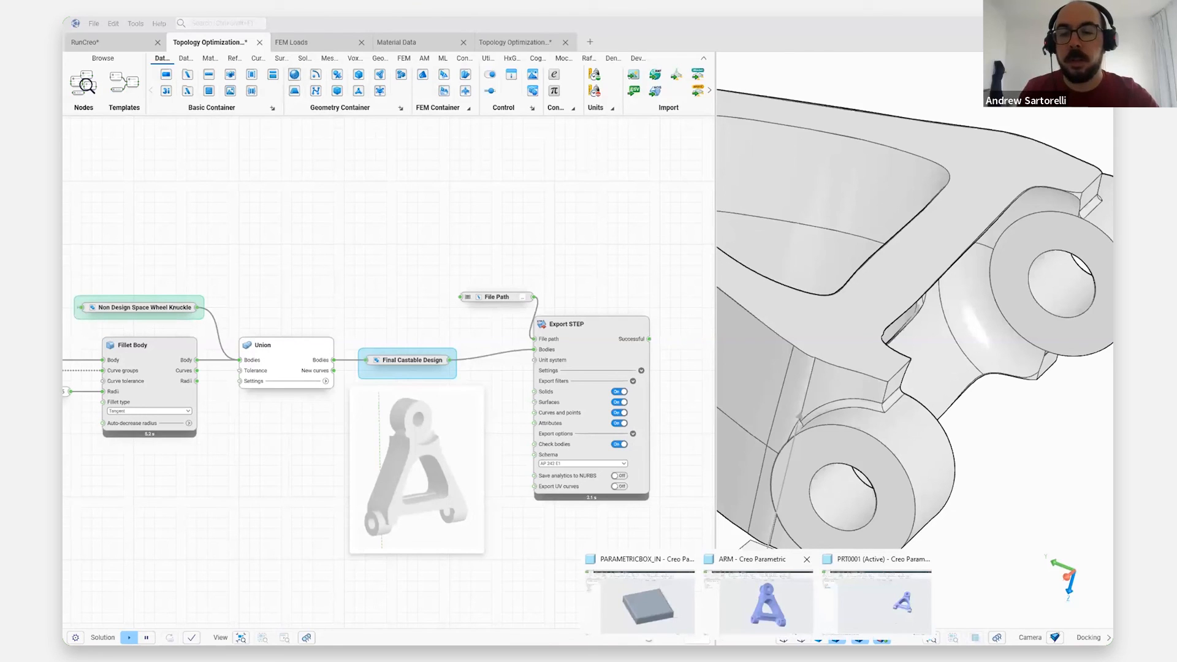
pyautogui.click(758, 601)
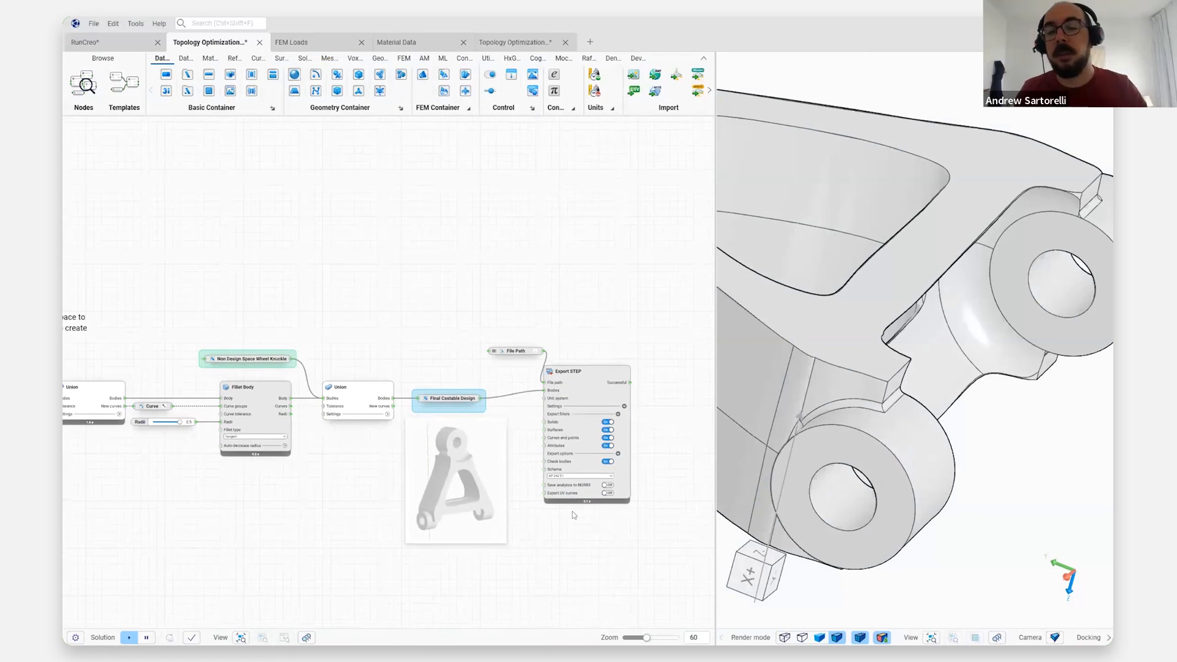
pyautogui.moveTo(589, 522)
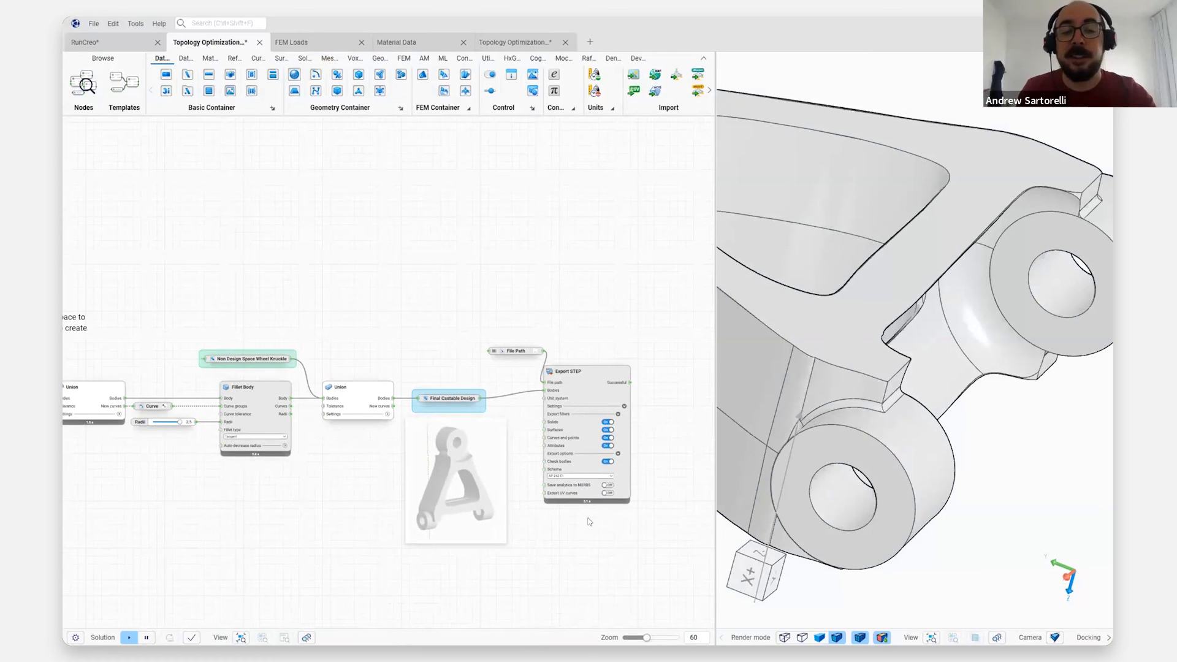
pyautogui.moveTo(581, 522)
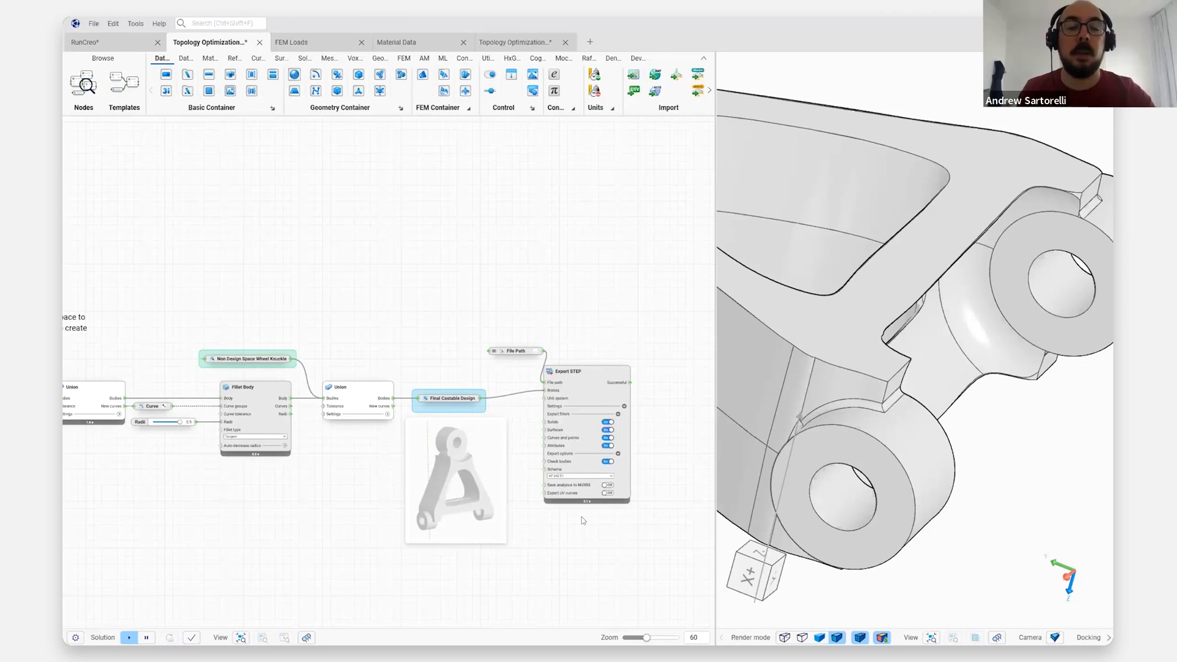
pyautogui.moveTo(556, 523)
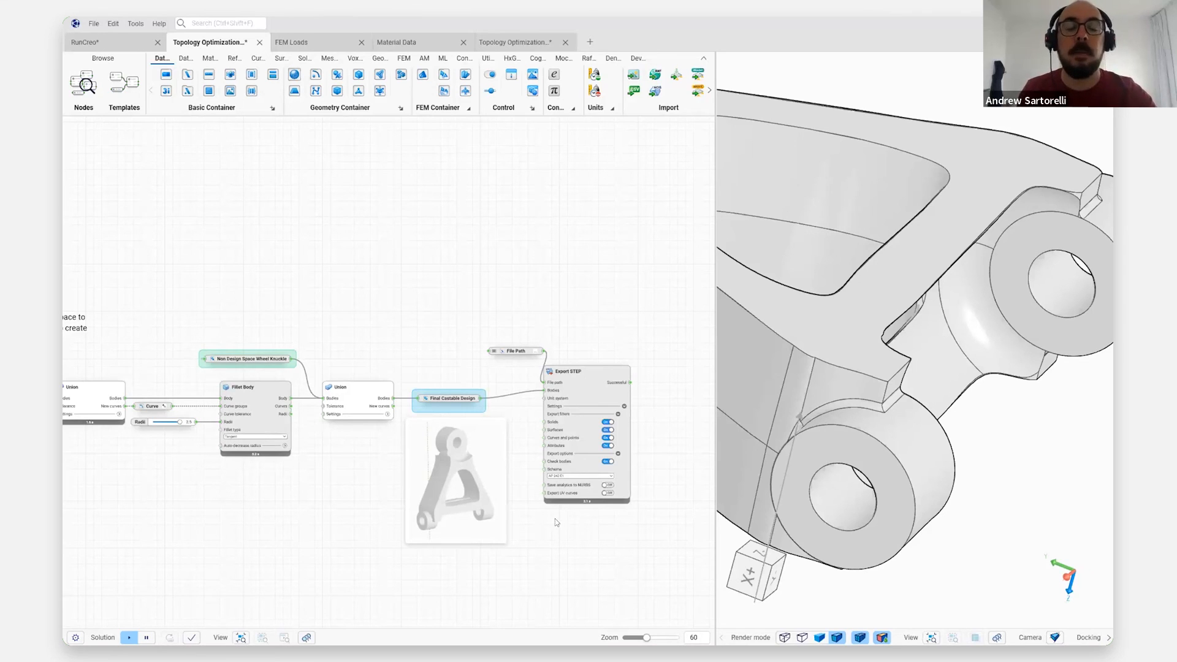